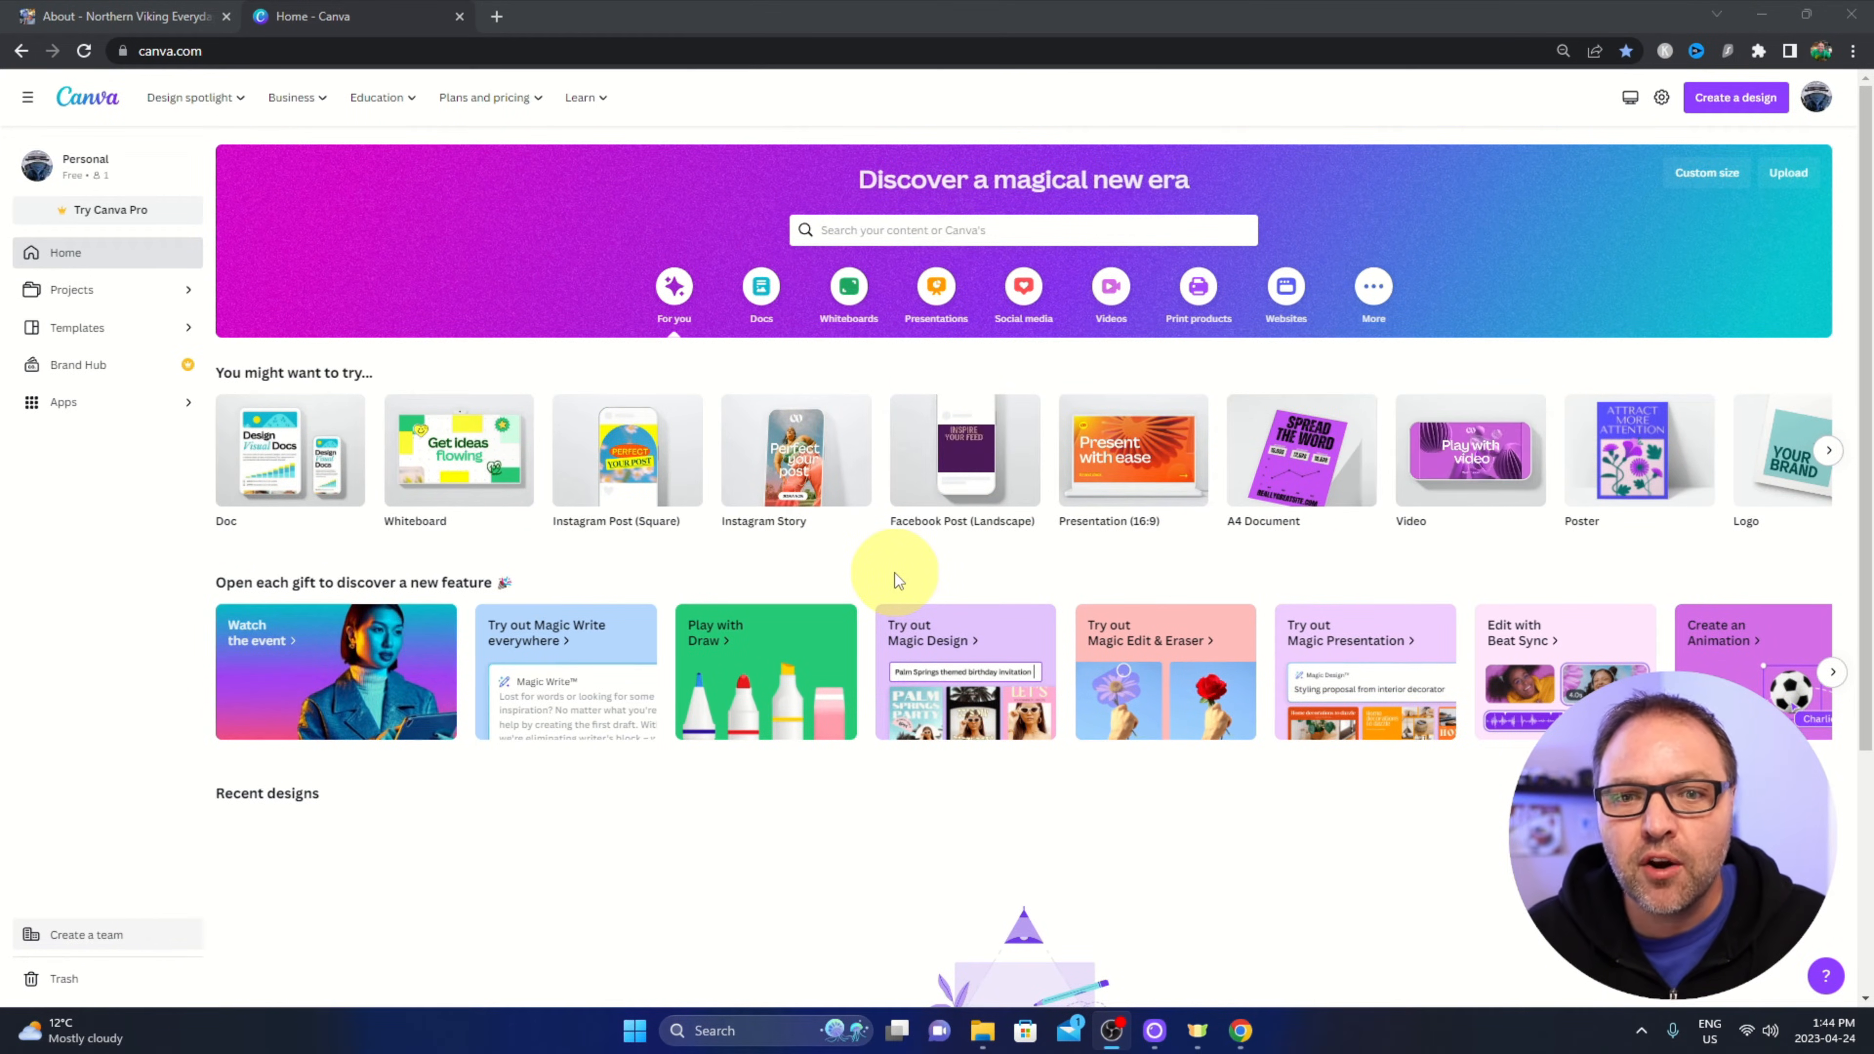
pyautogui.moveTo(946, 632)
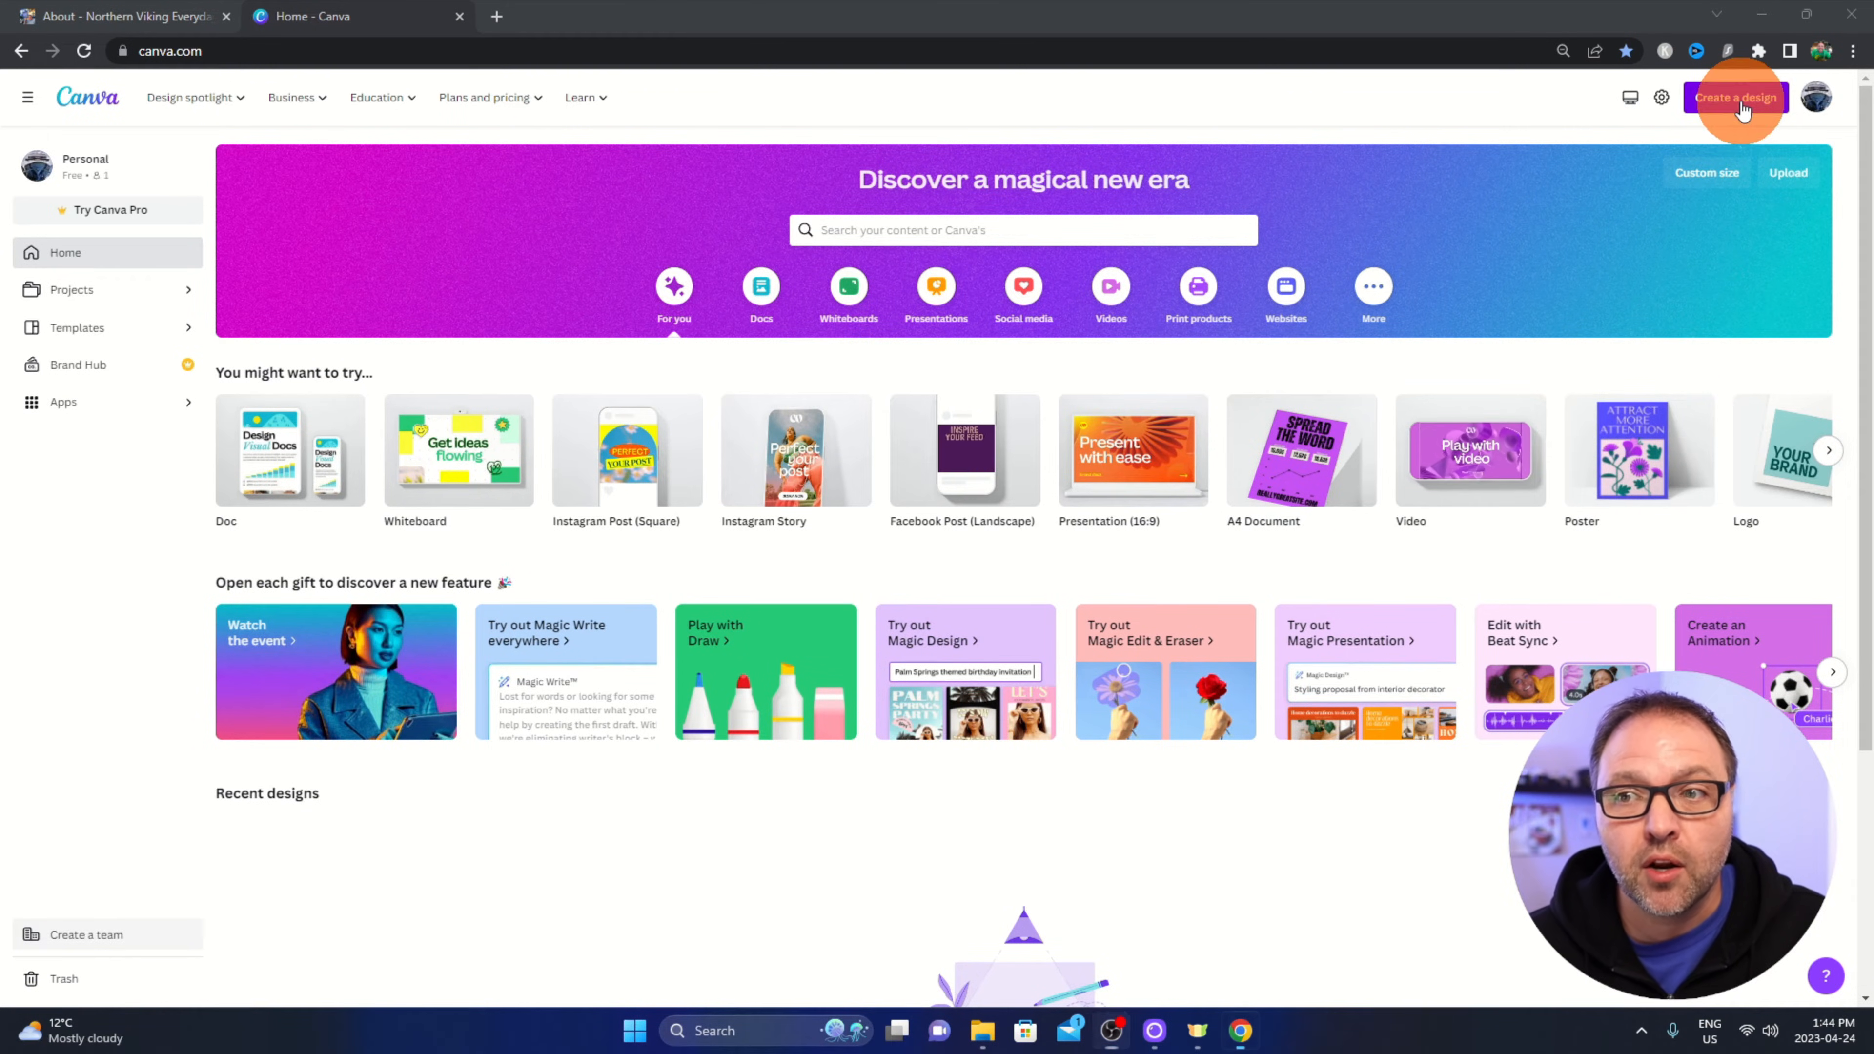
# Start a new blank 16:9 Presentation design from Canva's home page.
pyautogui.click(1736, 97)
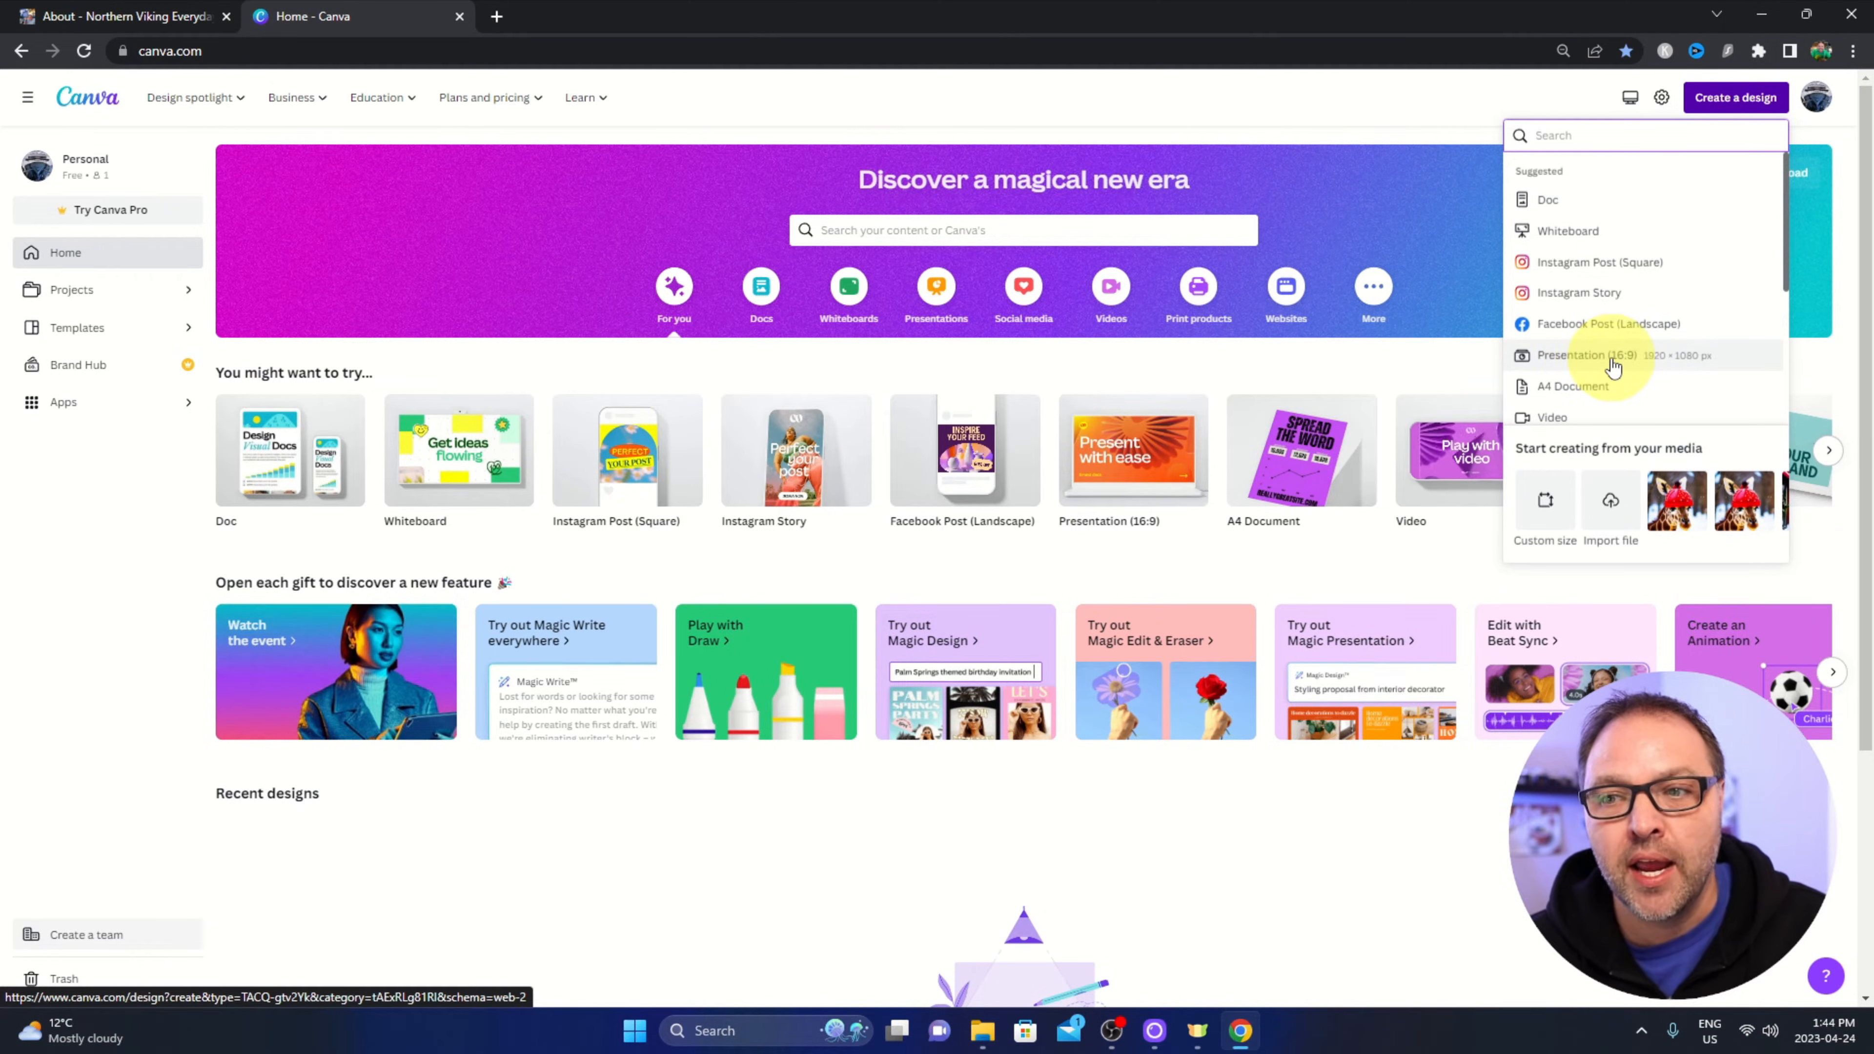
pyautogui.click(1577, 355)
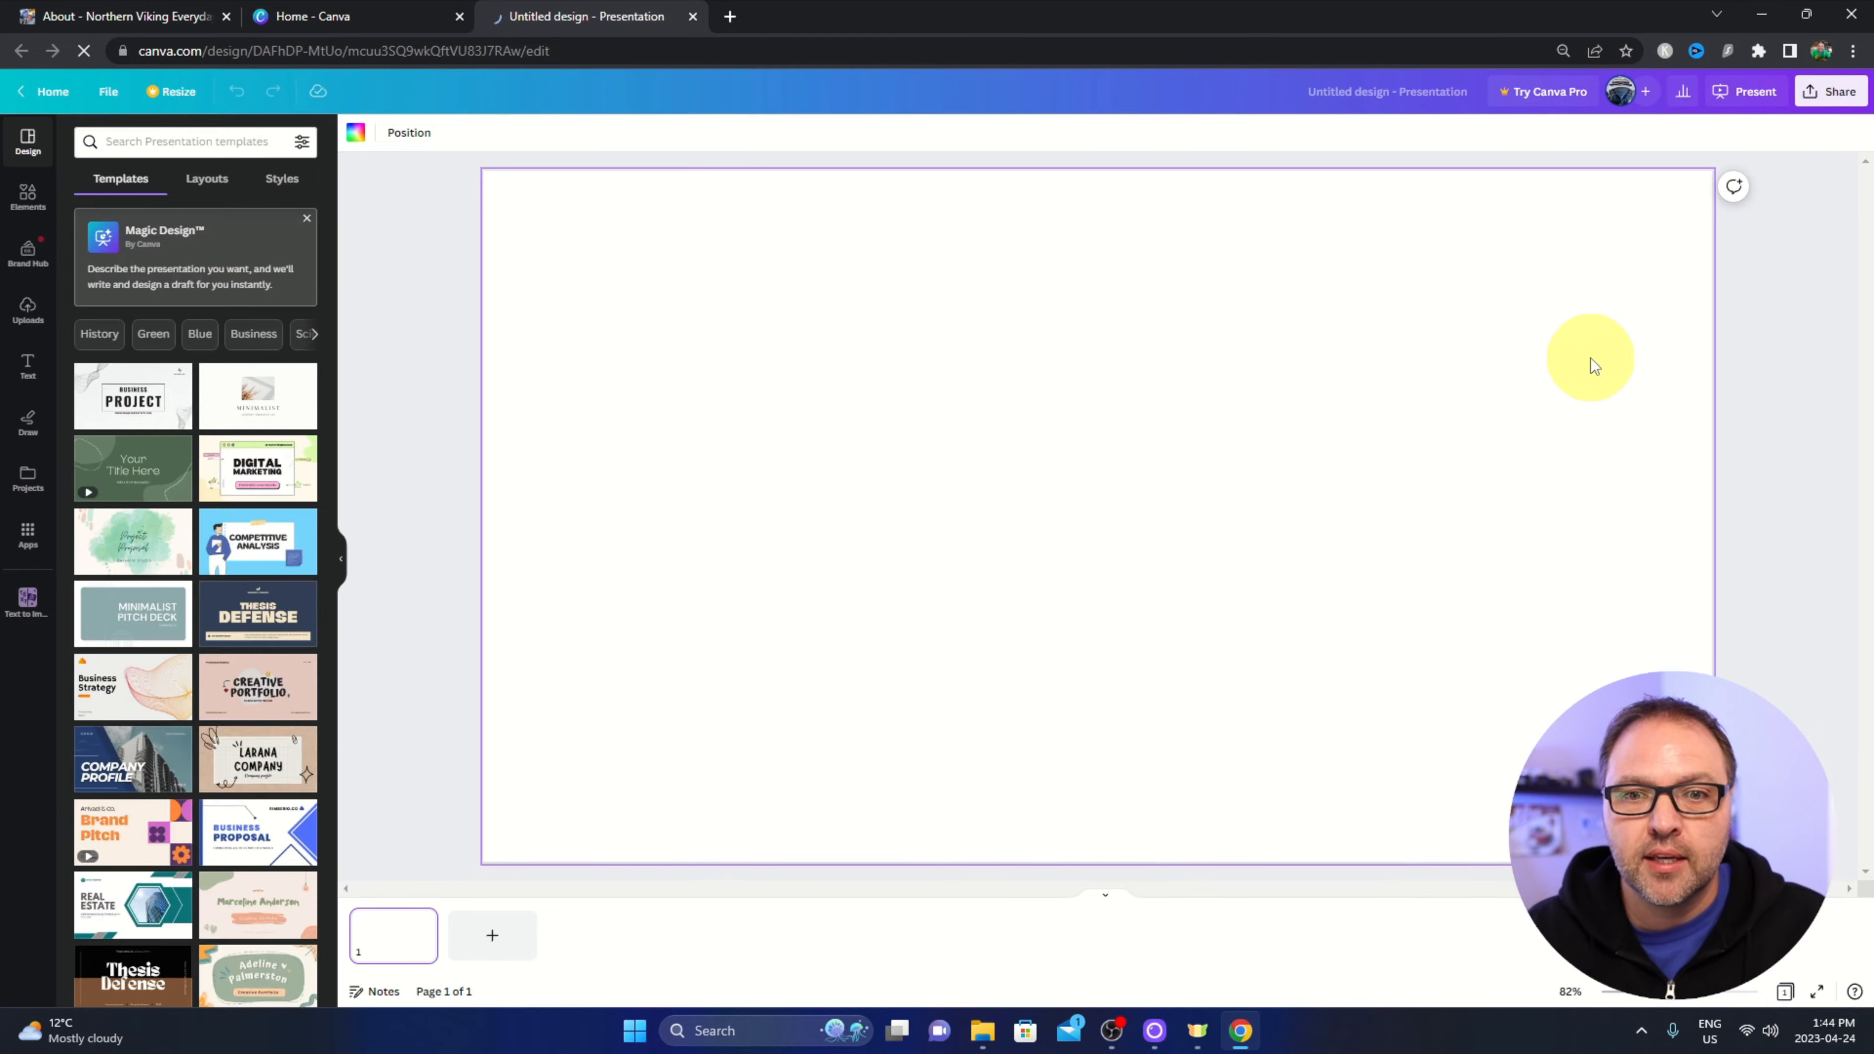
pyautogui.moveTo(853, 528)
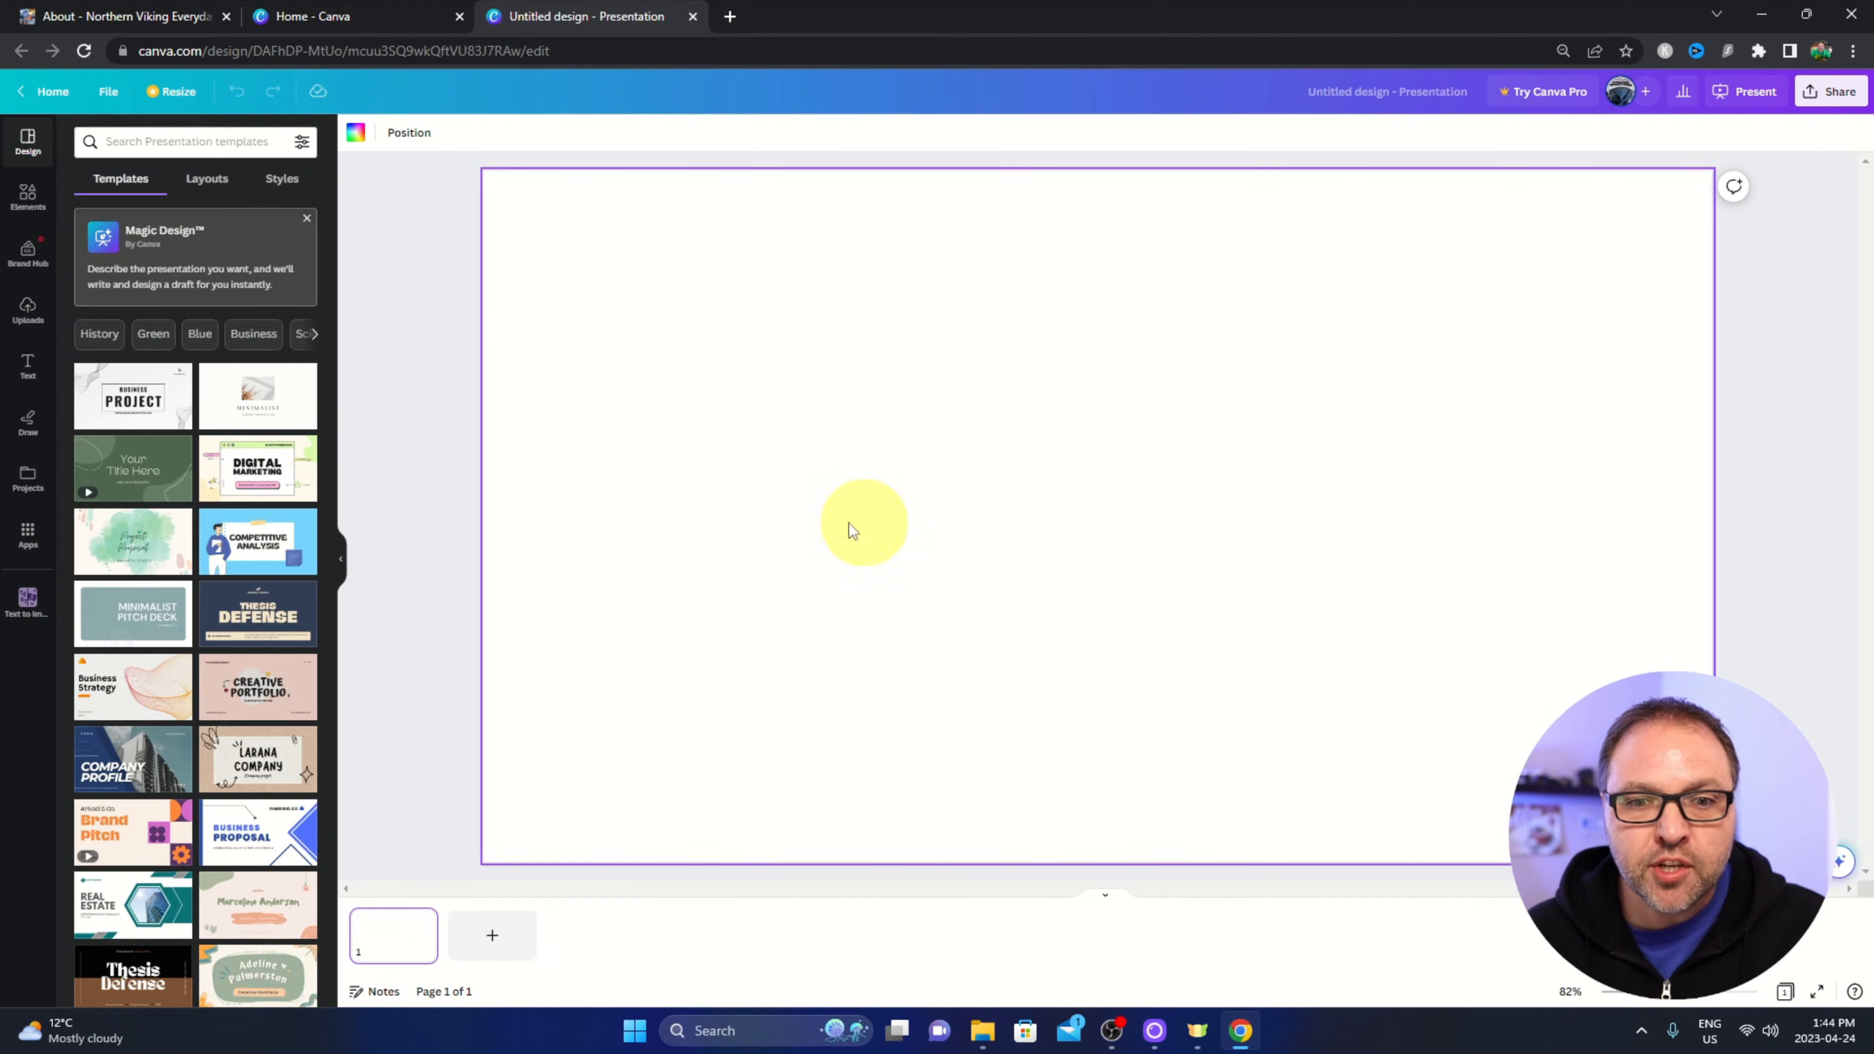
pyautogui.moveTo(1081, 514)
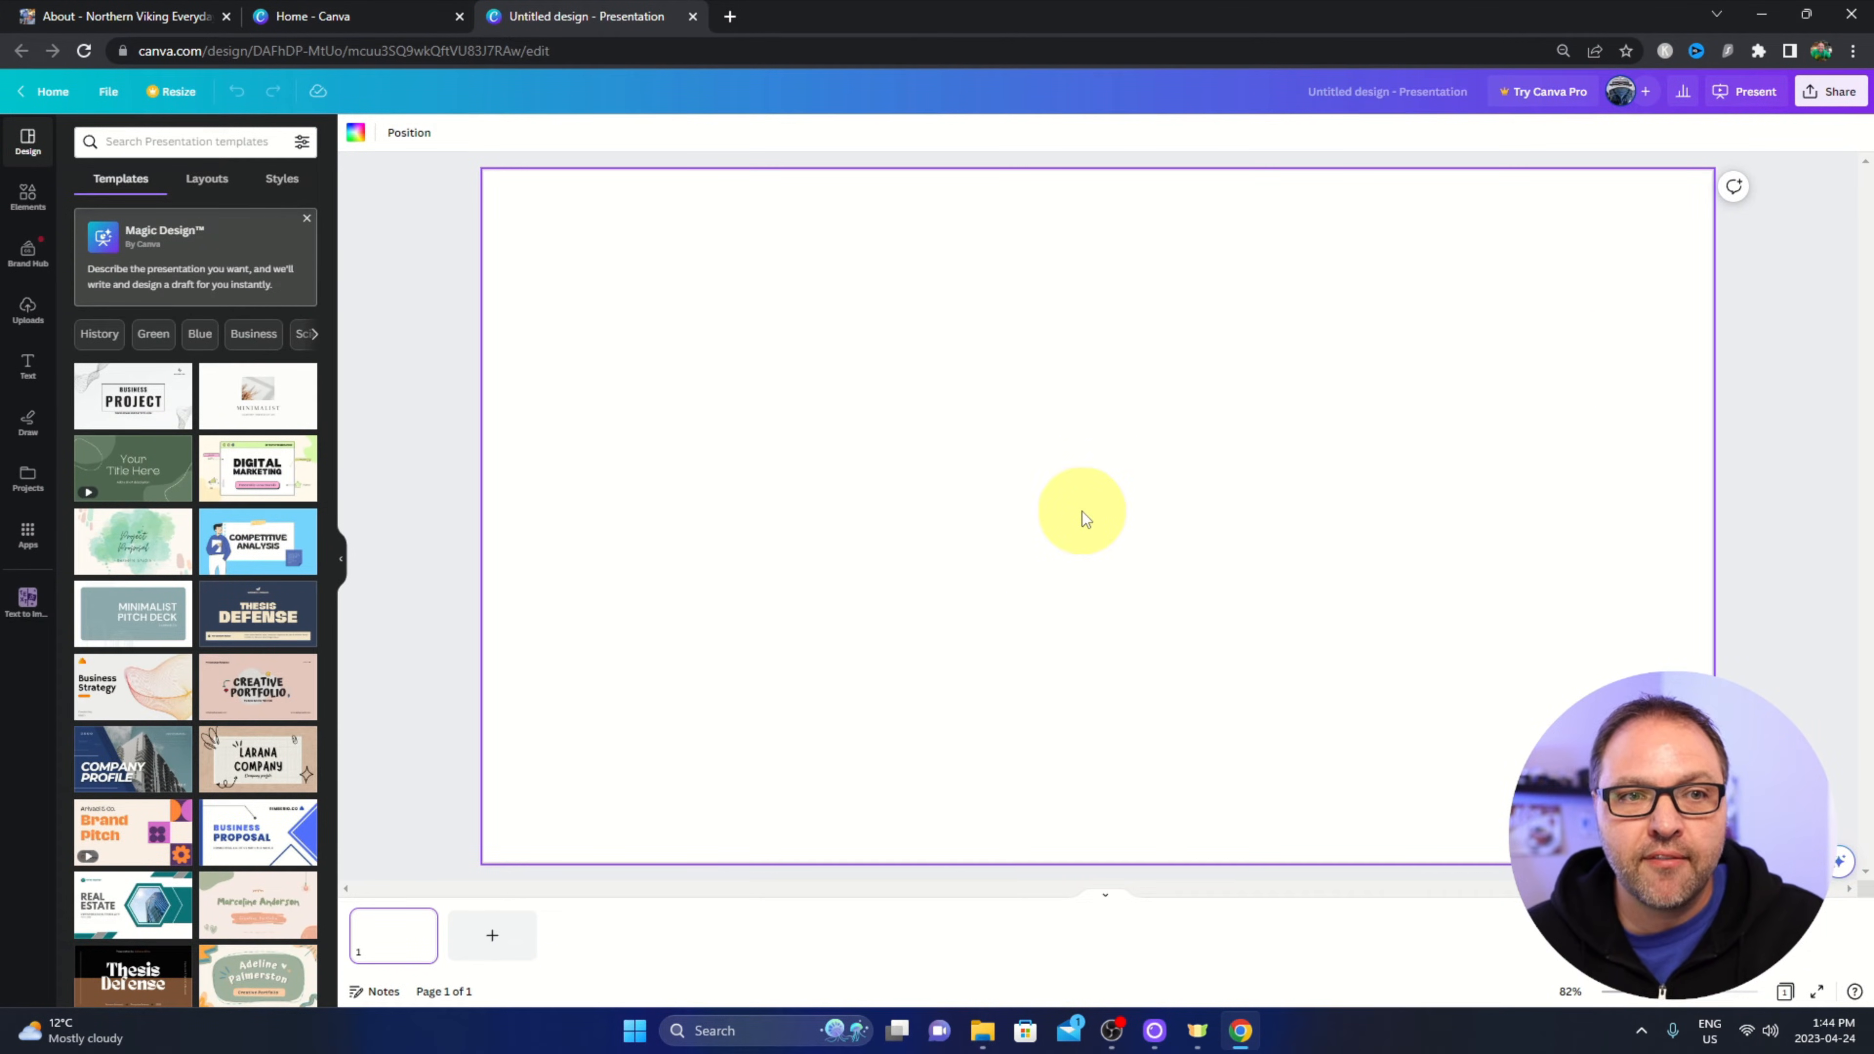
pyautogui.moveTo(1001, 496)
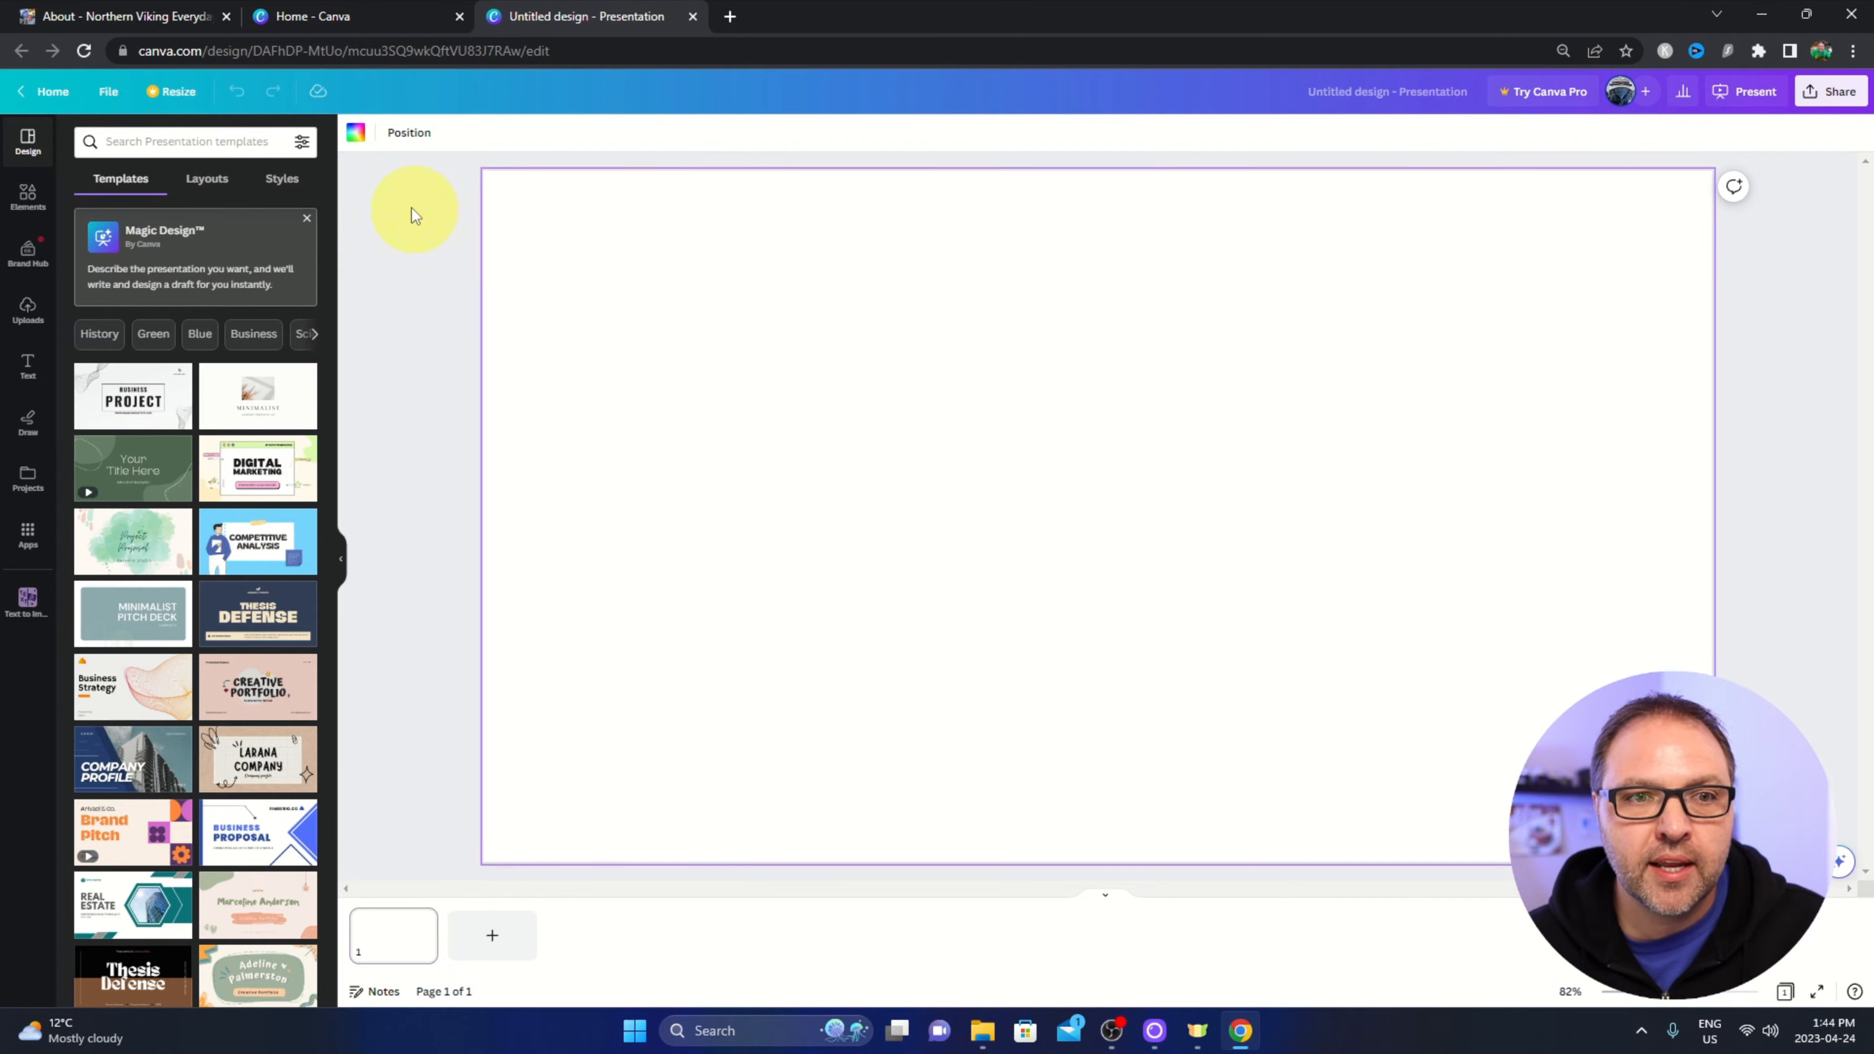
pyautogui.moveTo(355, 133)
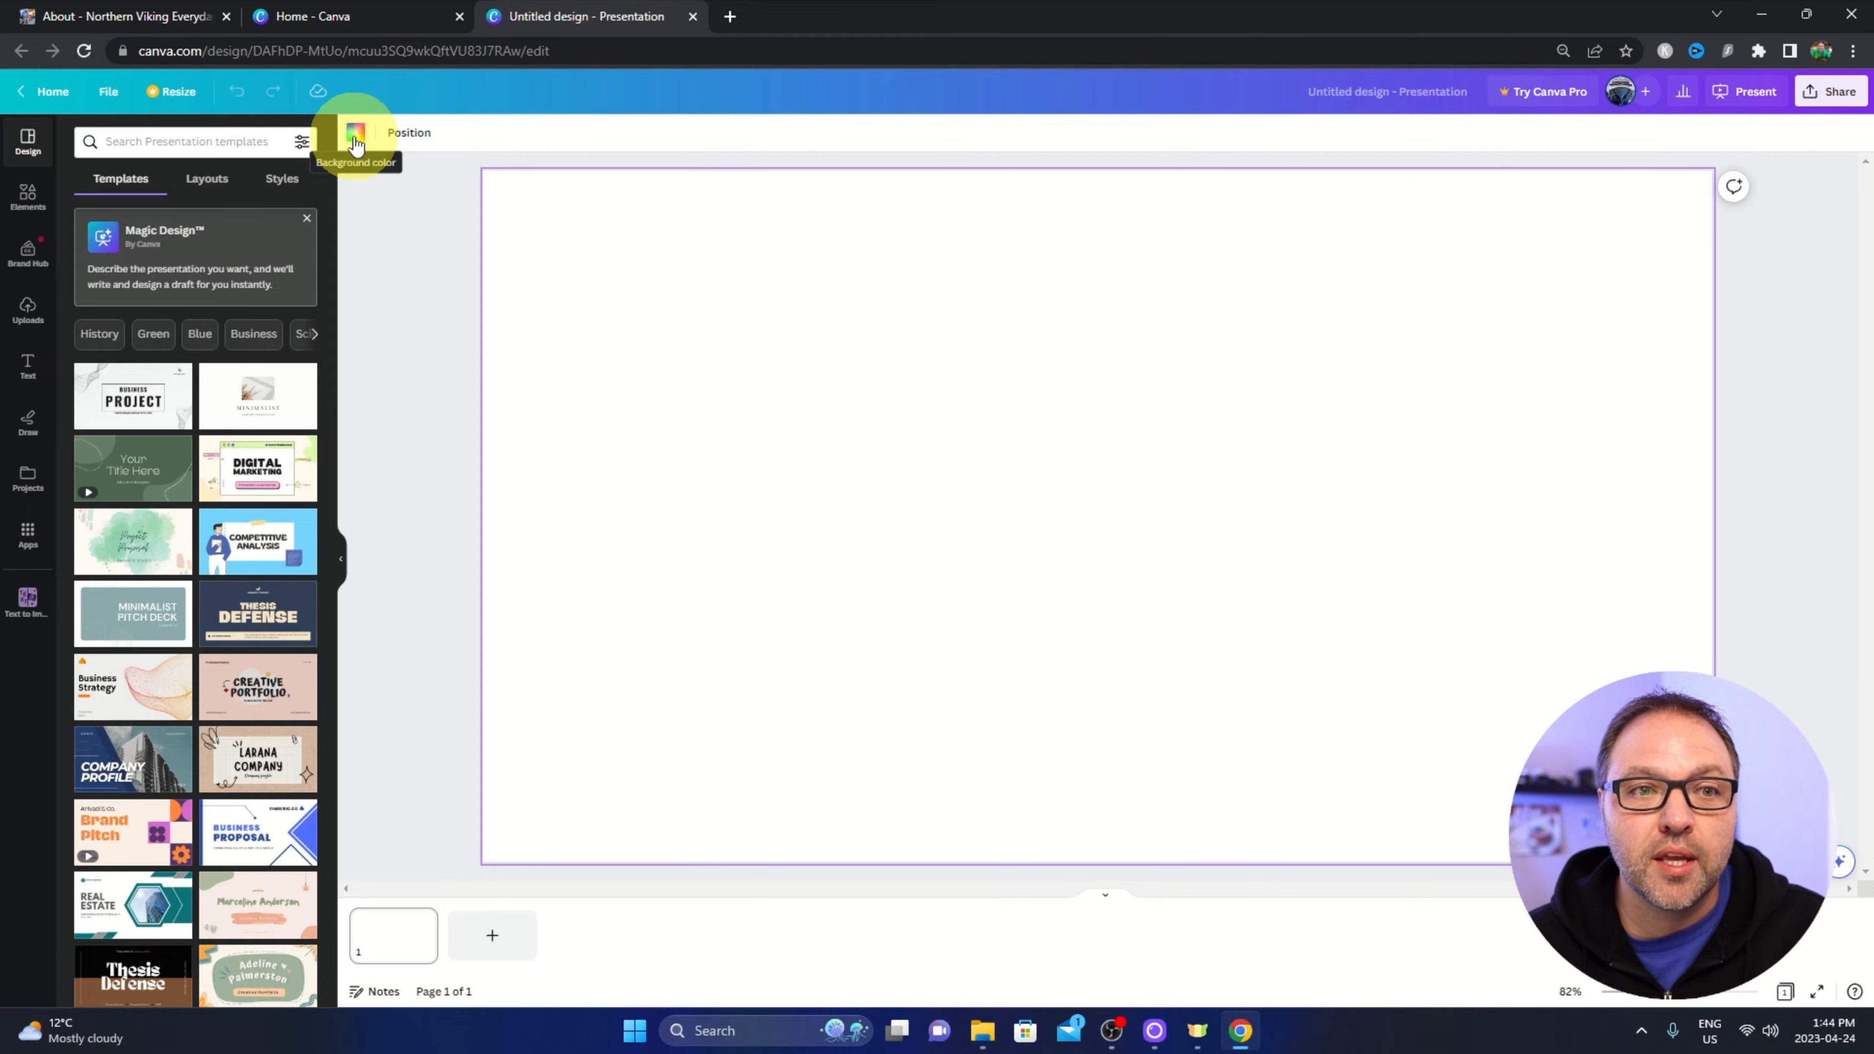
# Set the slide background to solid black from the default colours.
pyautogui.click(91, 415)
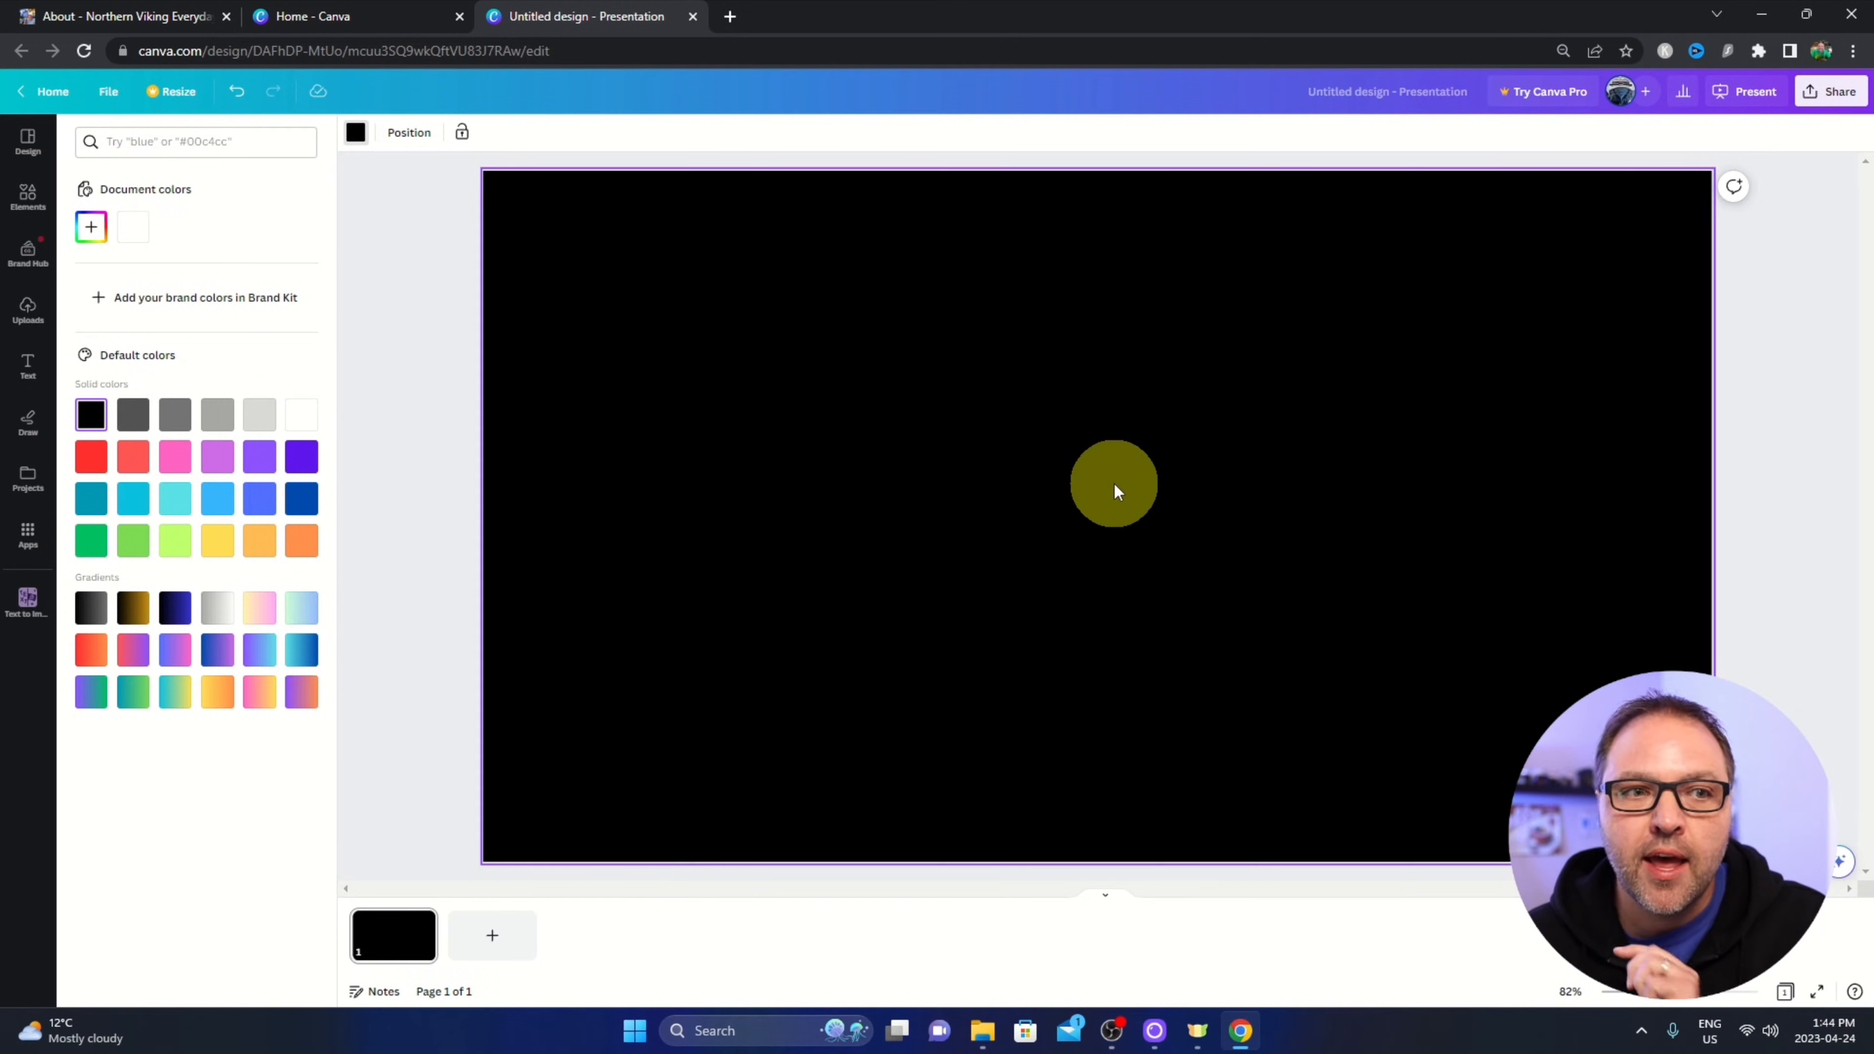
pyautogui.moveTo(1113, 485); pyautogui.dragTo(867, 562)
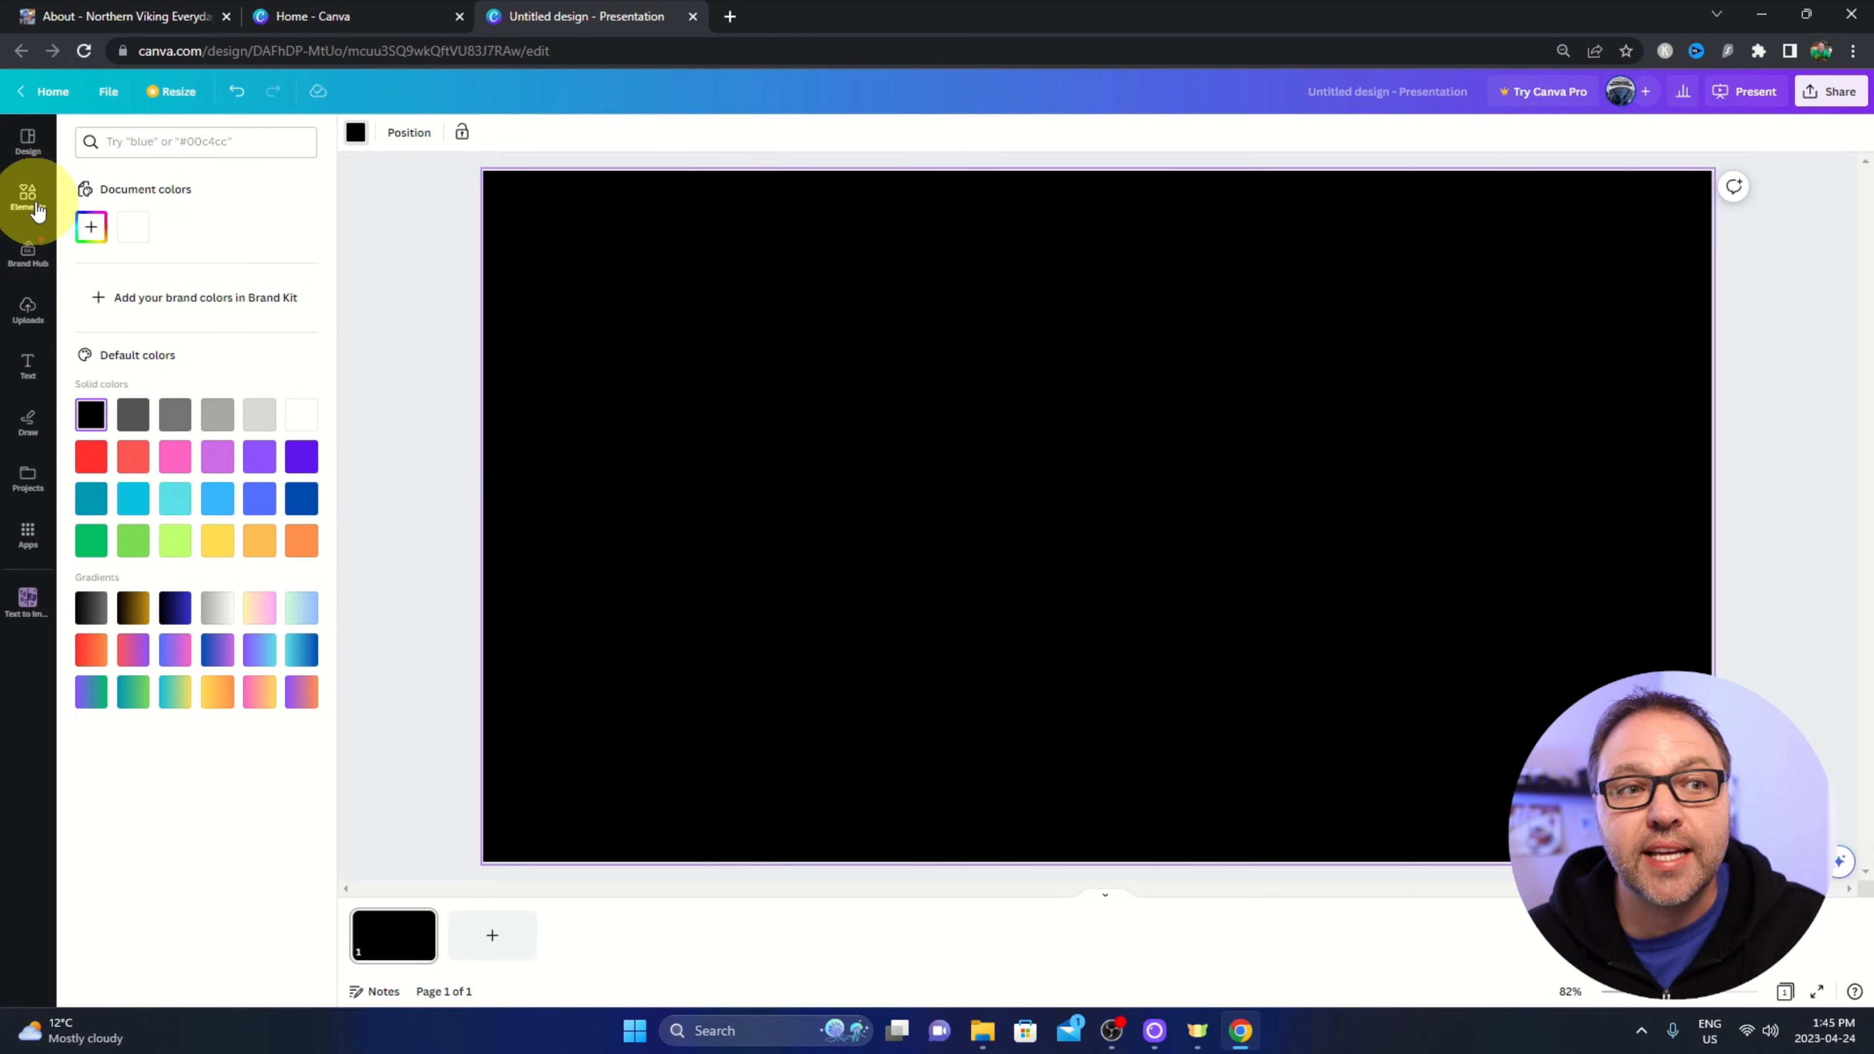
# Add a grey circle shape from Elements > Lines & Shapes to the slide.
pyautogui.click(28, 195)
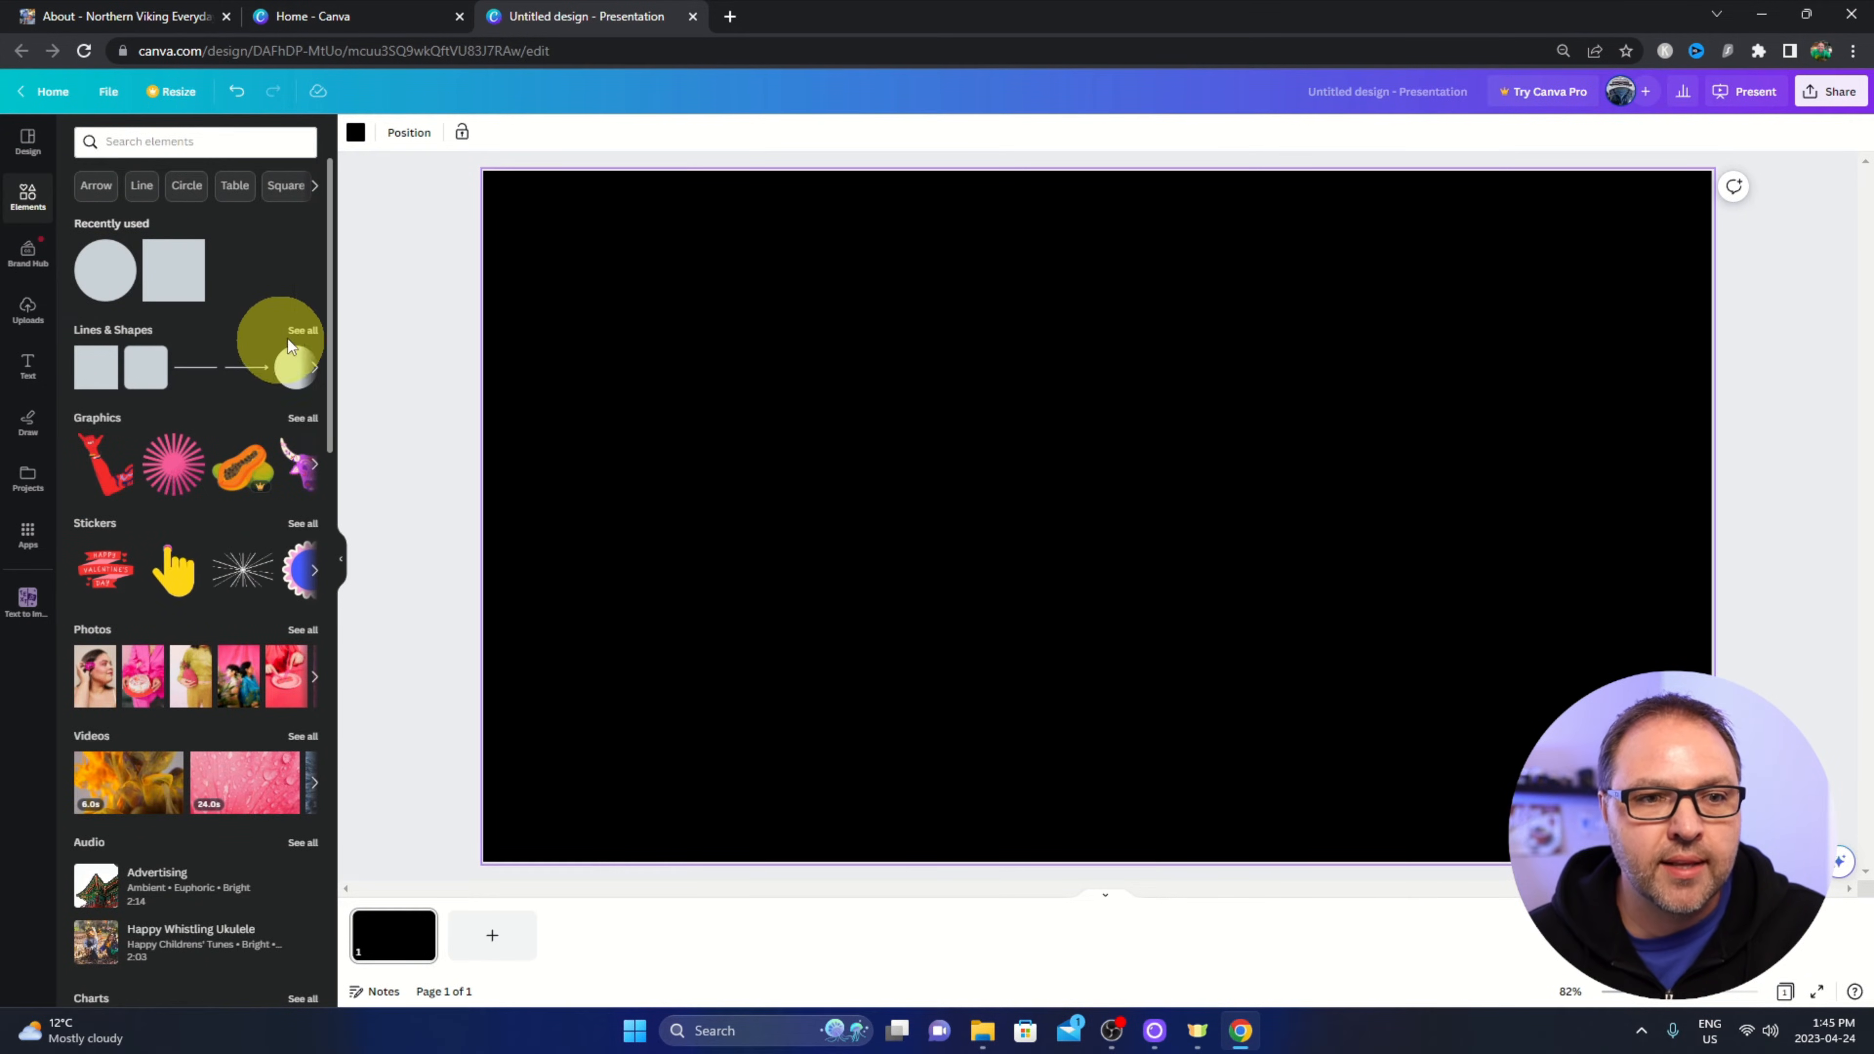
pyautogui.click(302, 330)
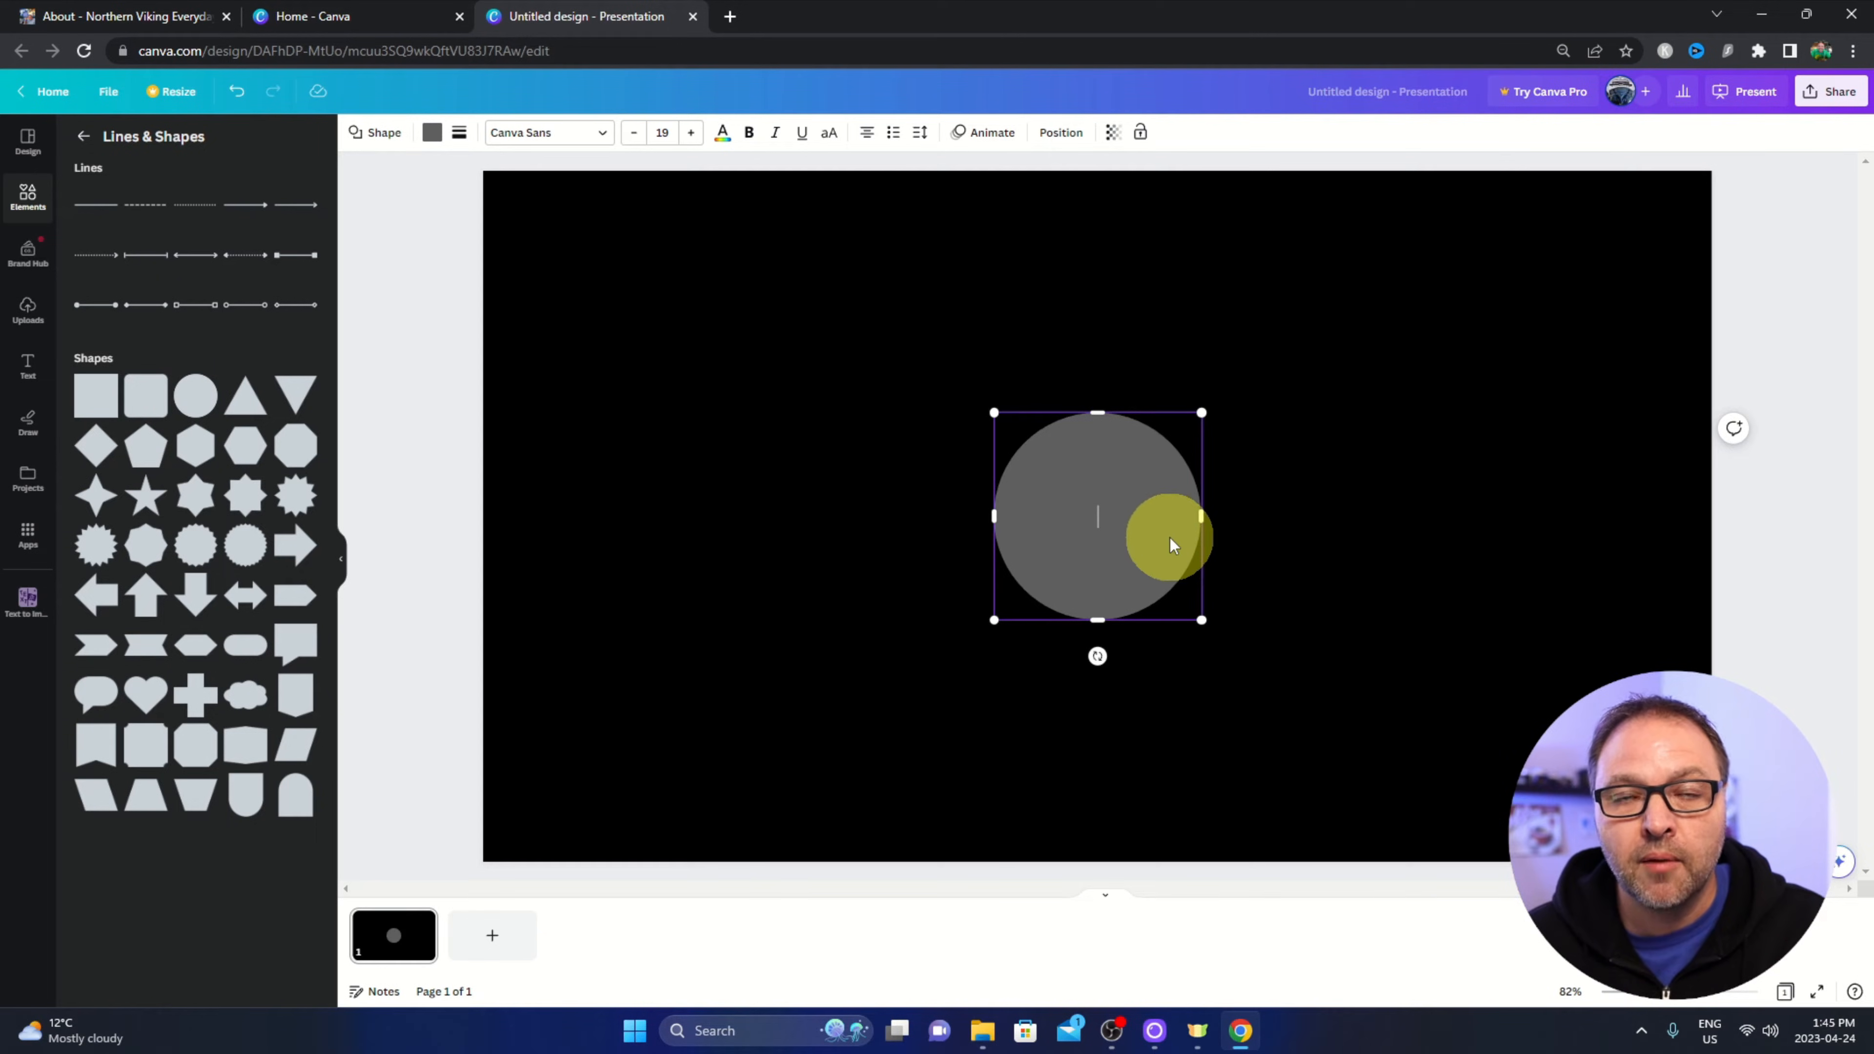
pyautogui.moveTo(1171, 544); pyautogui.dragTo(1121, 494)
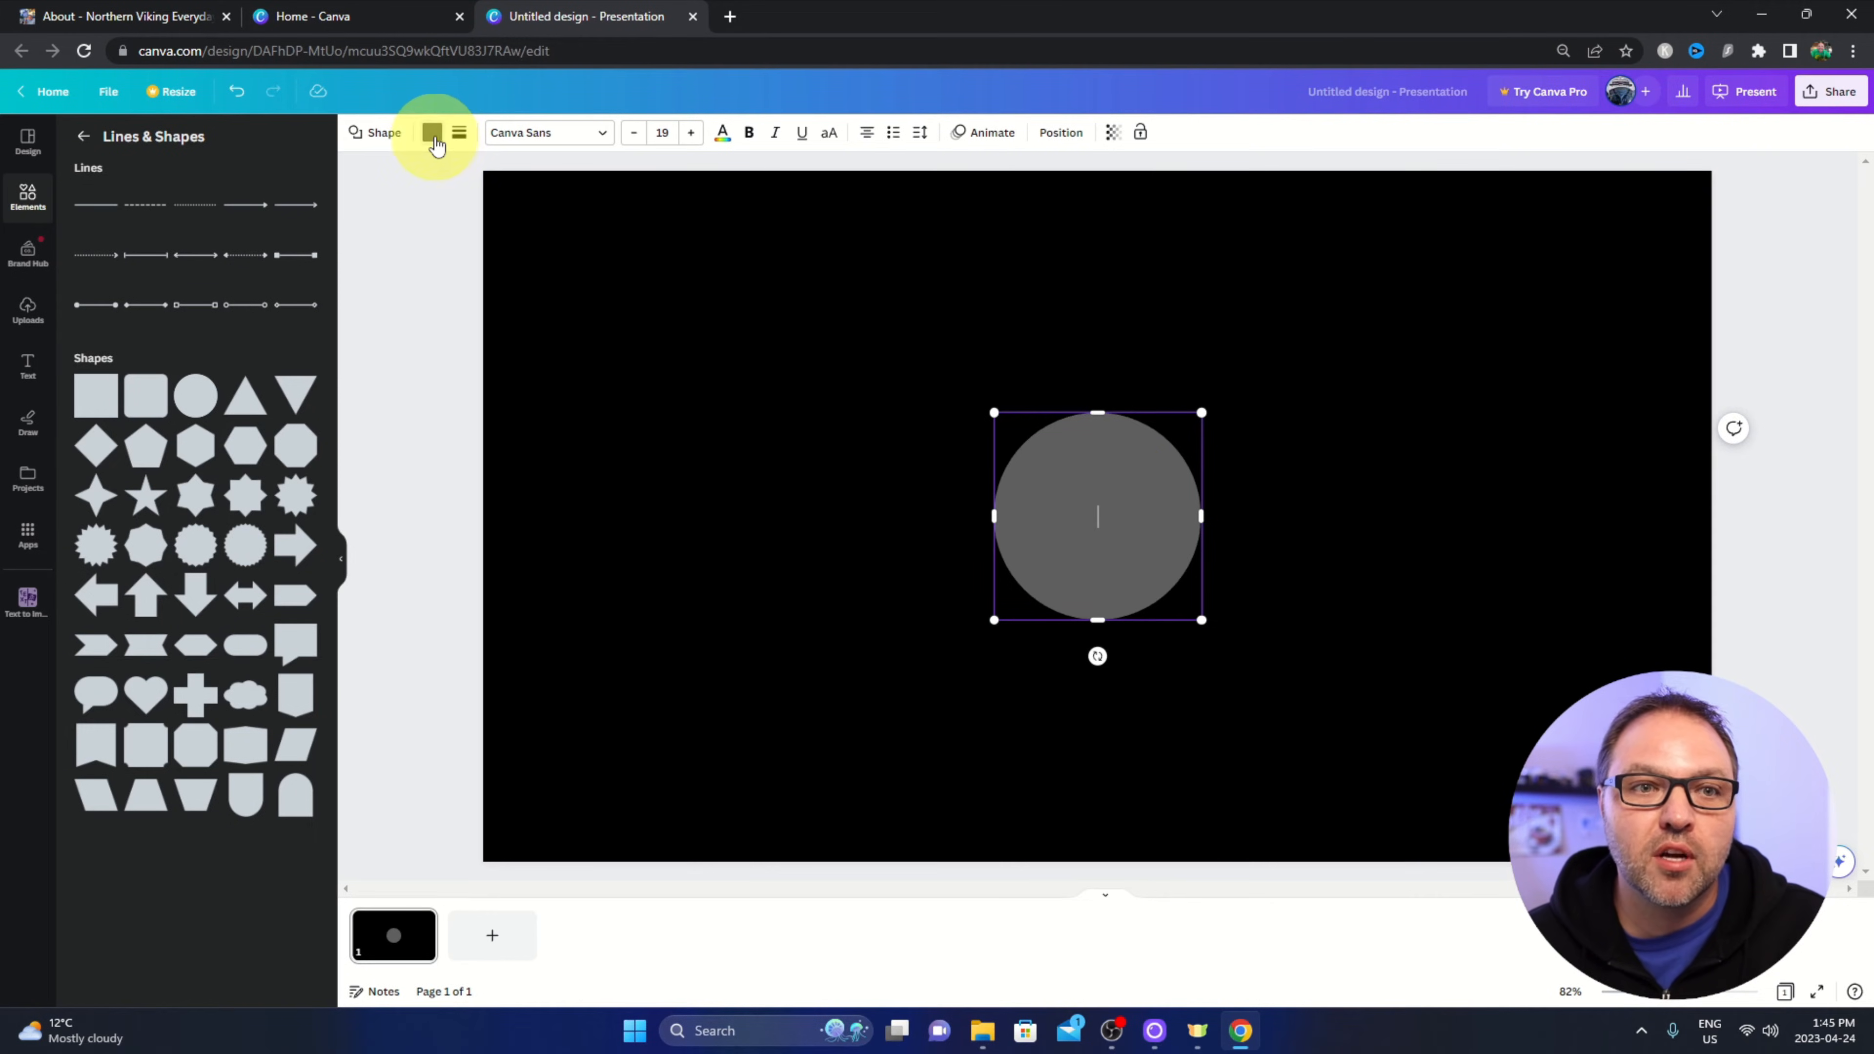
# Fill the circle with white and enlarge it.
pyautogui.click(432, 132)
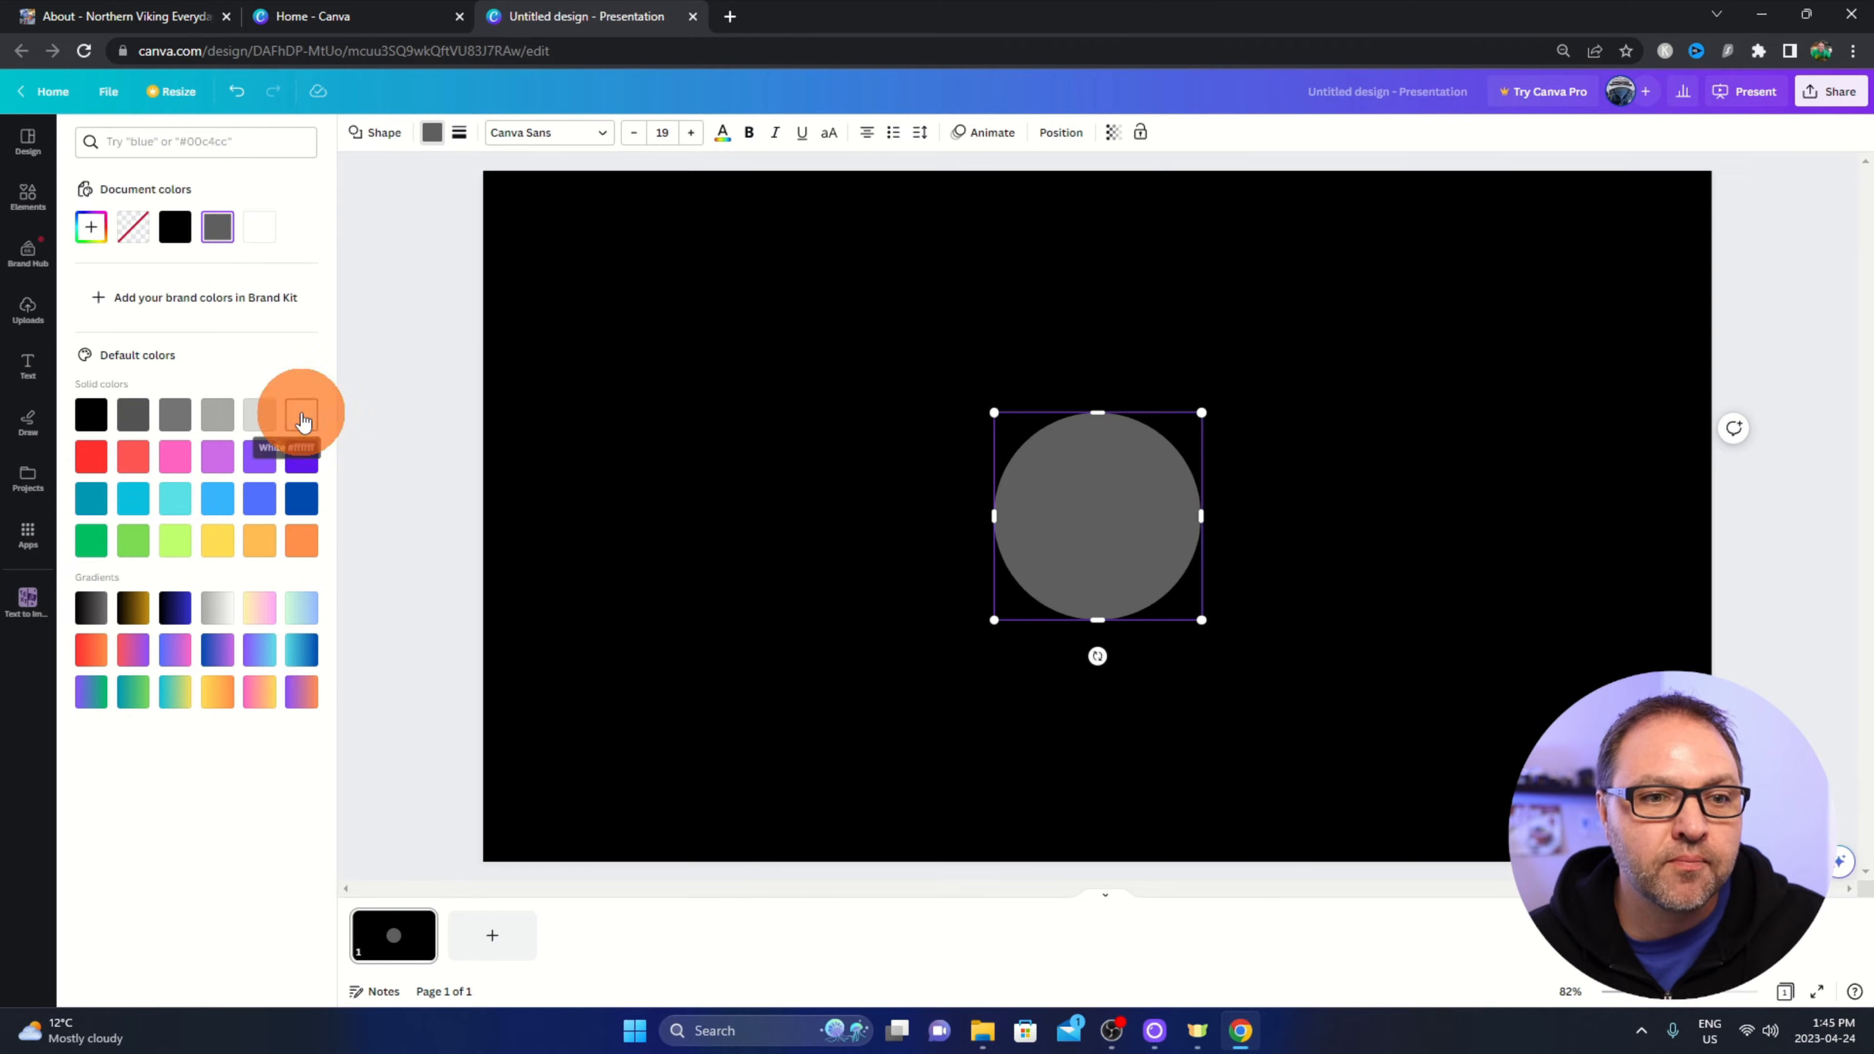
pyautogui.click(301, 415)
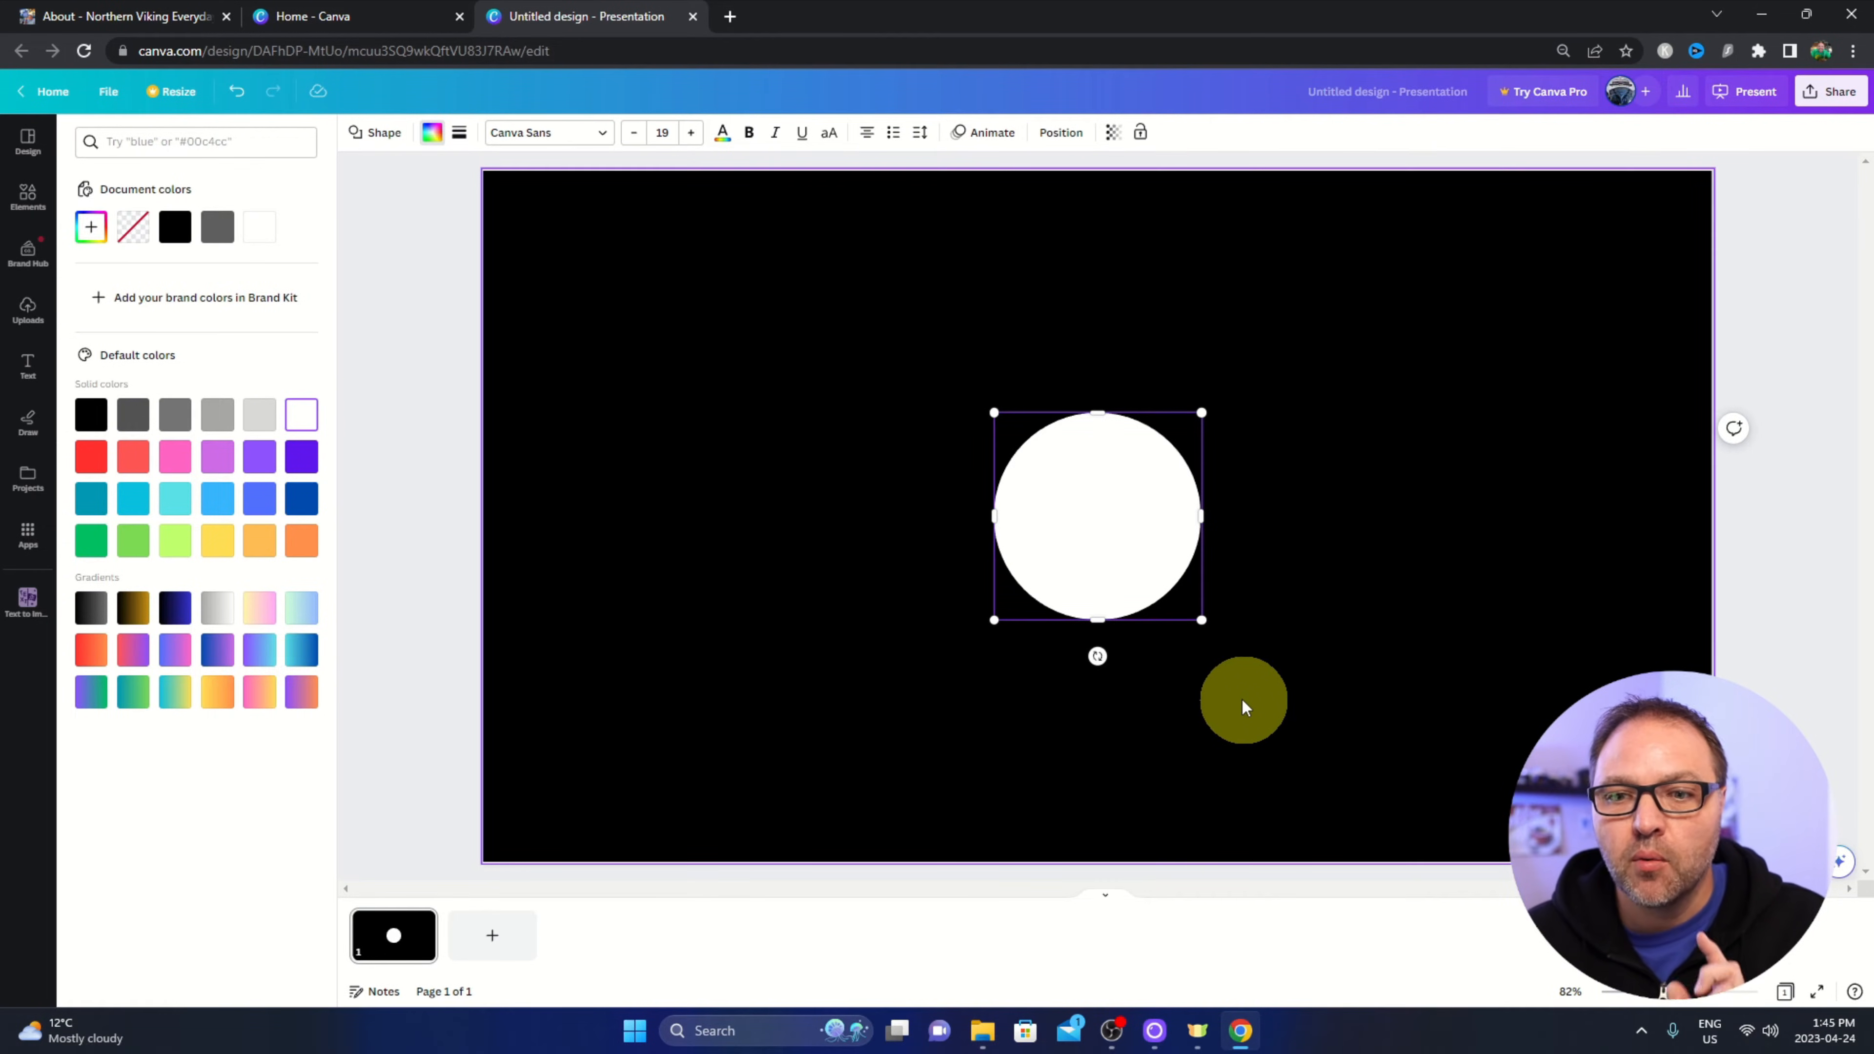
pyautogui.moveTo(1243, 702); pyautogui.dragTo(1202, 622)
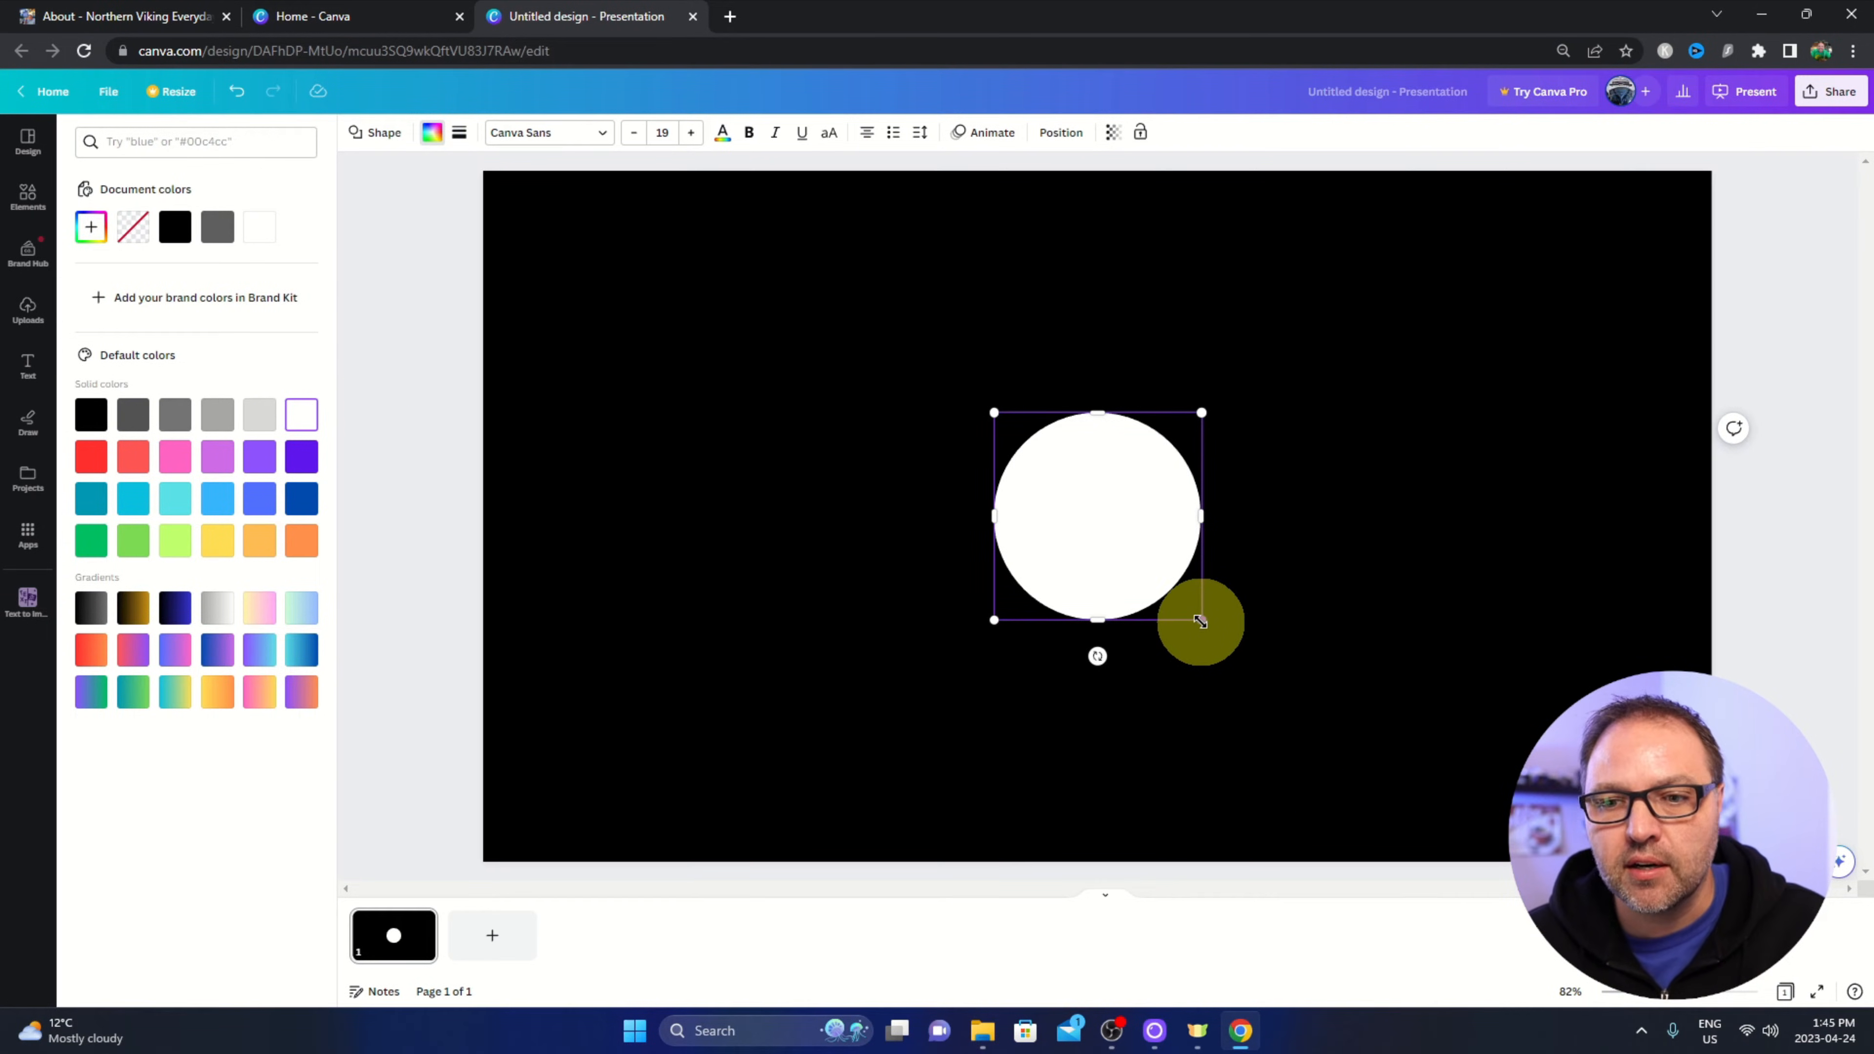
pyautogui.moveTo(1202, 619); pyautogui.dragTo(1267, 684)
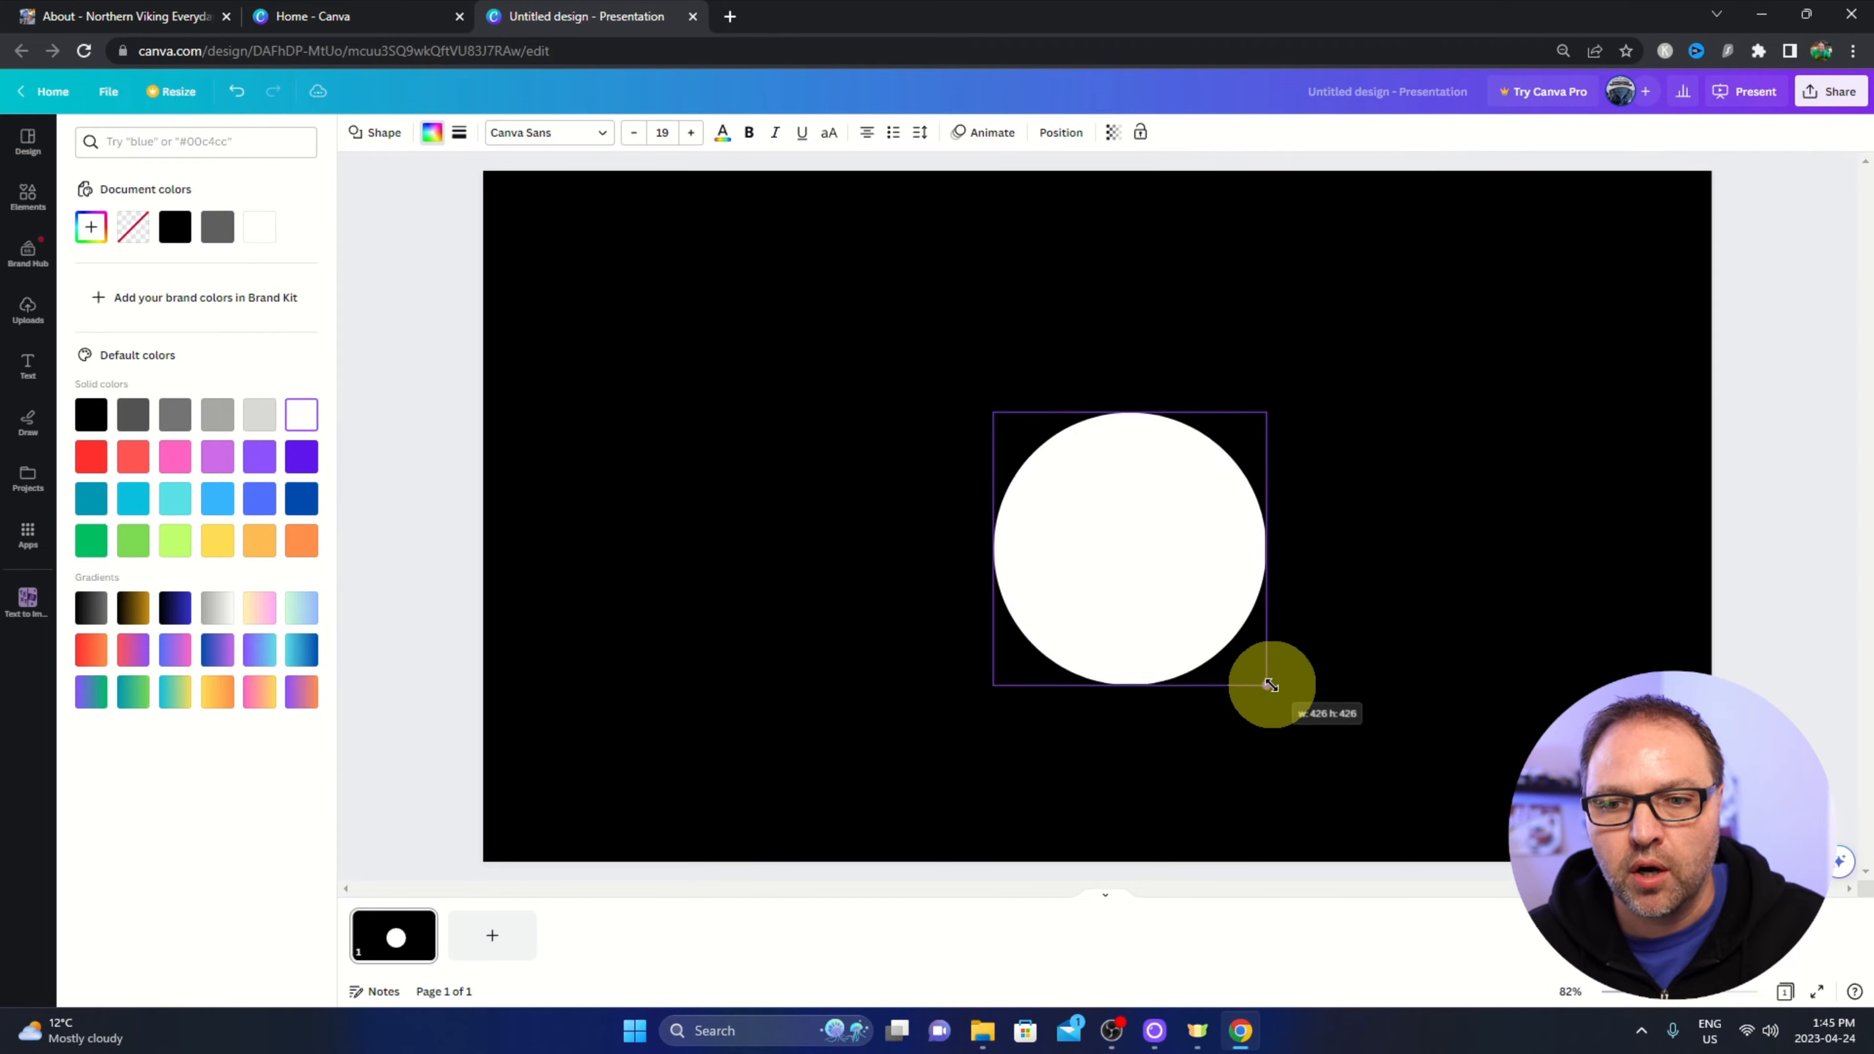
# Move the white circle so it snaps to the slide's centre guides.
pyautogui.moveTo(1273, 685); pyautogui.dragTo(1155, 558)
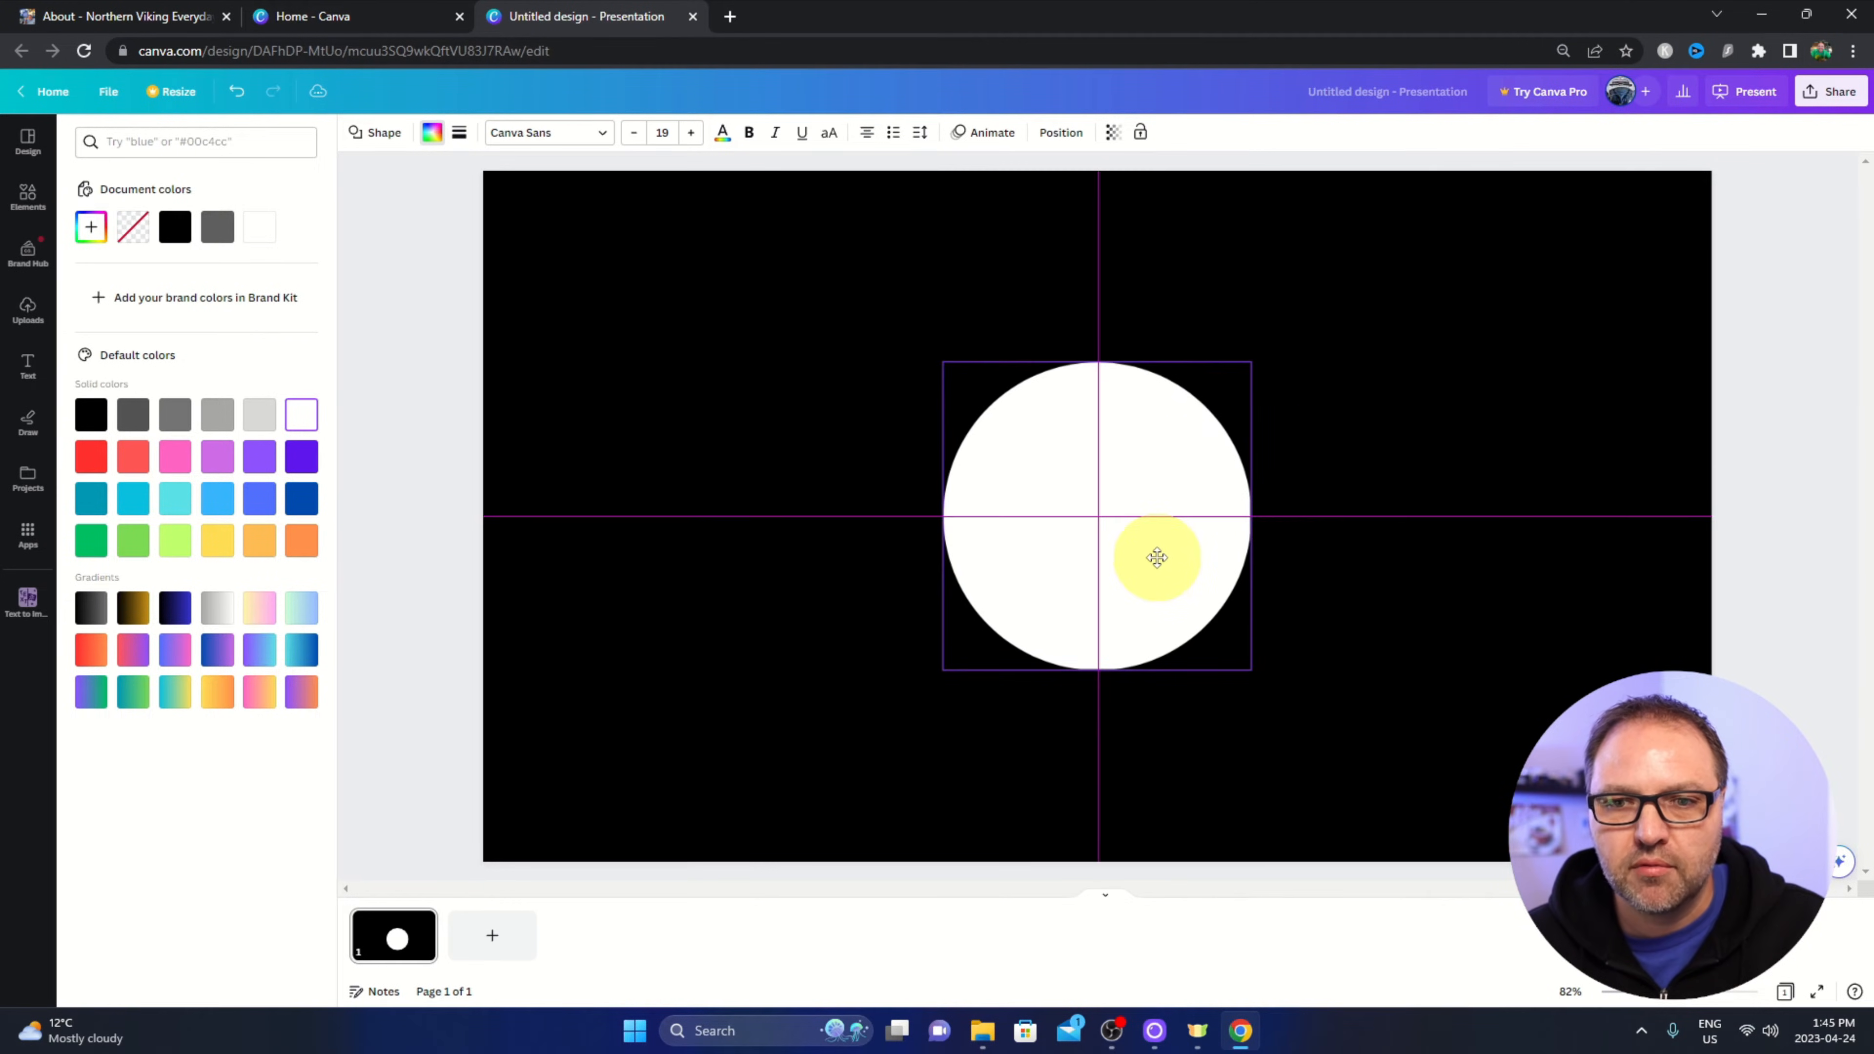
pyautogui.moveTo(1157, 557); pyautogui.dragTo(1039, 500)
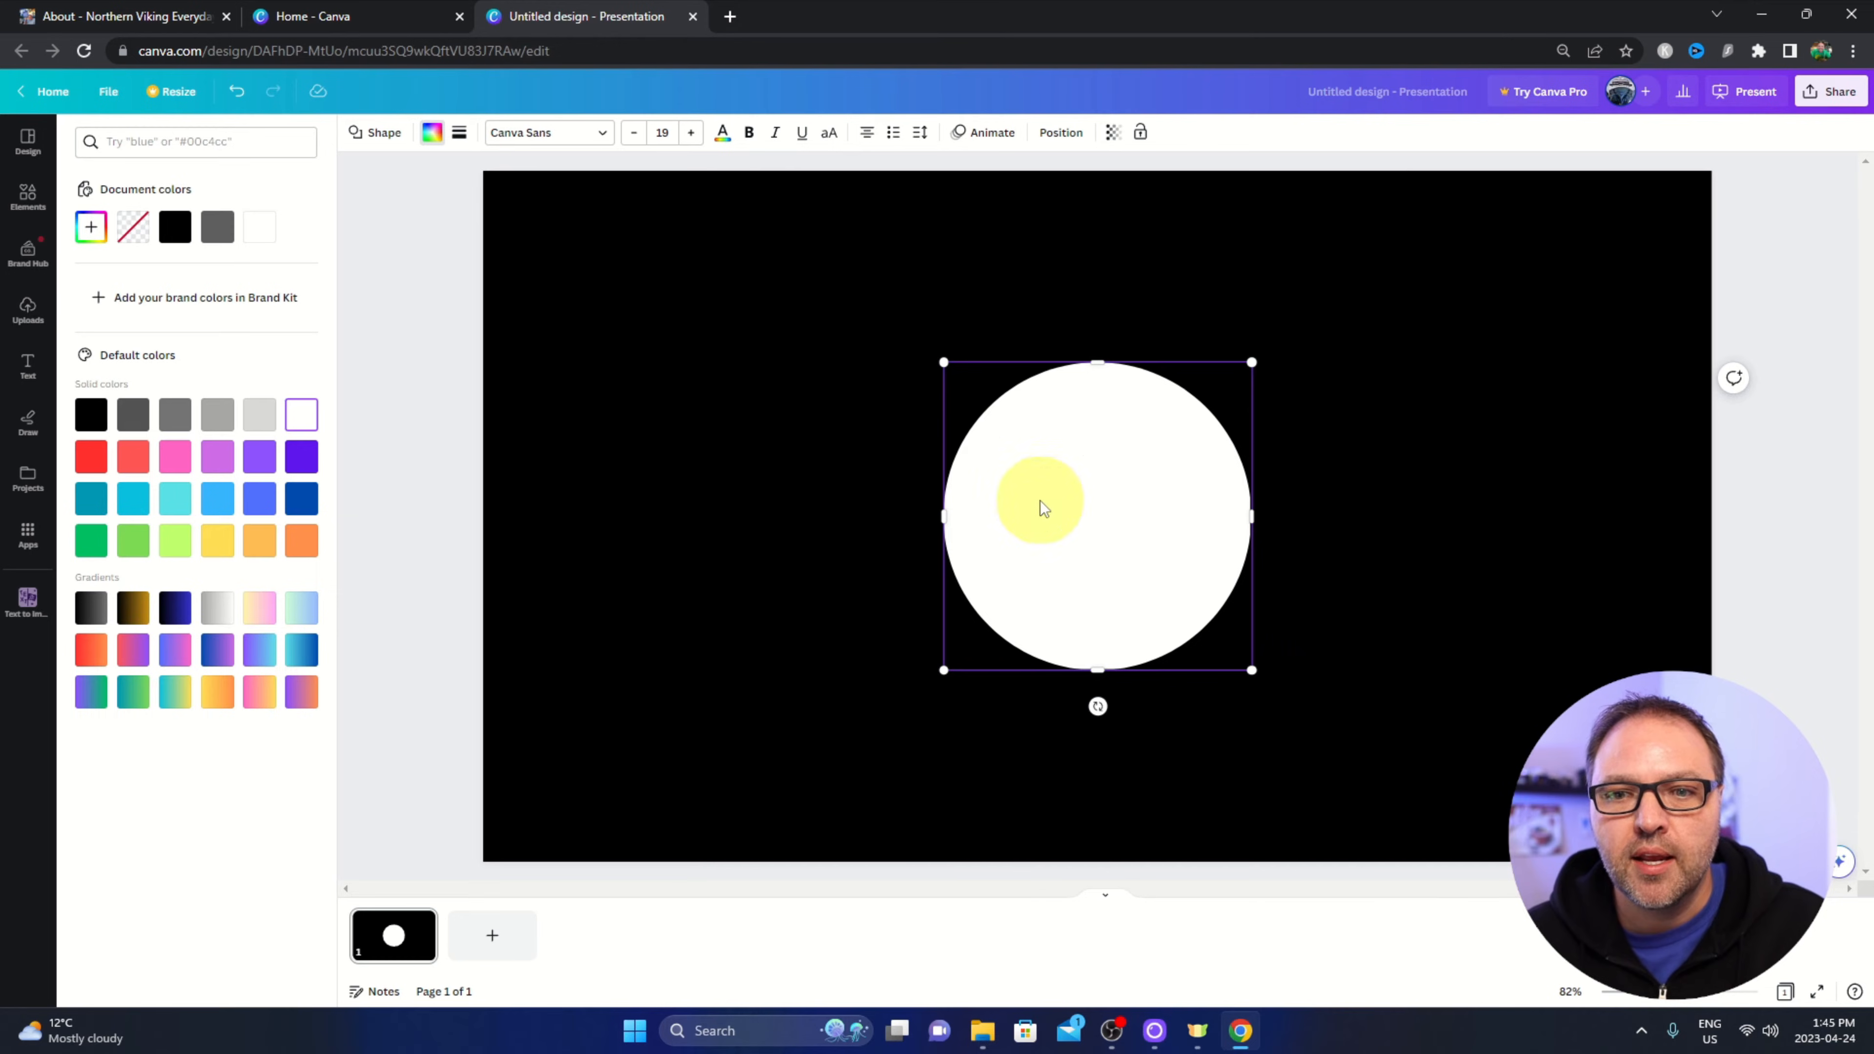
pyautogui.moveTo(1039, 499); pyautogui.dragTo(1386, 586)
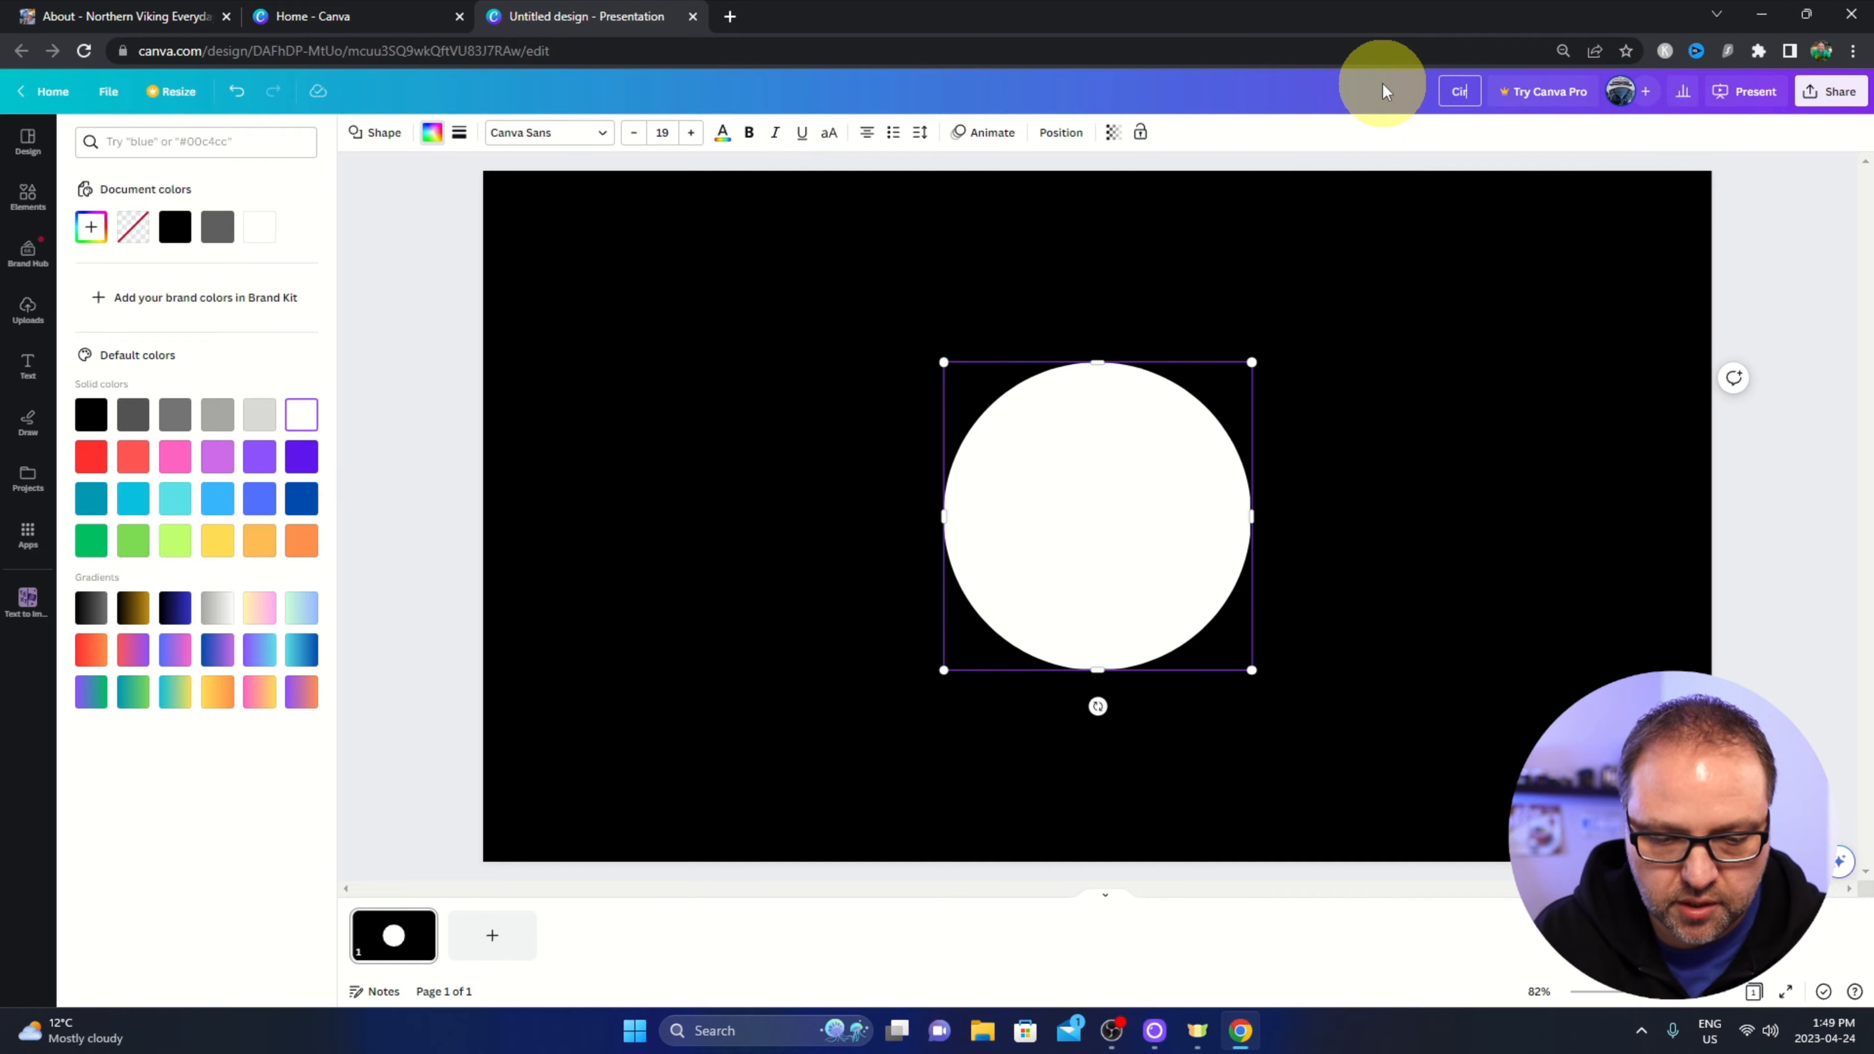
# Name the design 'Circle Filter' and download it as a PNG file.
pyautogui.write('Circle Filter')
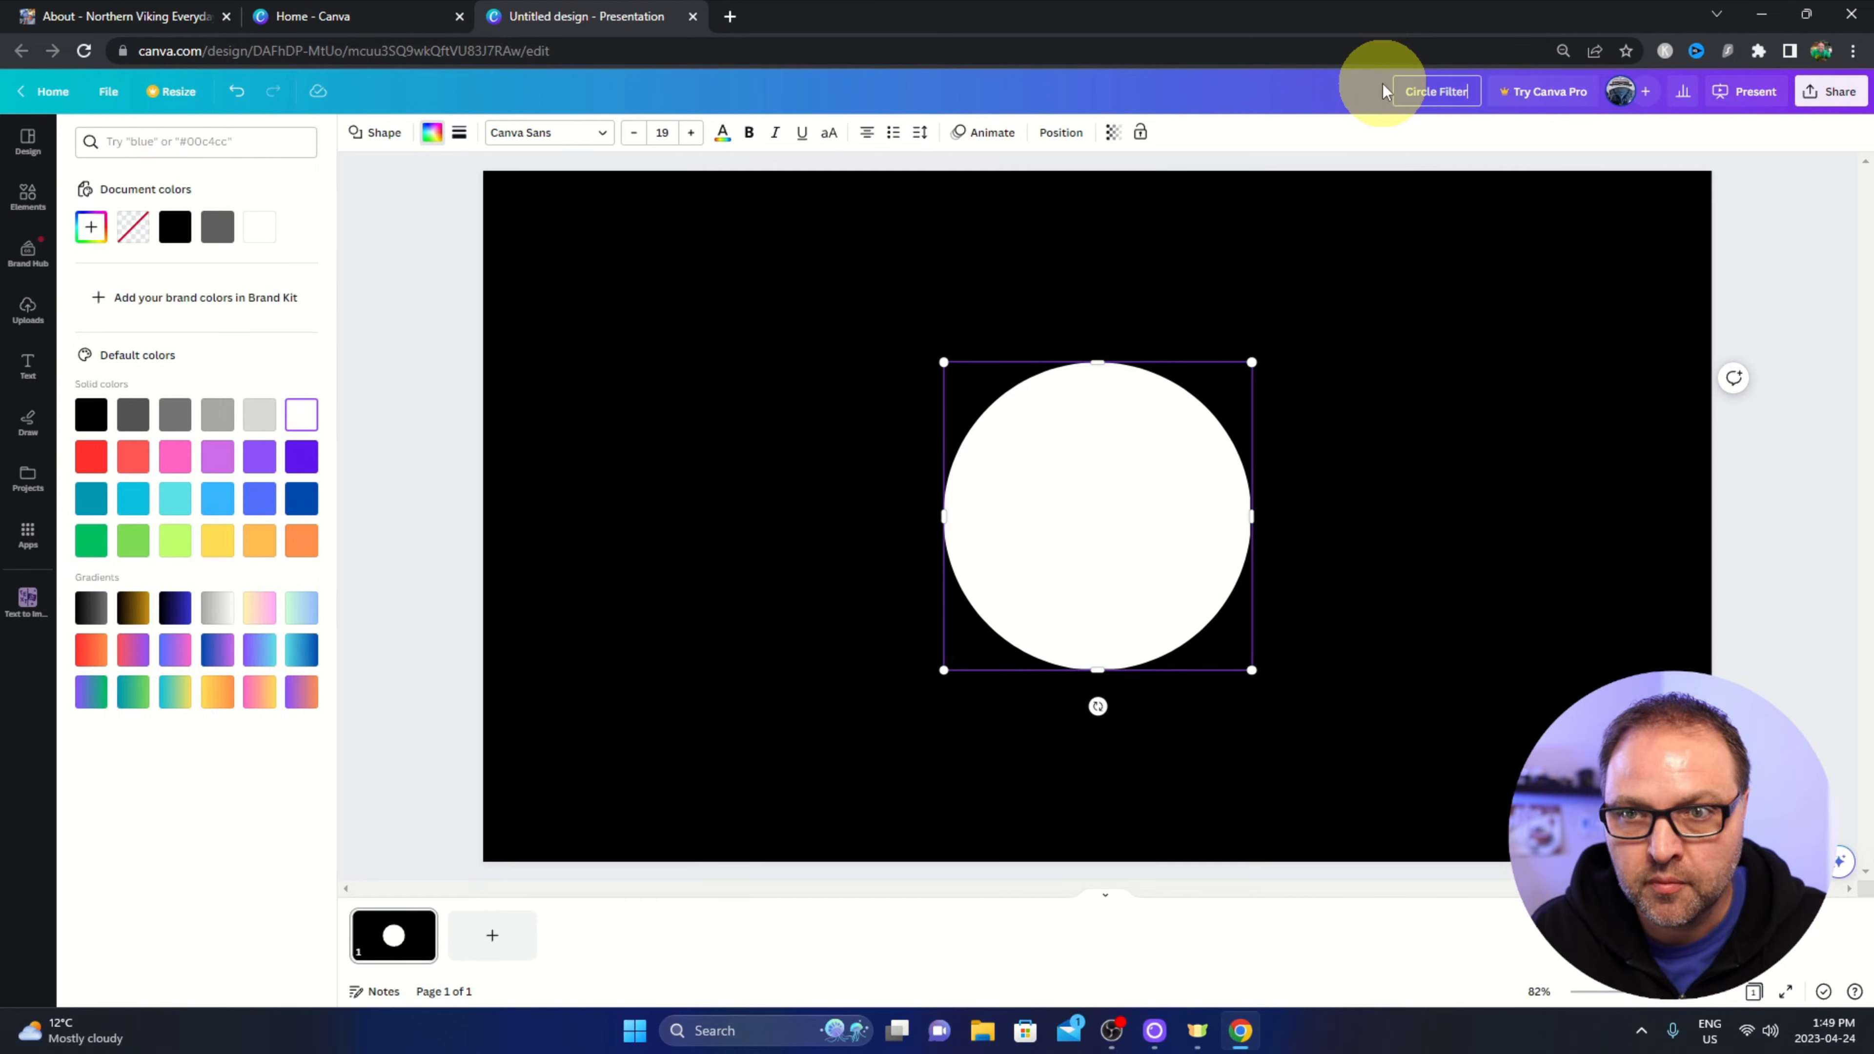
pyautogui.moveTo(1395, 156)
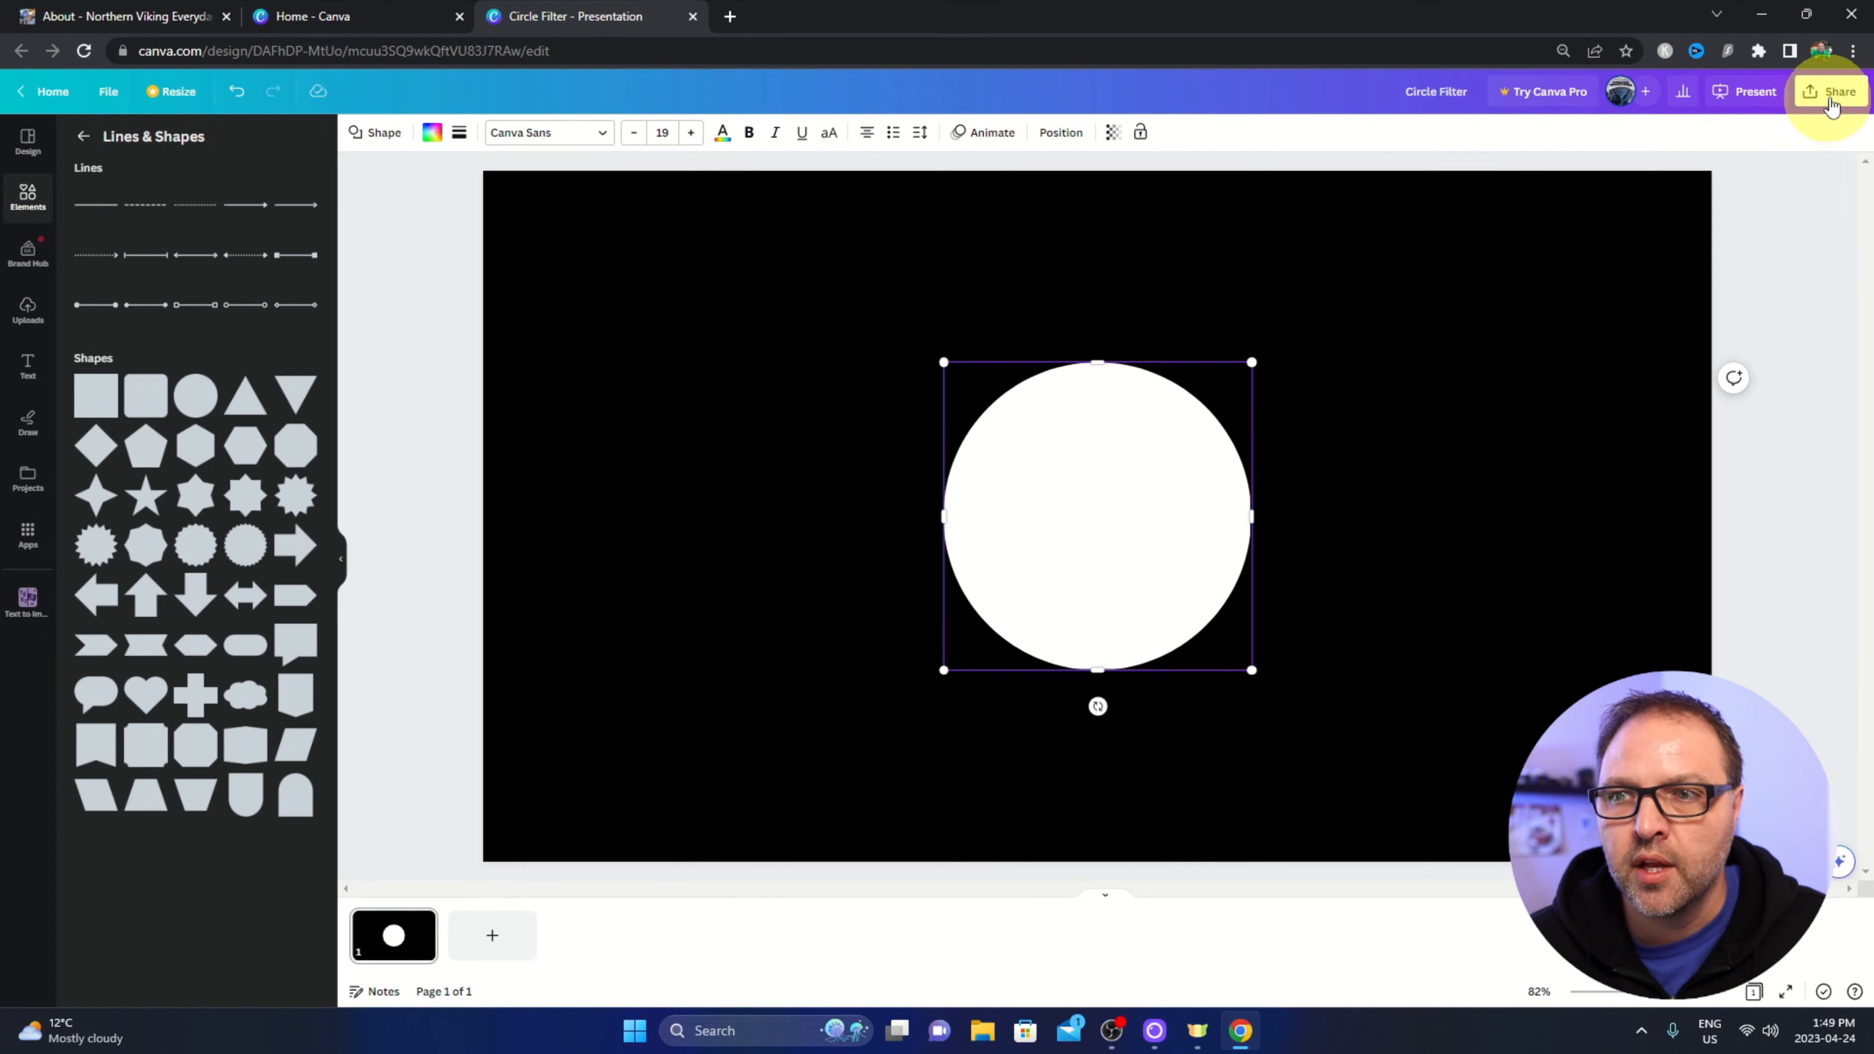
pyautogui.click(1838, 91)
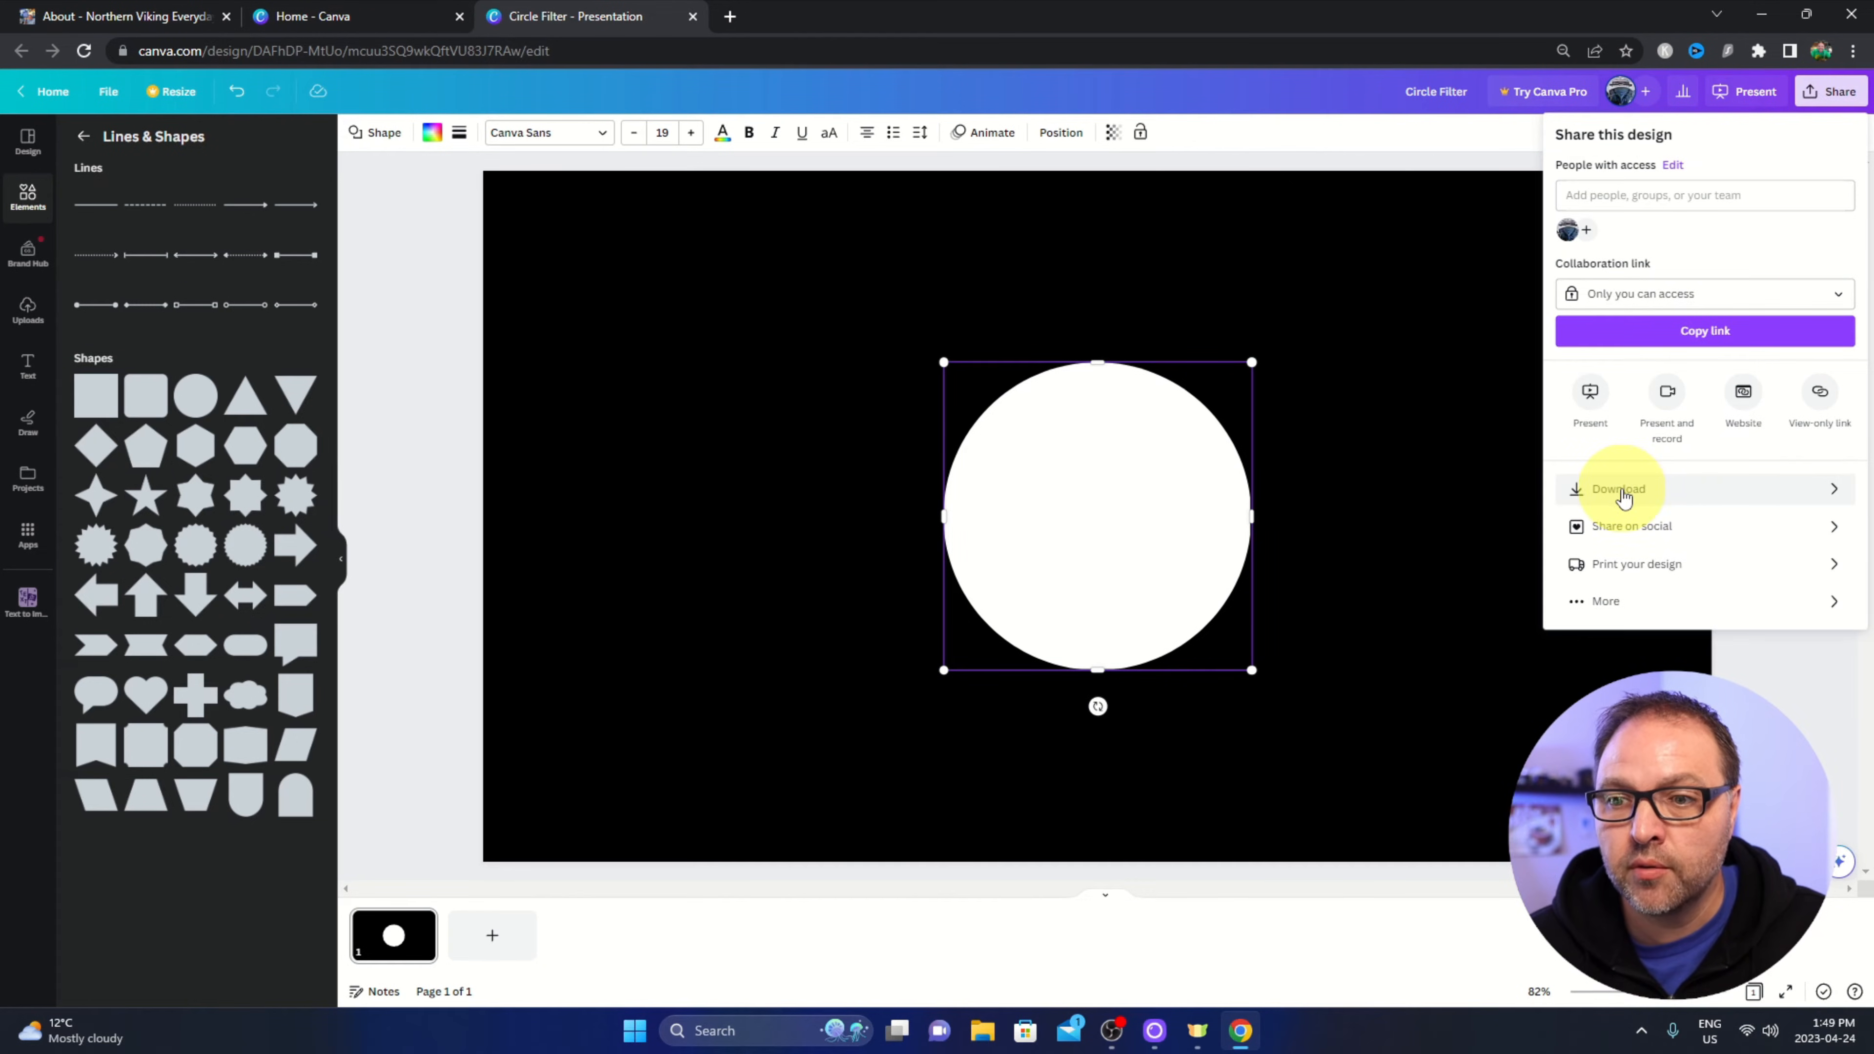
pyautogui.click(1618, 489)
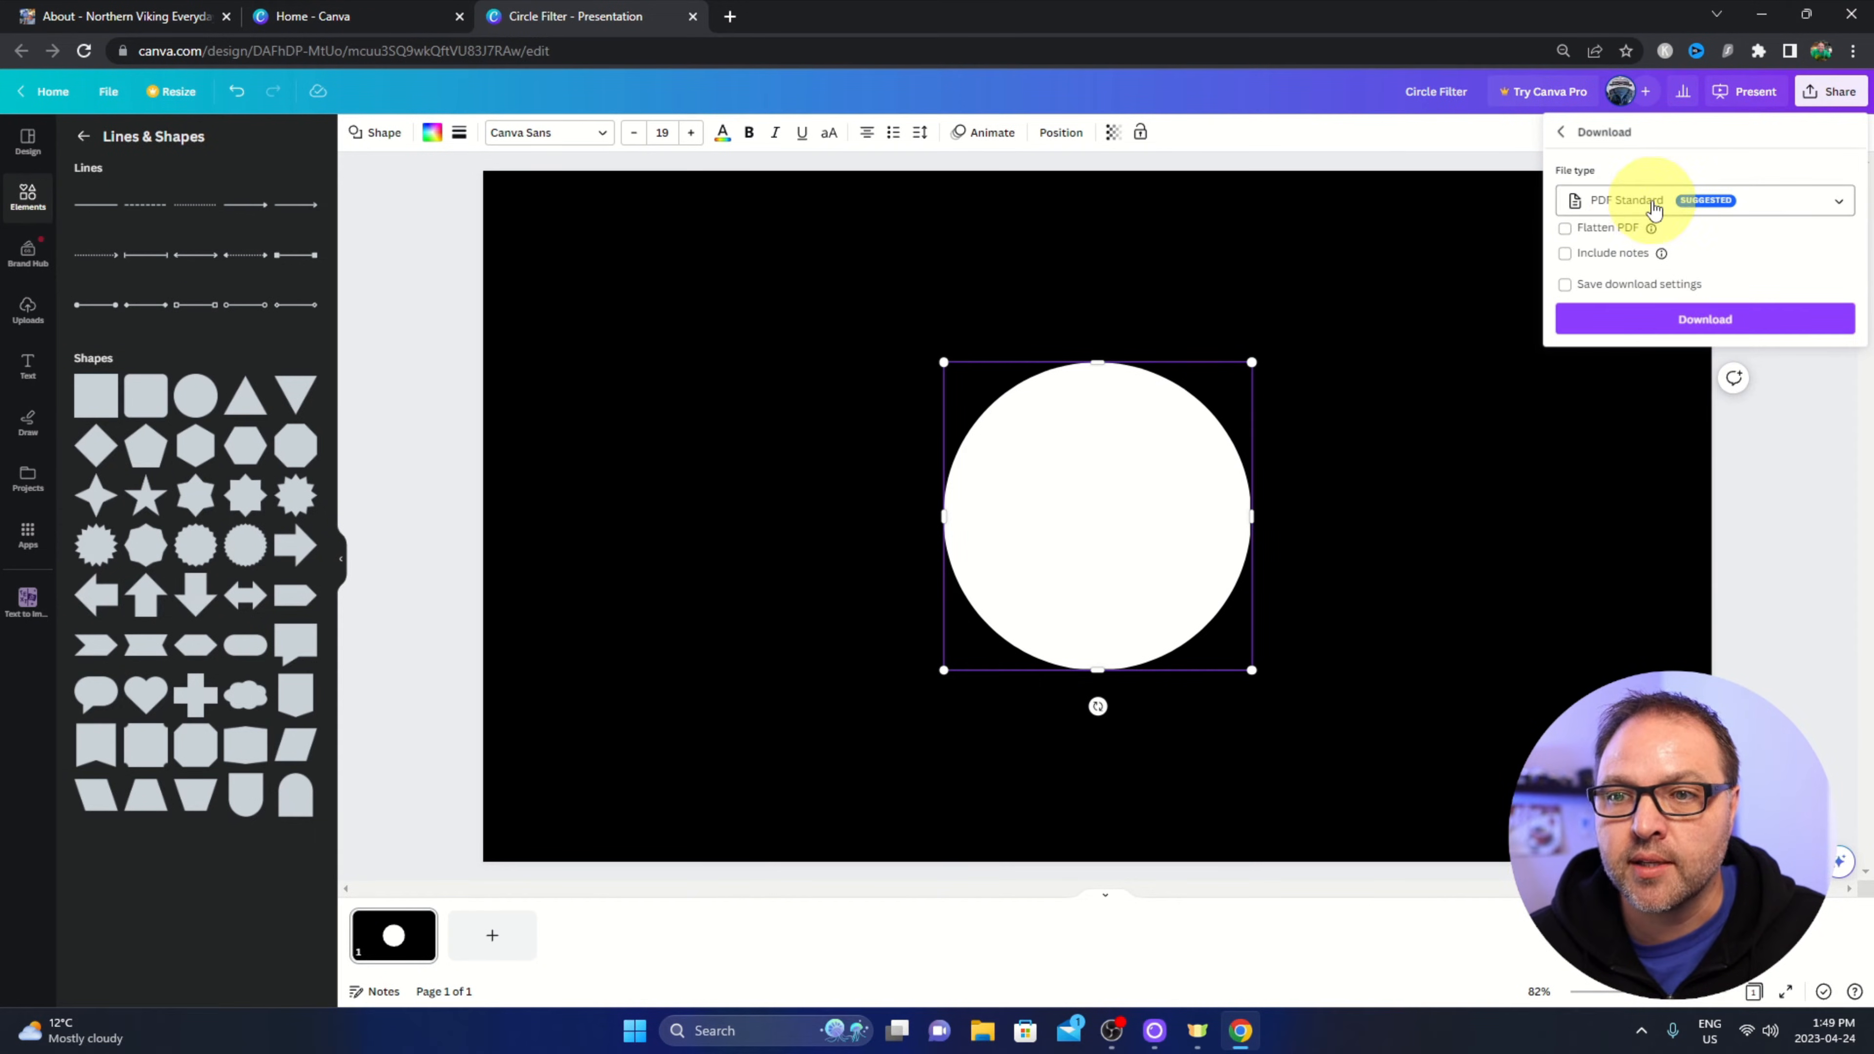
pyautogui.click(1705, 199)
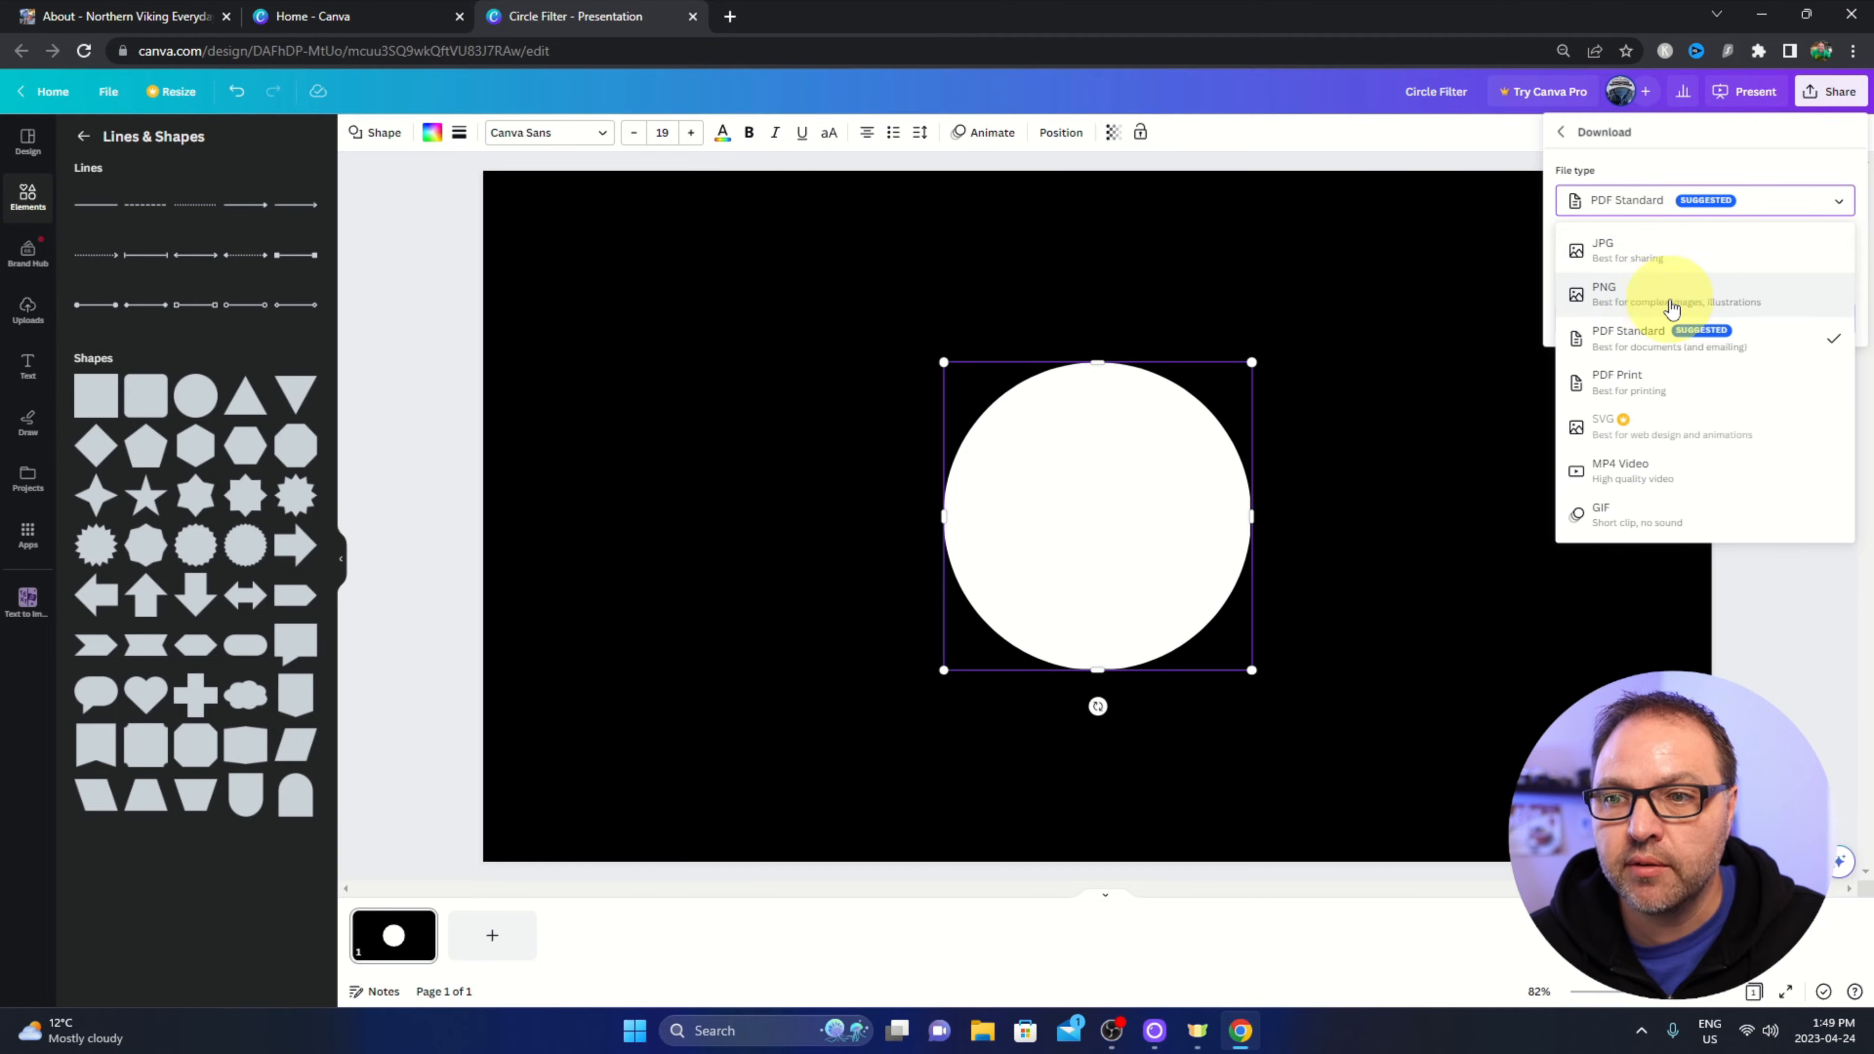
pyautogui.click(1604, 294)
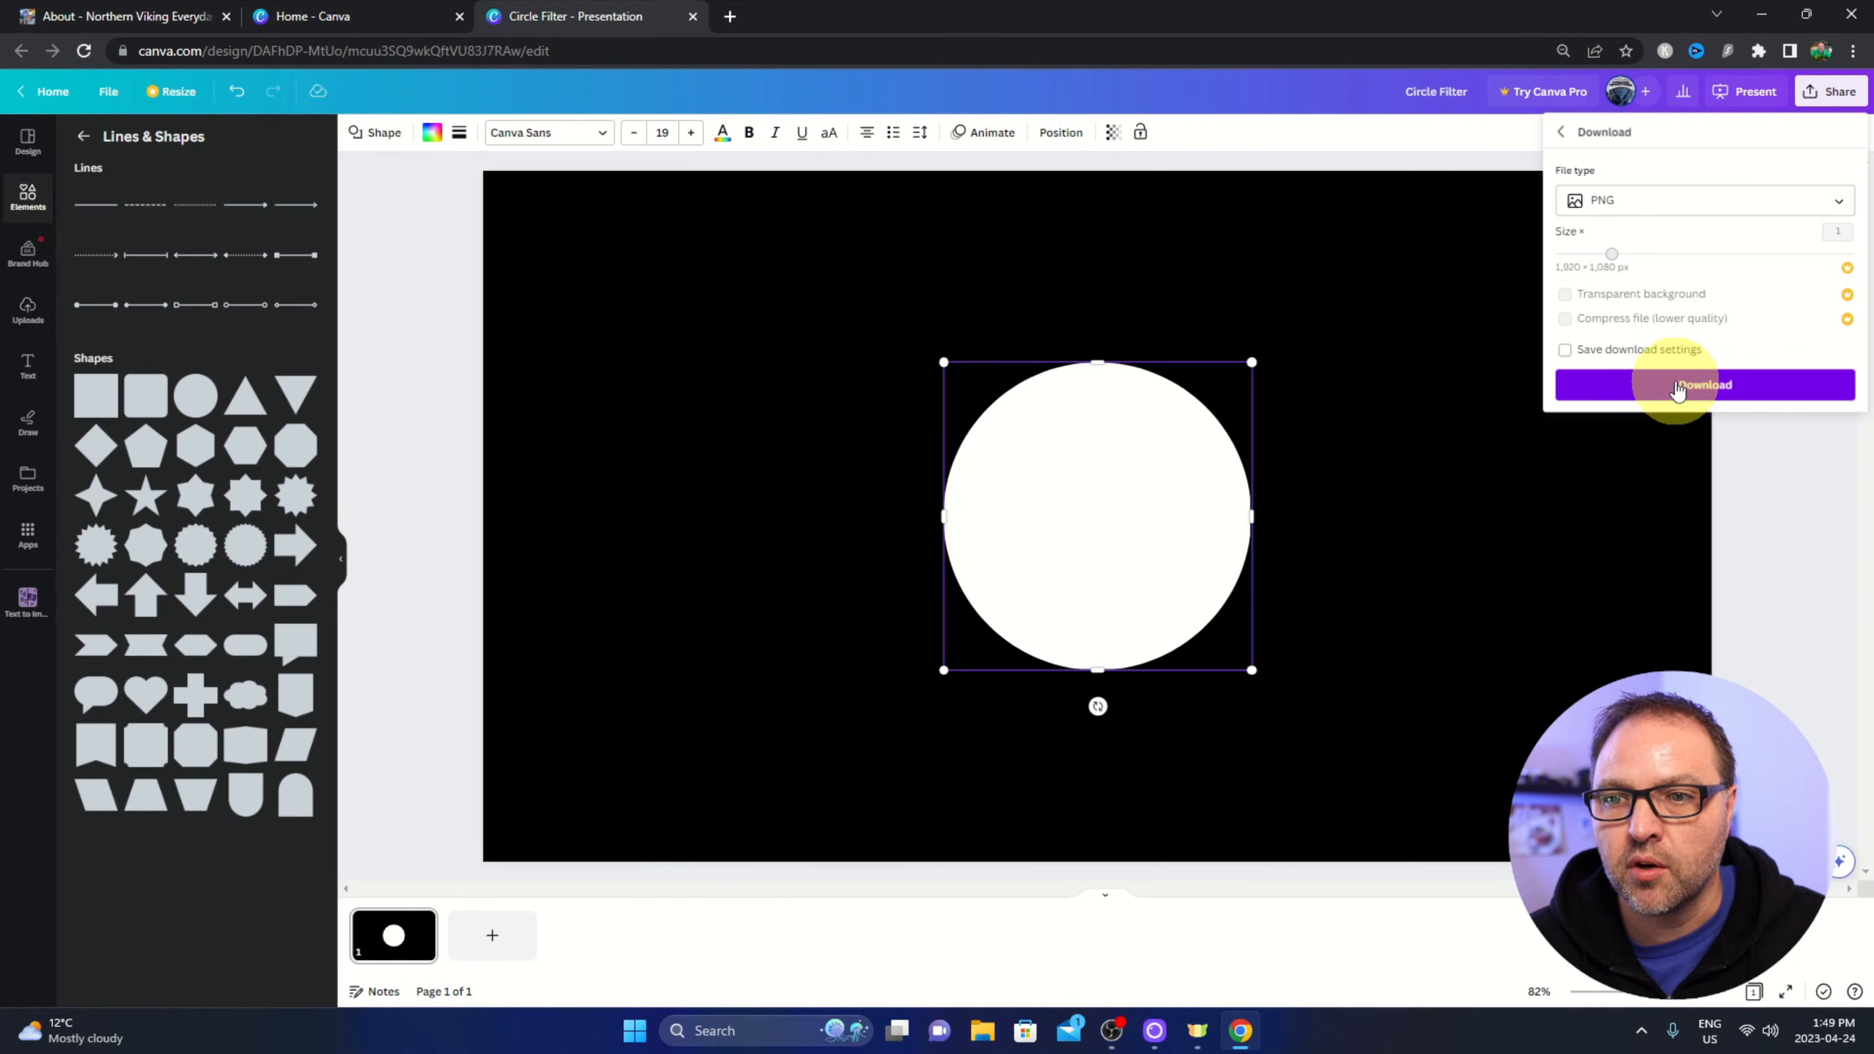
pyautogui.click(1703, 384)
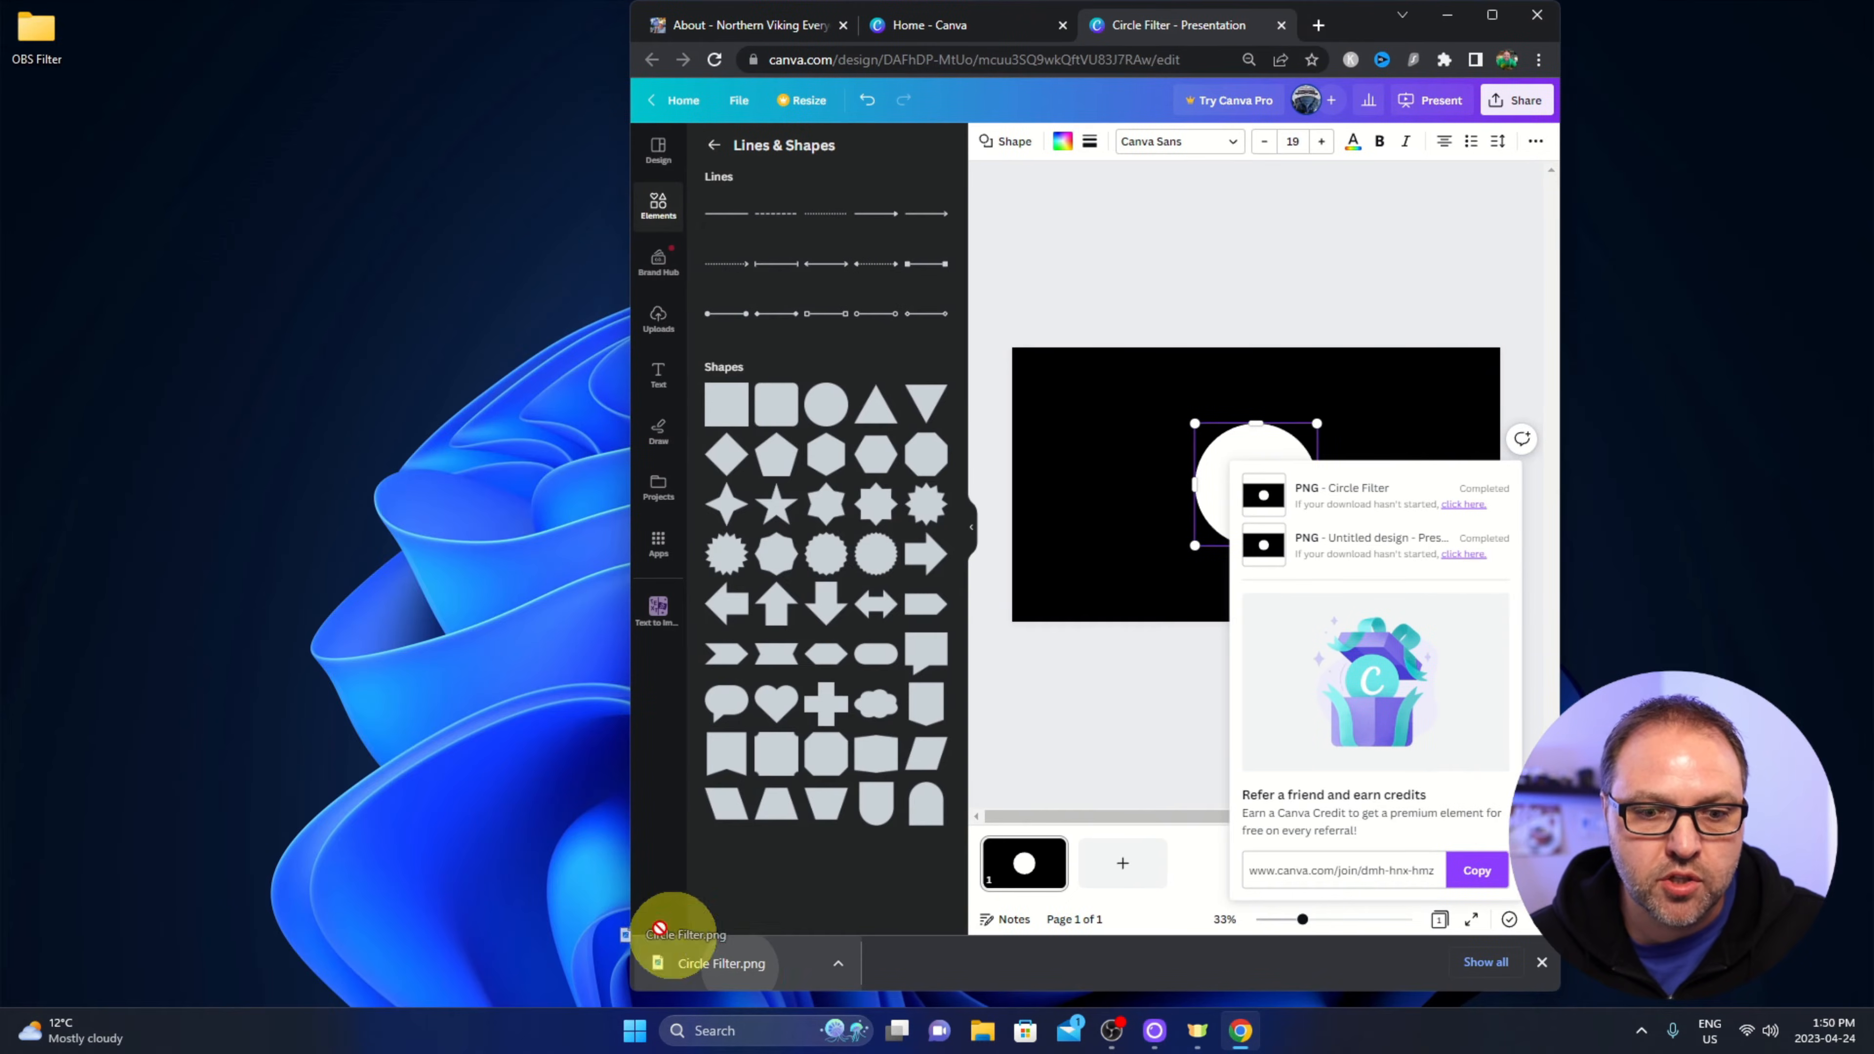
# Drag Circle Filter.png from the download bar into the desktop's OBS Filter folder.
pyautogui.click(657, 316)
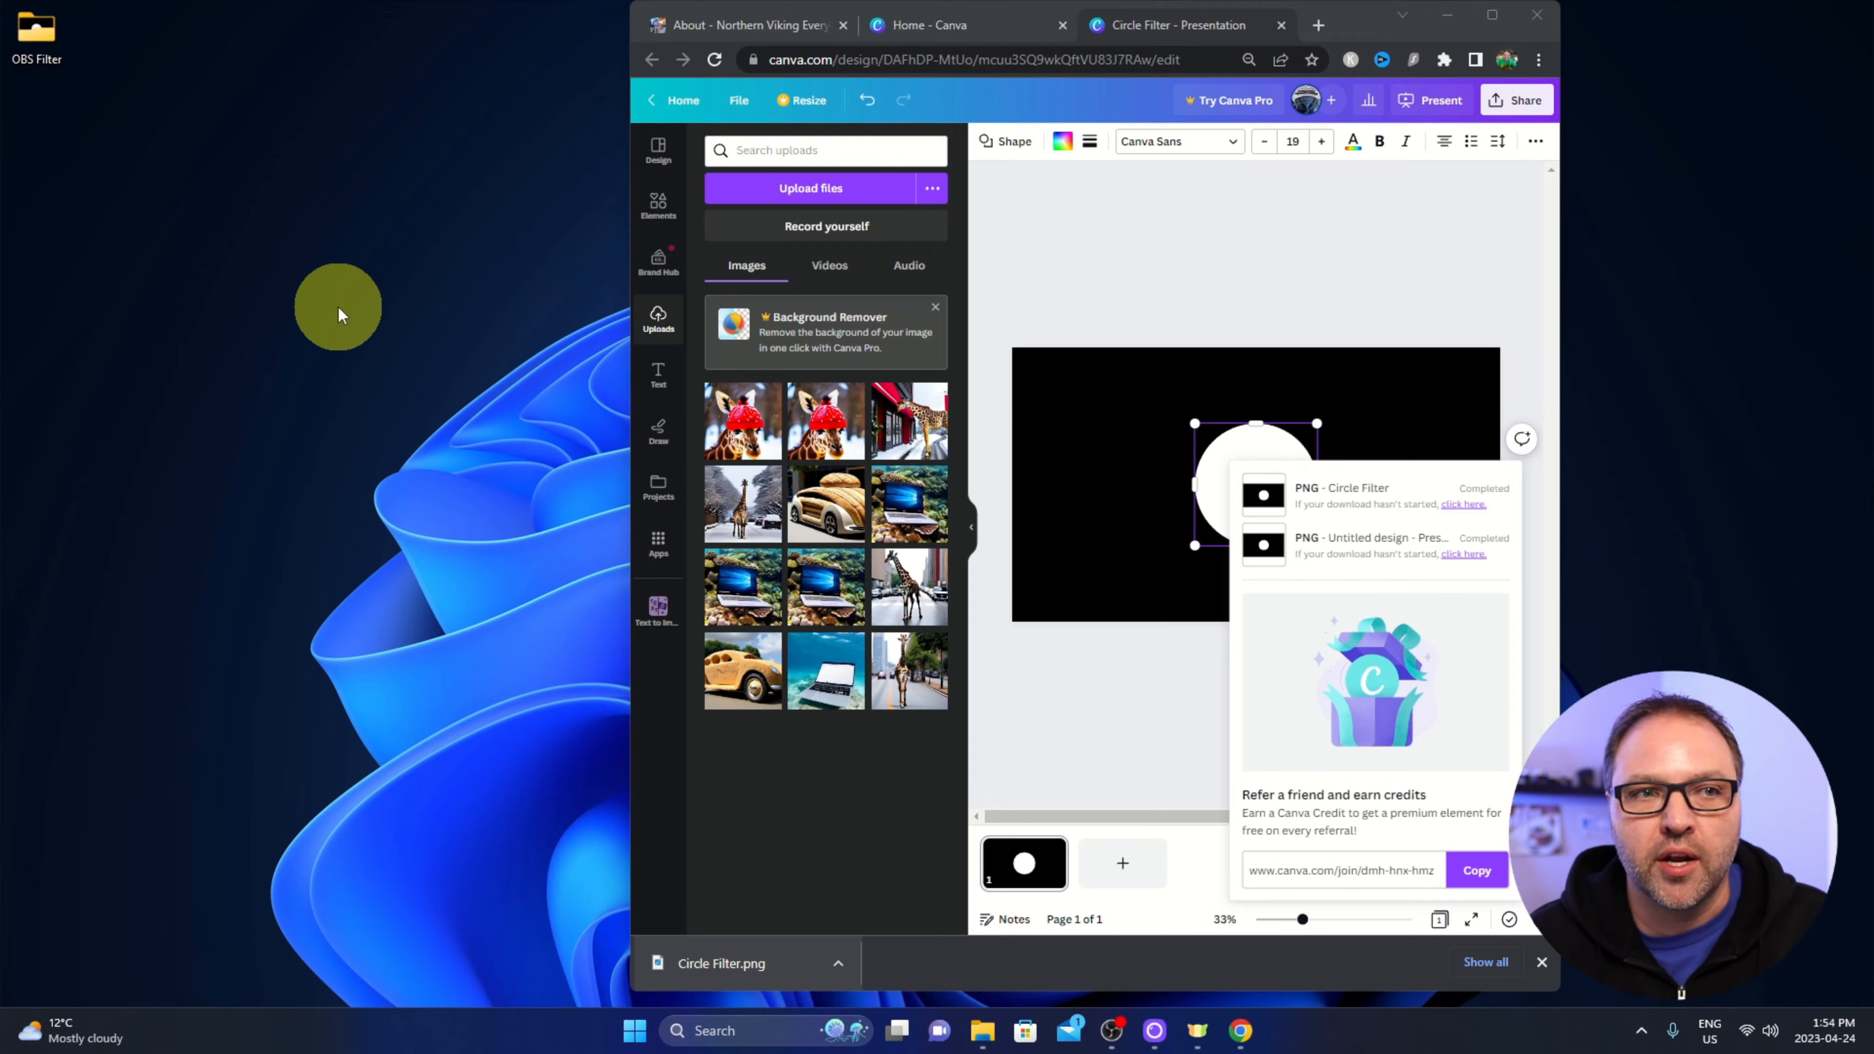
pyautogui.moveTo(36, 48)
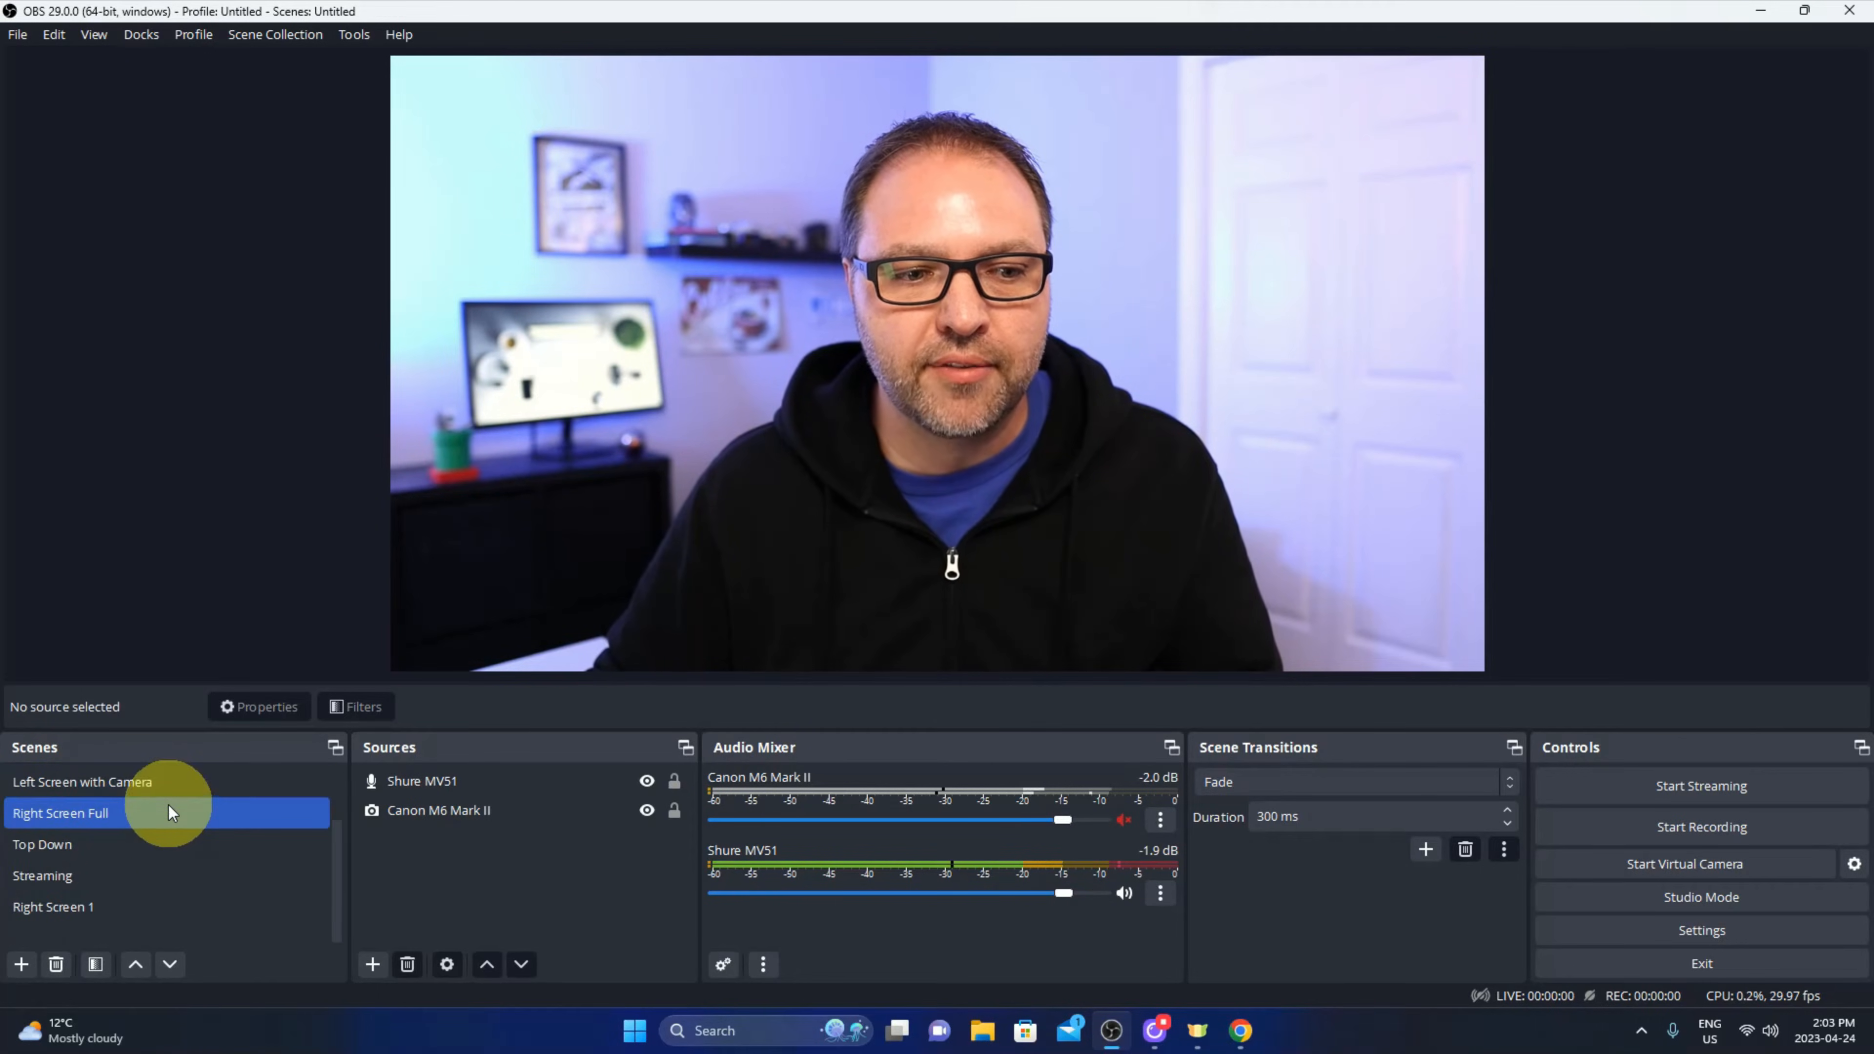
# Browse the existing Right Screen and M6 Mark II scenes to preview them.
pyautogui.click(84, 906)
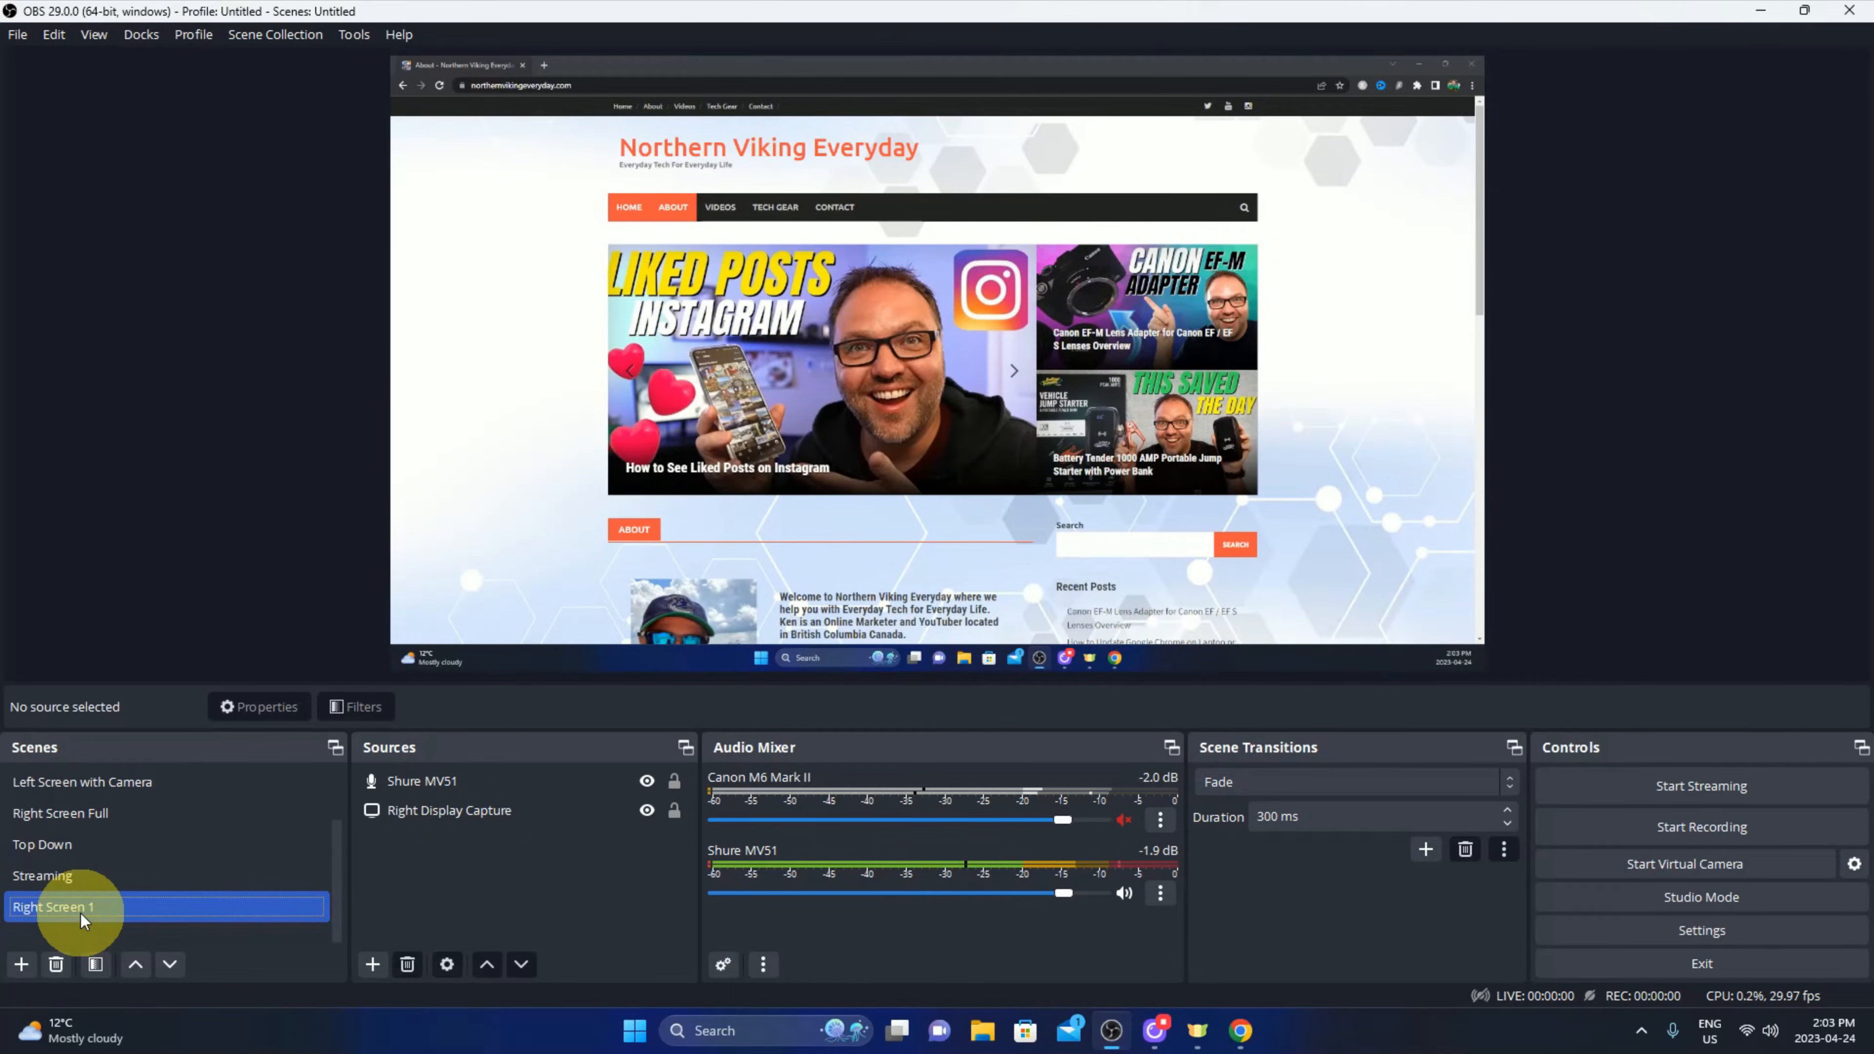
pyautogui.click(59, 875)
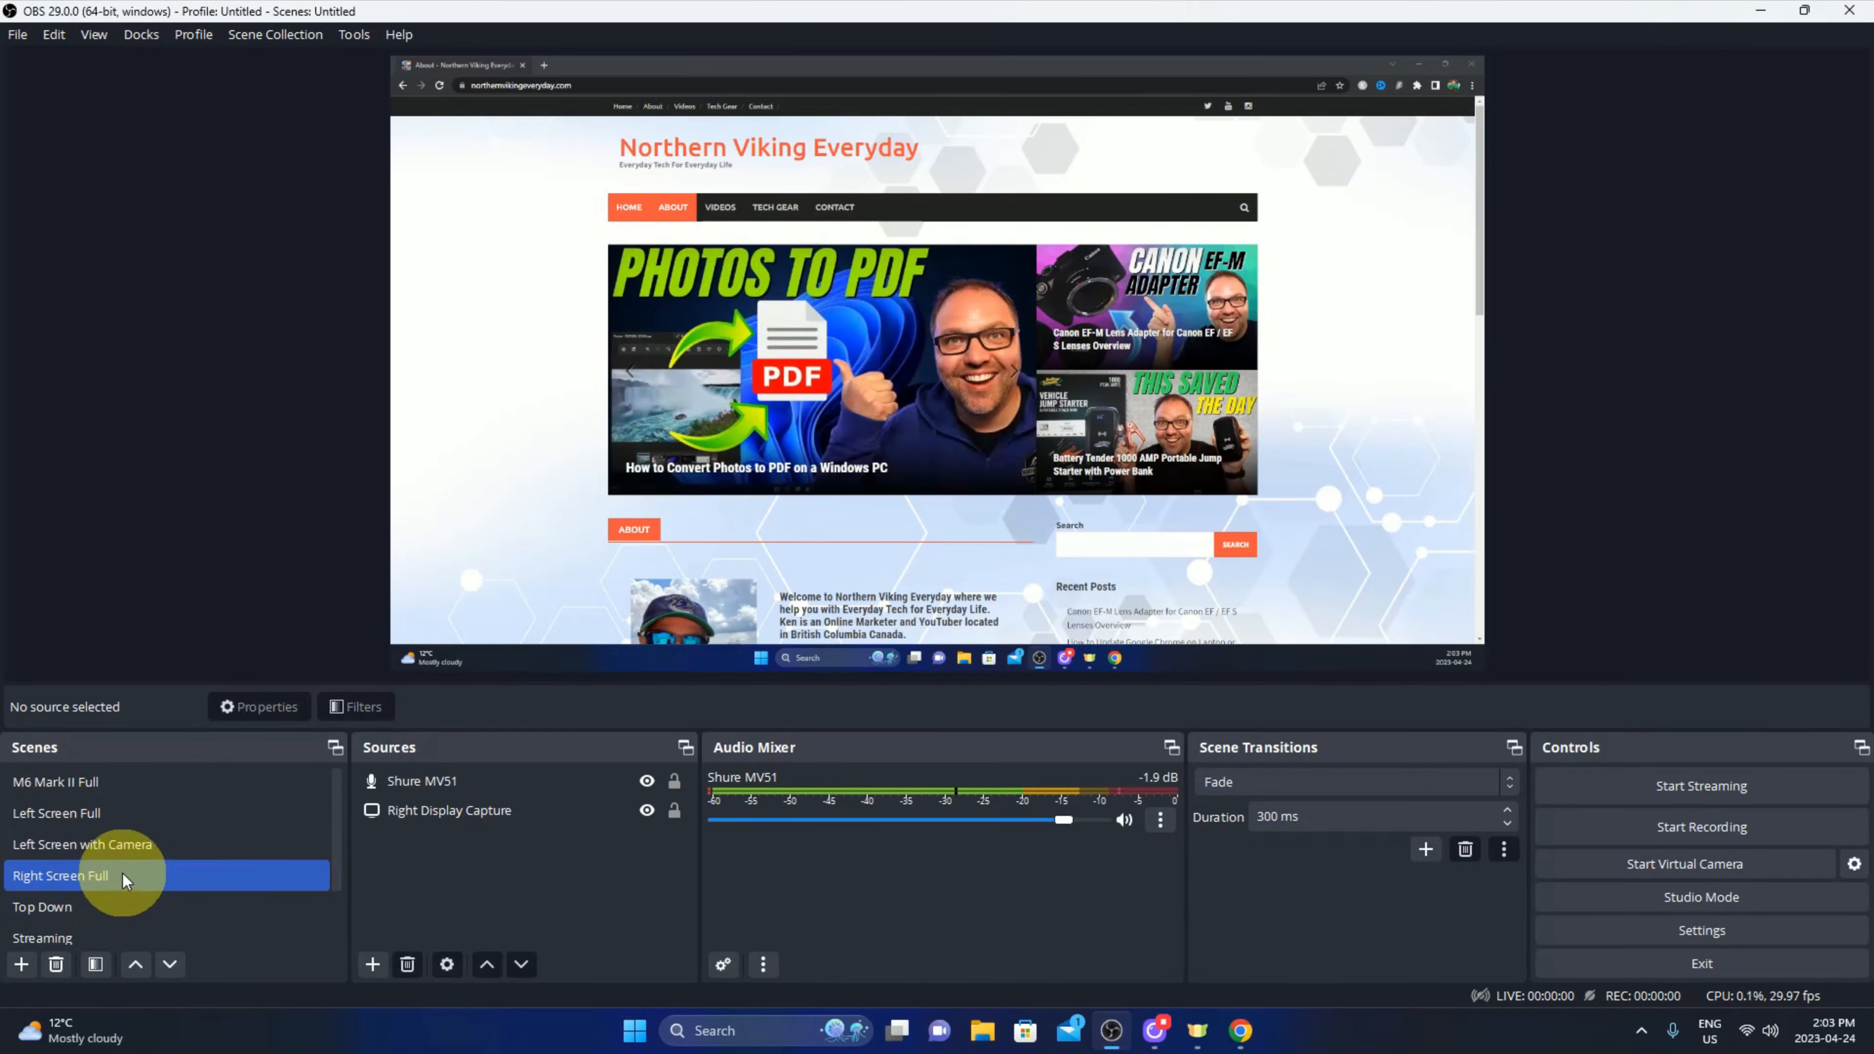
pyautogui.click(55, 782)
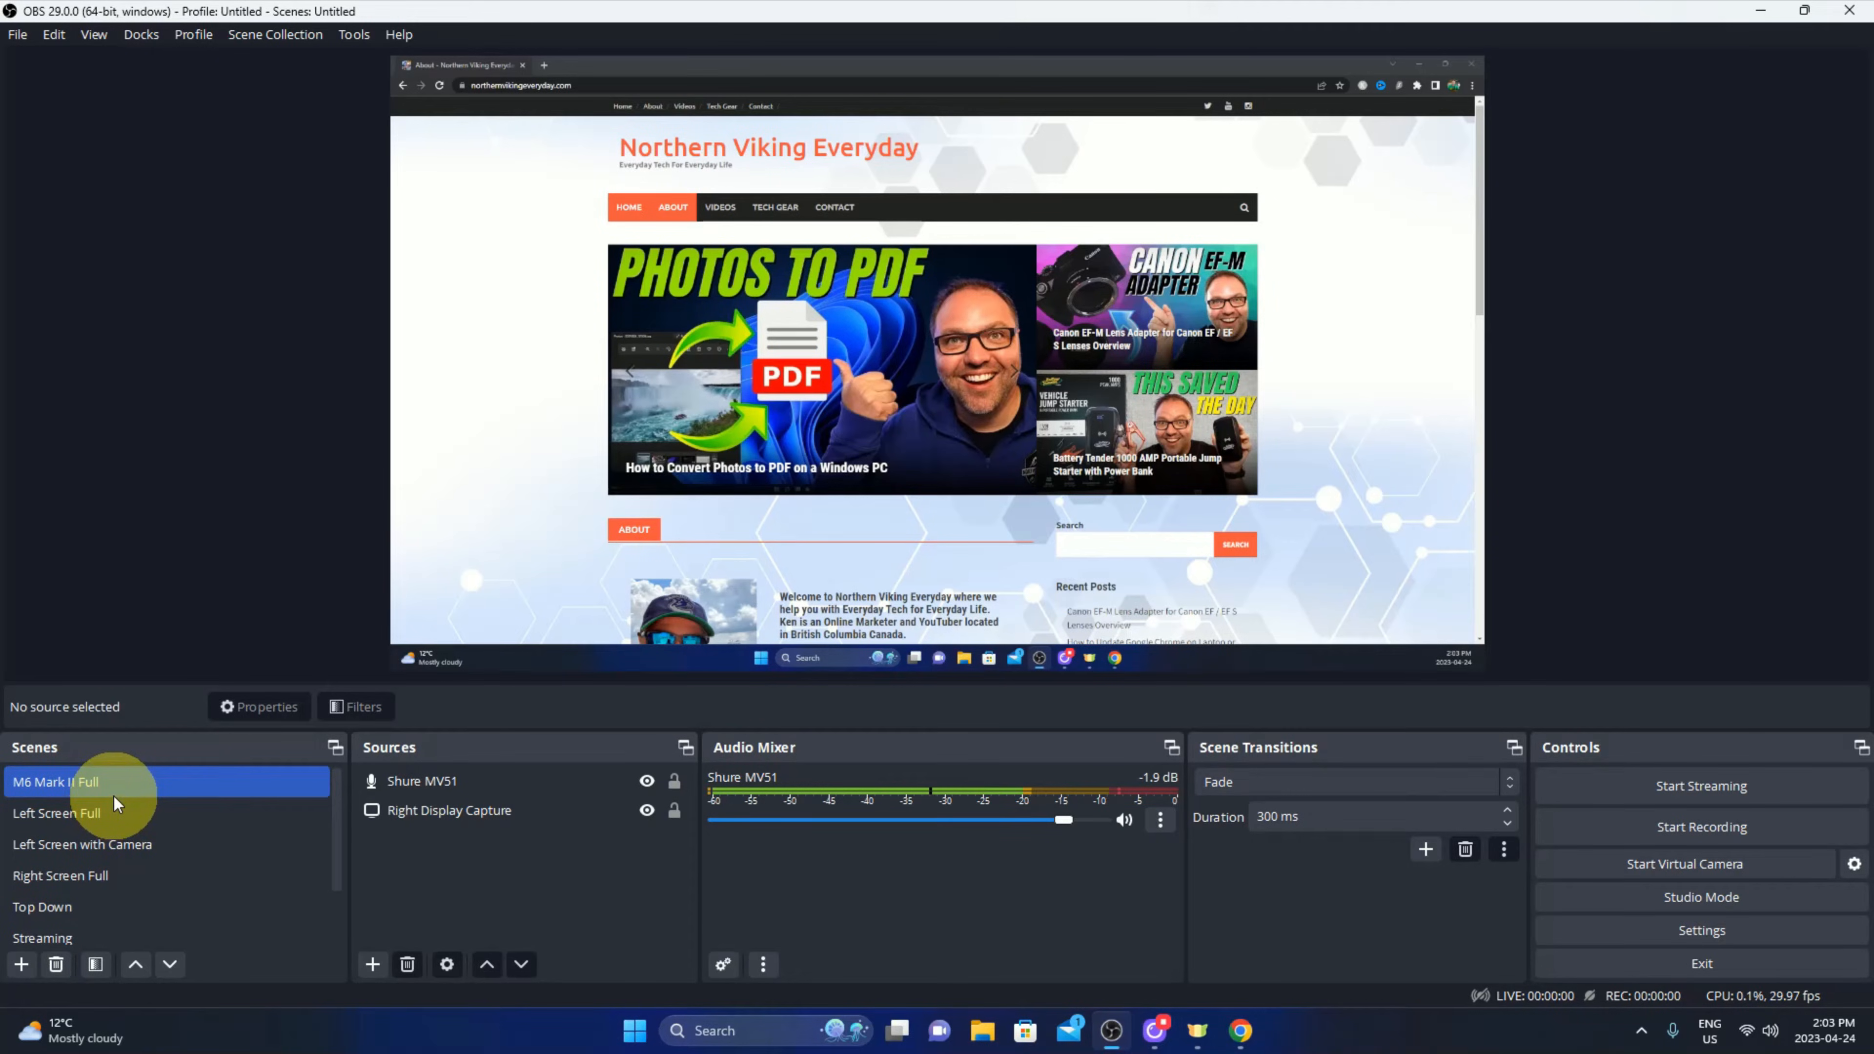
pyautogui.click(55, 781)
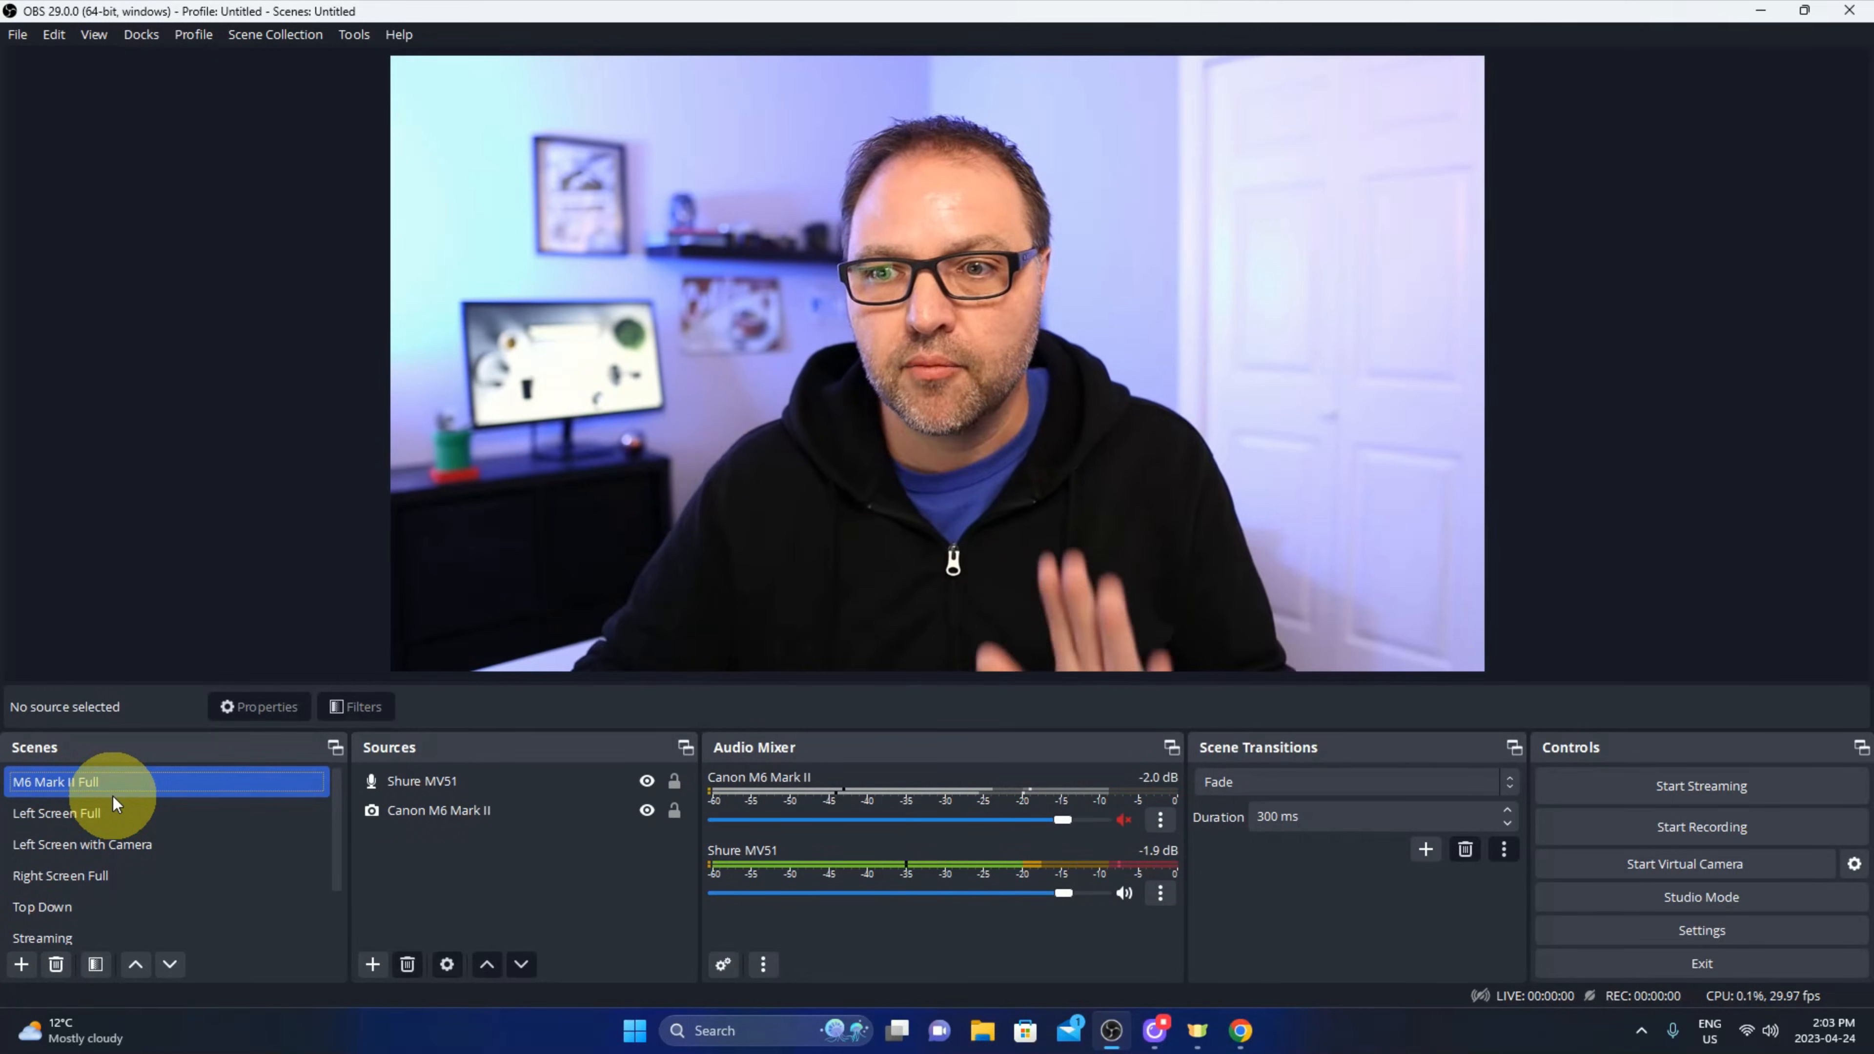
pyautogui.click(57, 813)
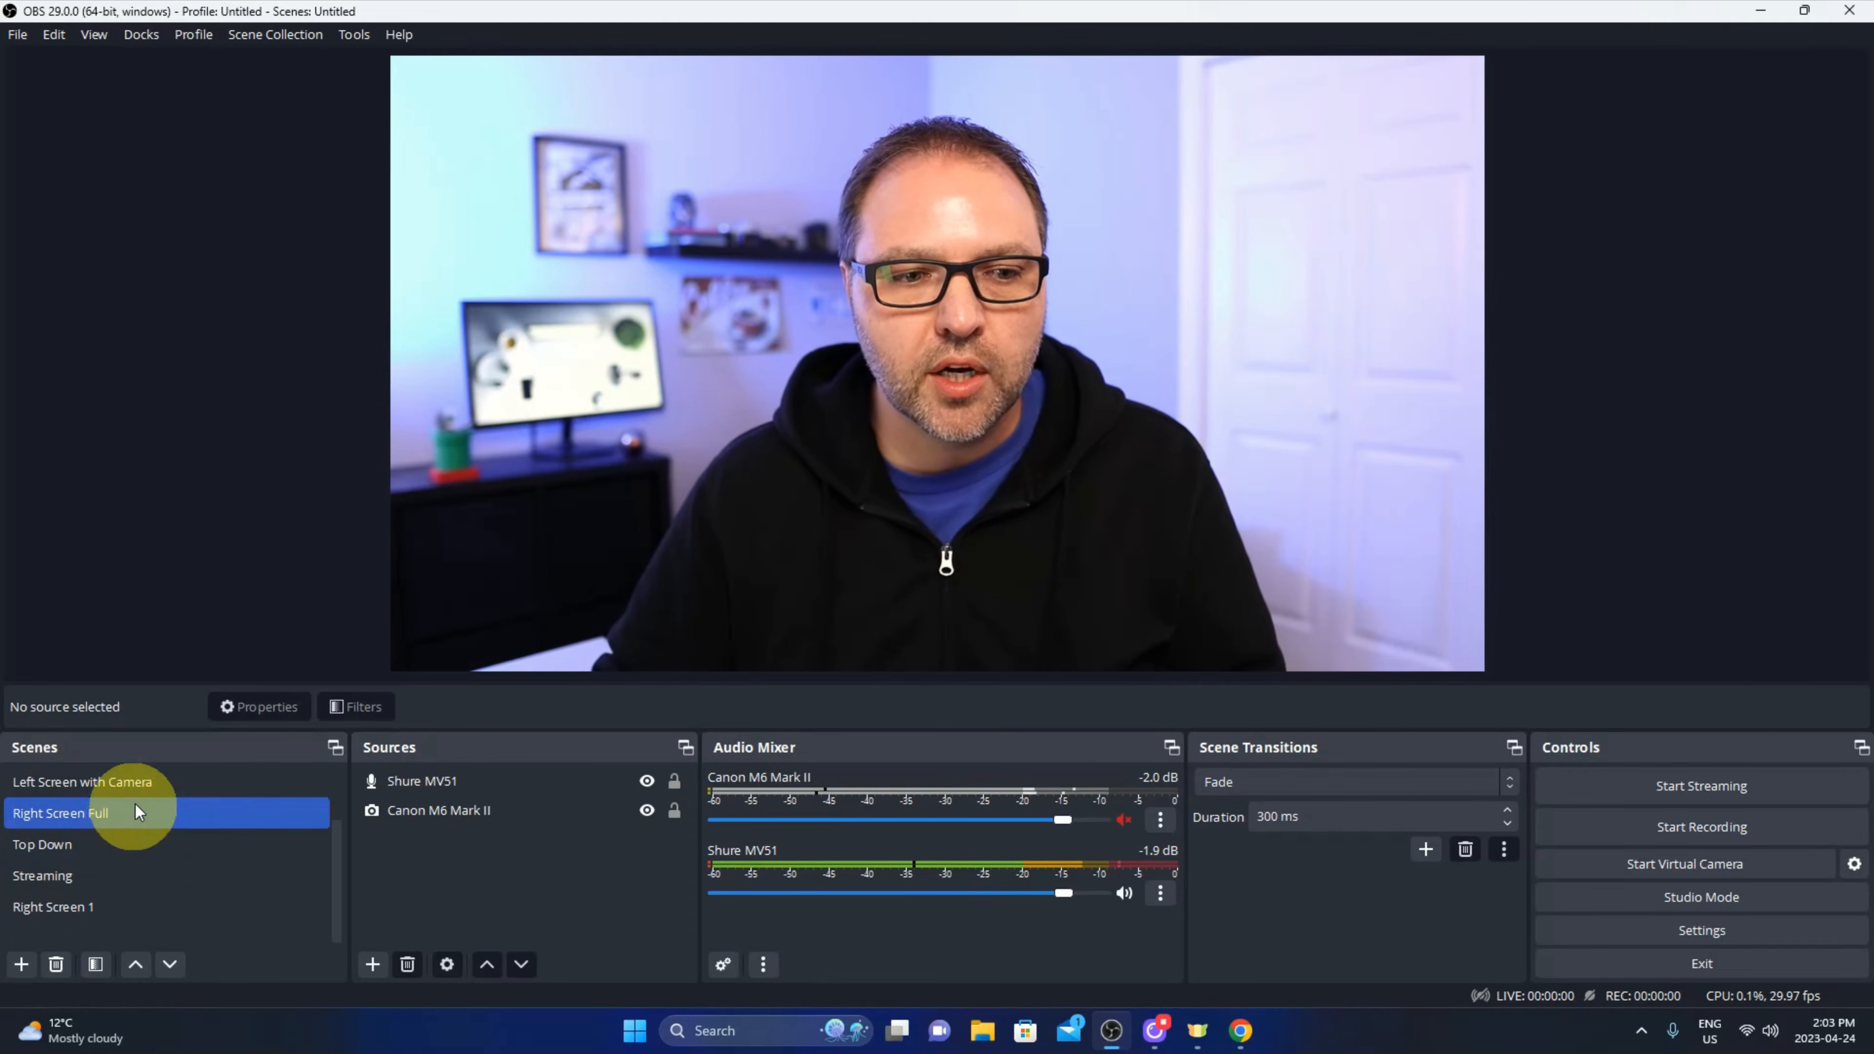
pyautogui.click(52, 905)
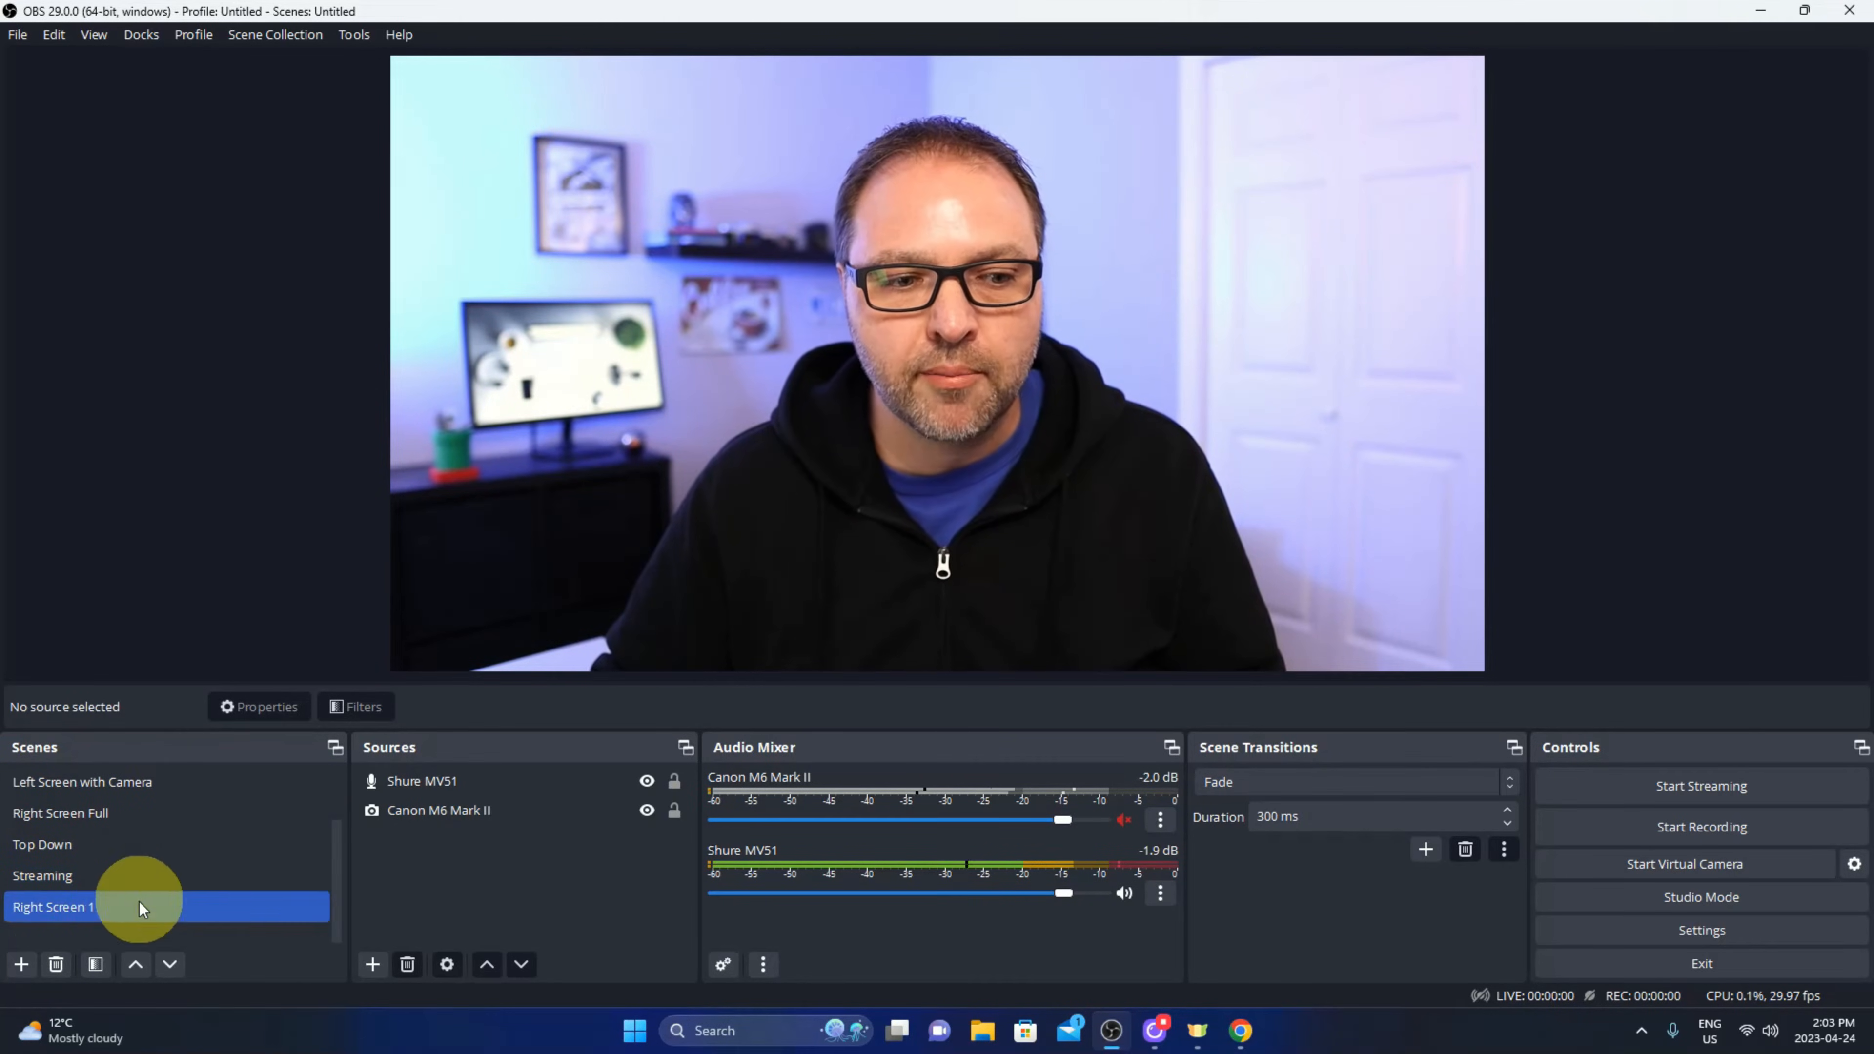
pyautogui.moveTo(21, 965)
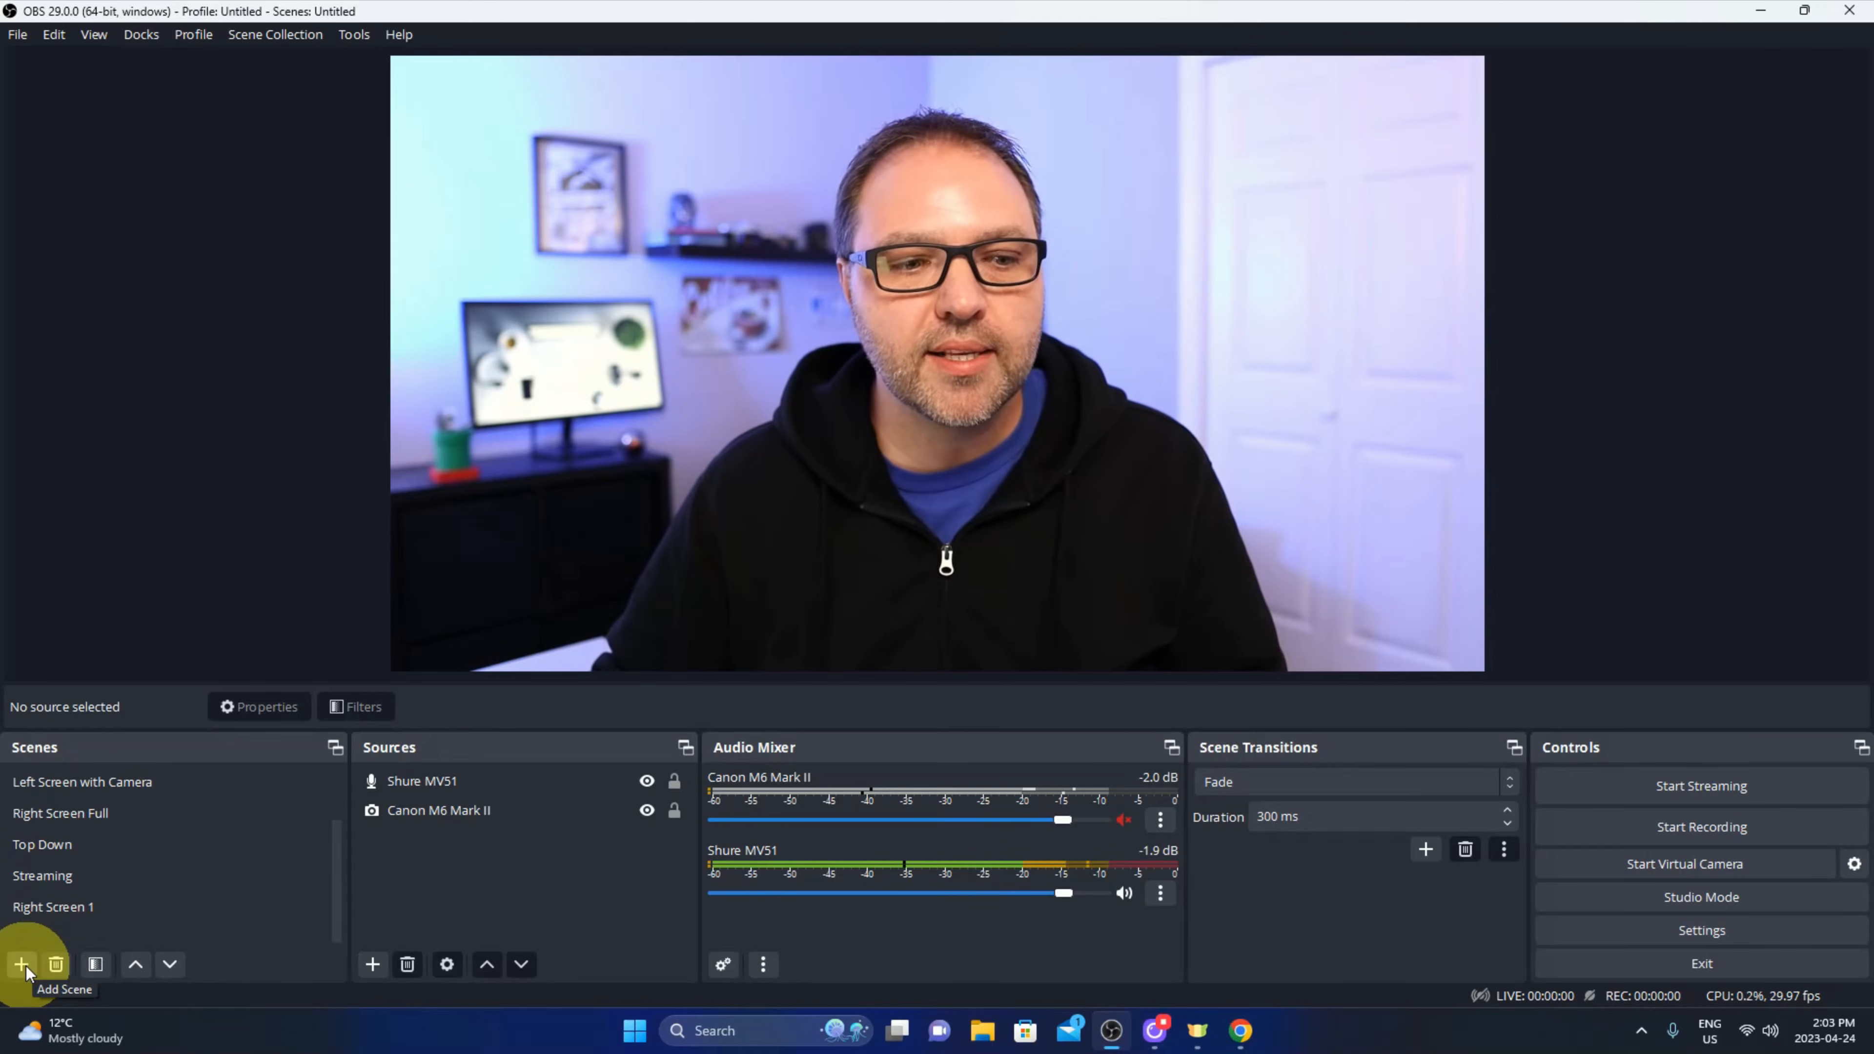
# Create a new empty scene named 'Circle Filter'.
pyautogui.click(21, 964)
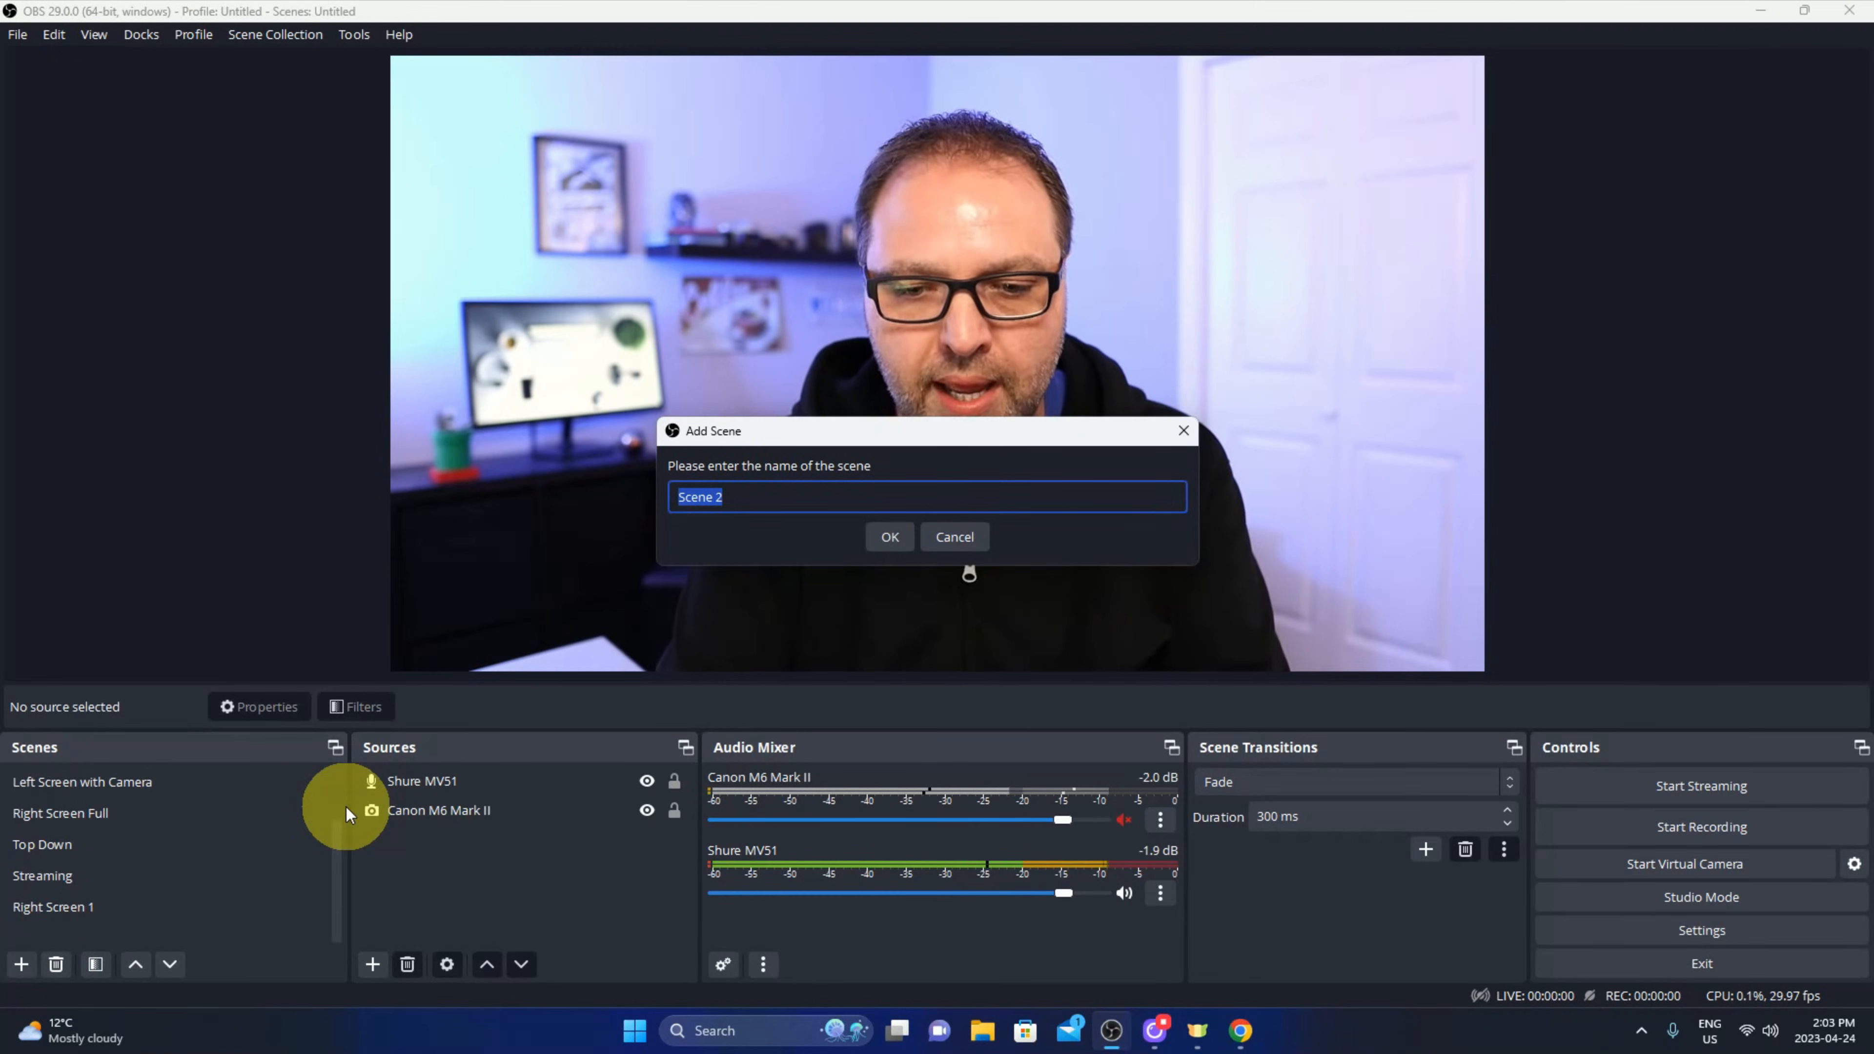
pyautogui.write('Circle Filter')
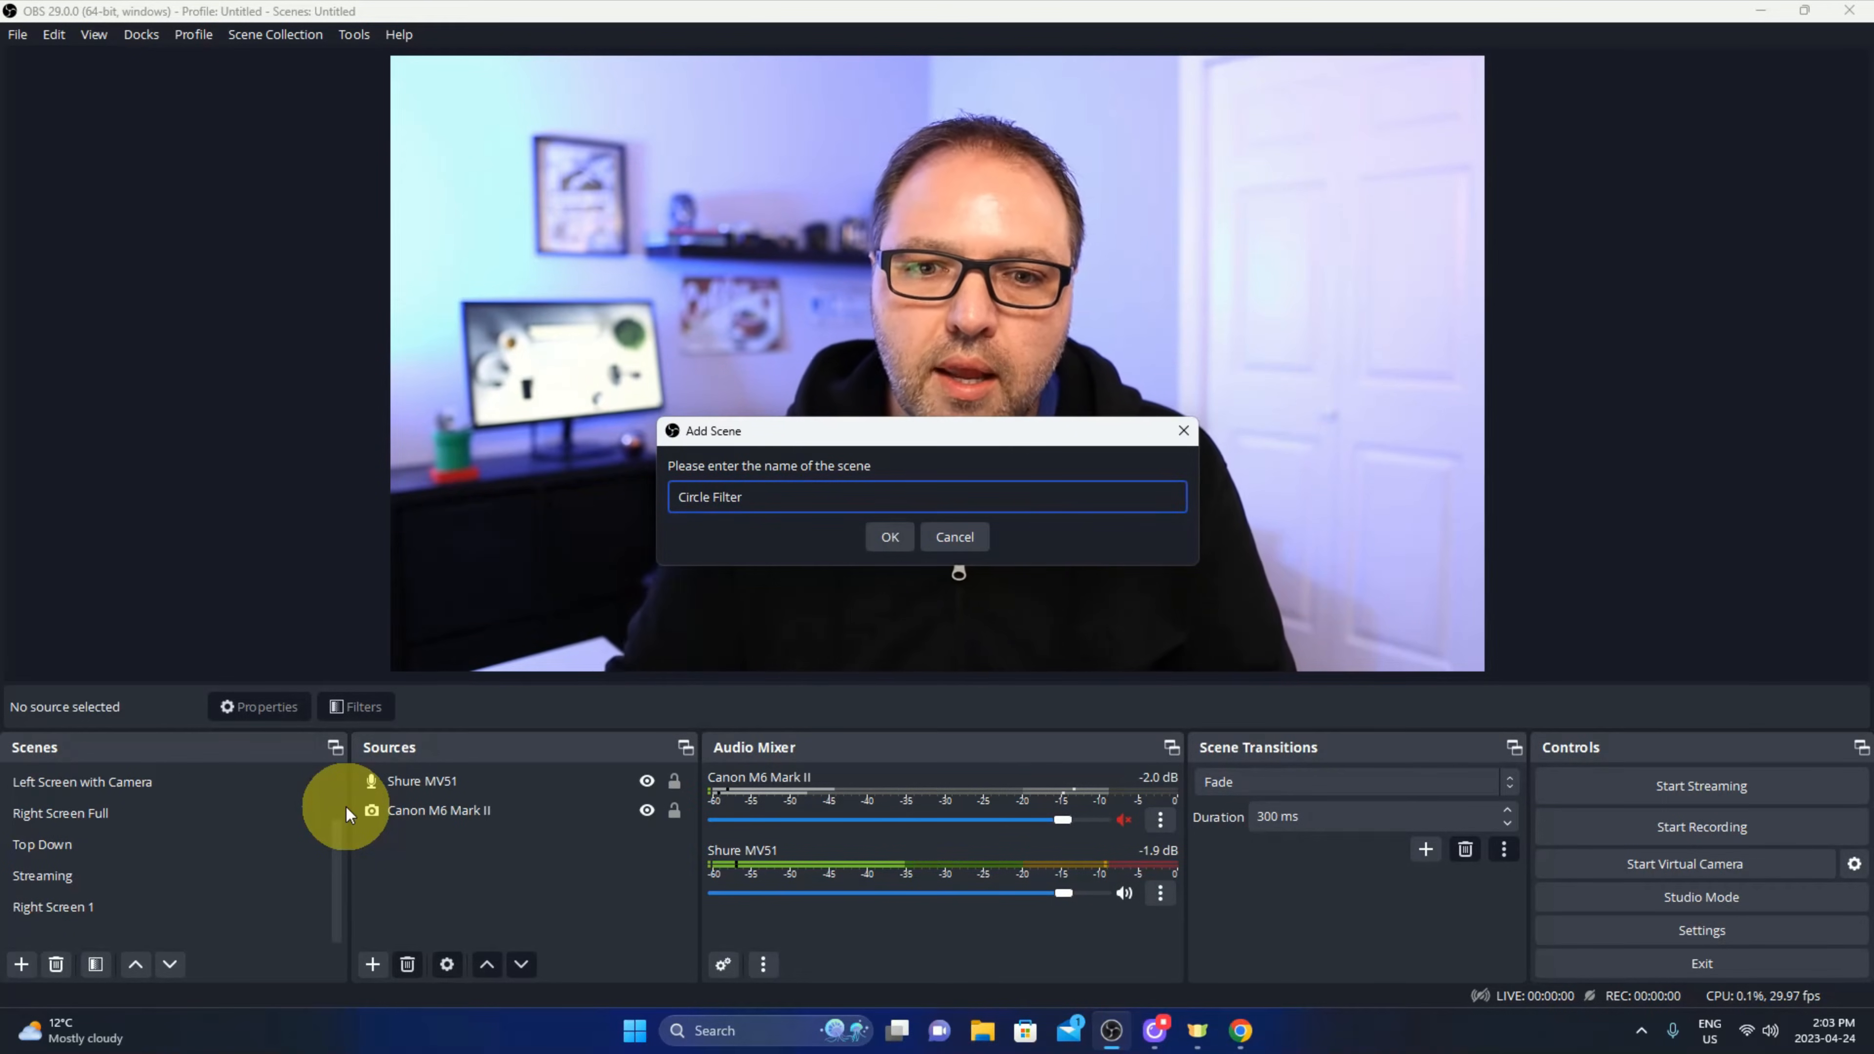
pyautogui.click(889, 536)
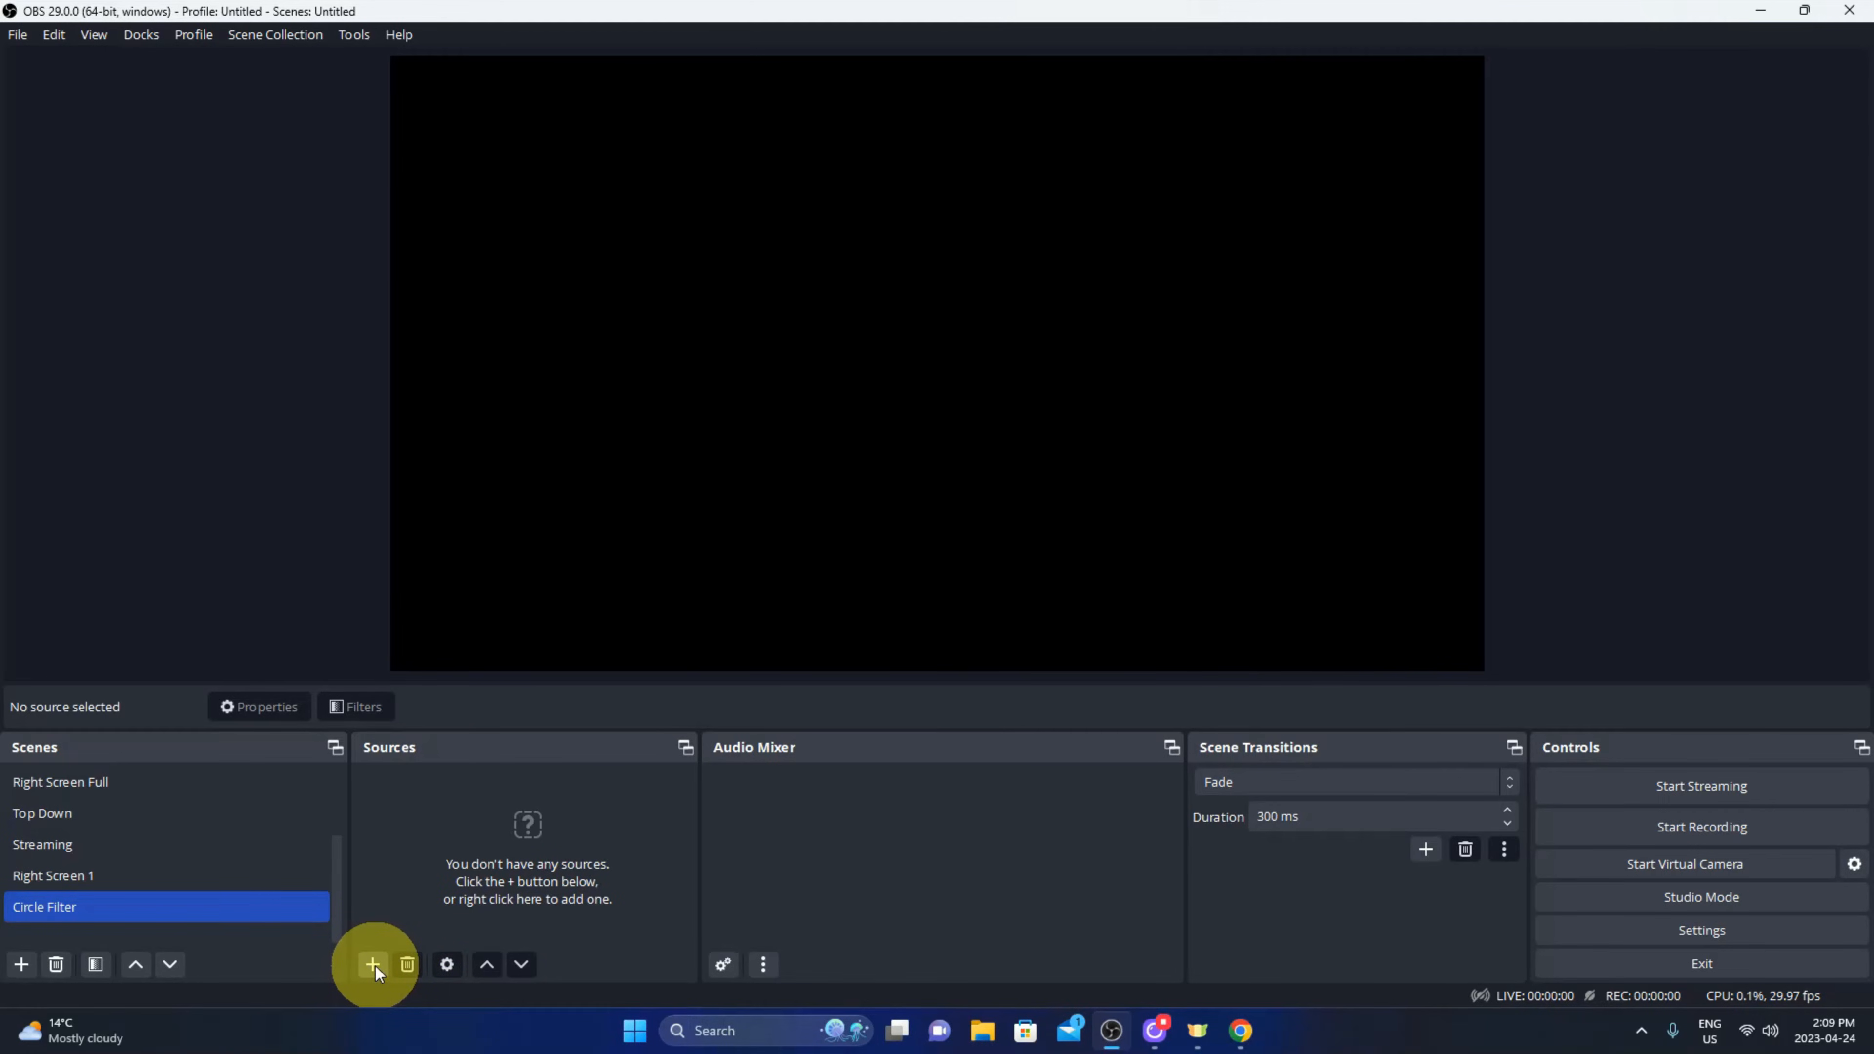
# Add the existing Canon M6 Mark II video capture device as a source.
pyautogui.click(374, 964)
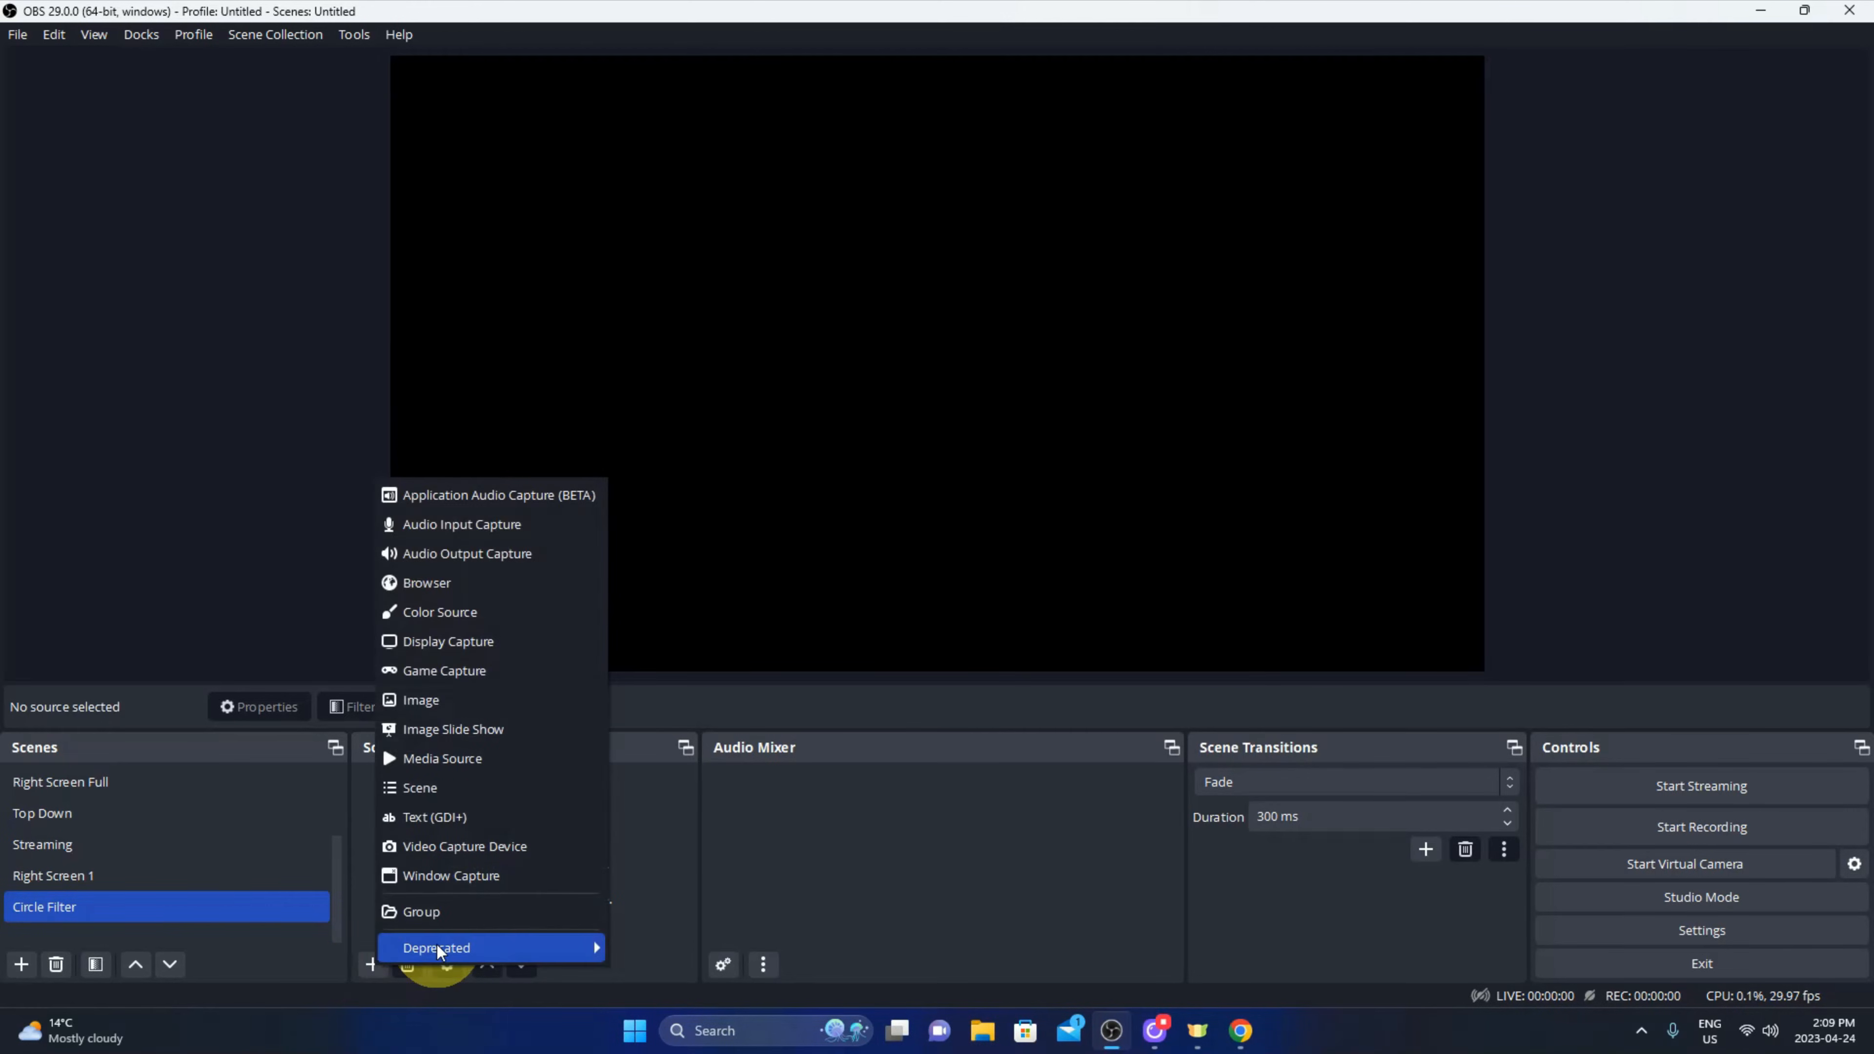
pyautogui.moveTo(450, 875)
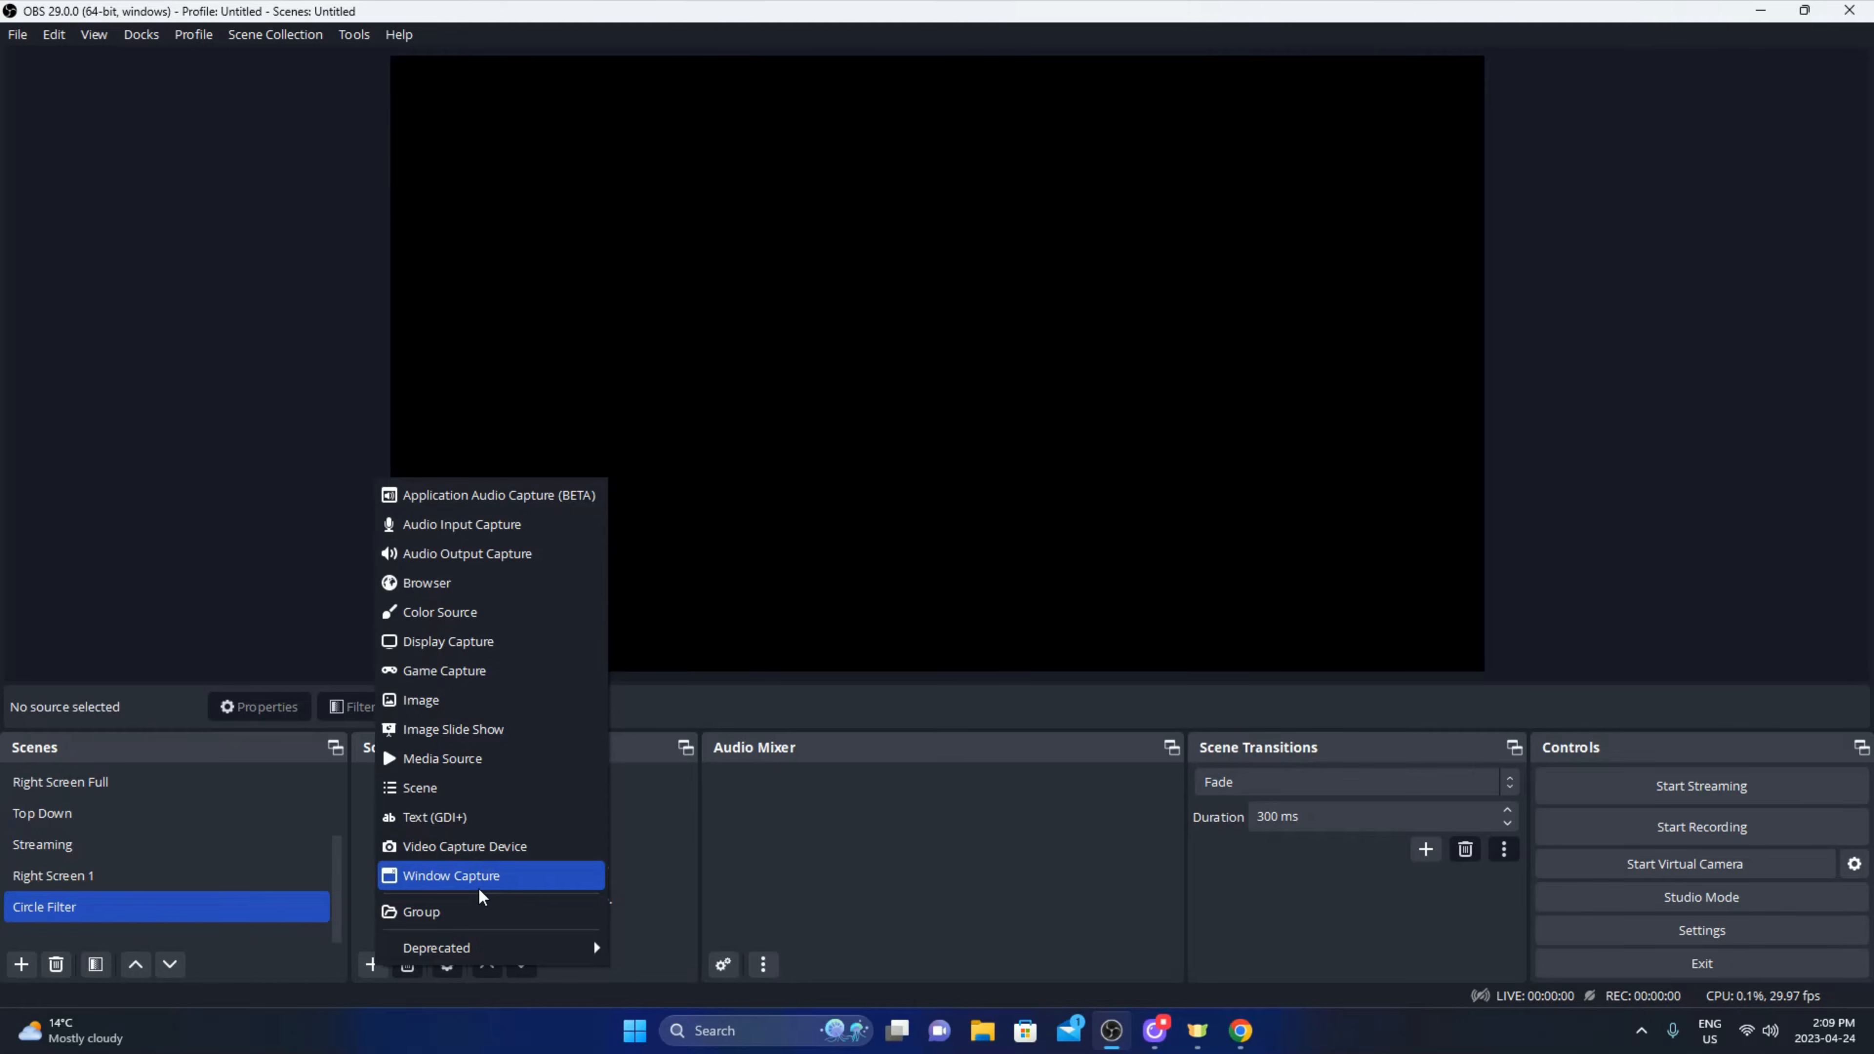
pyautogui.moveTo(464, 846)
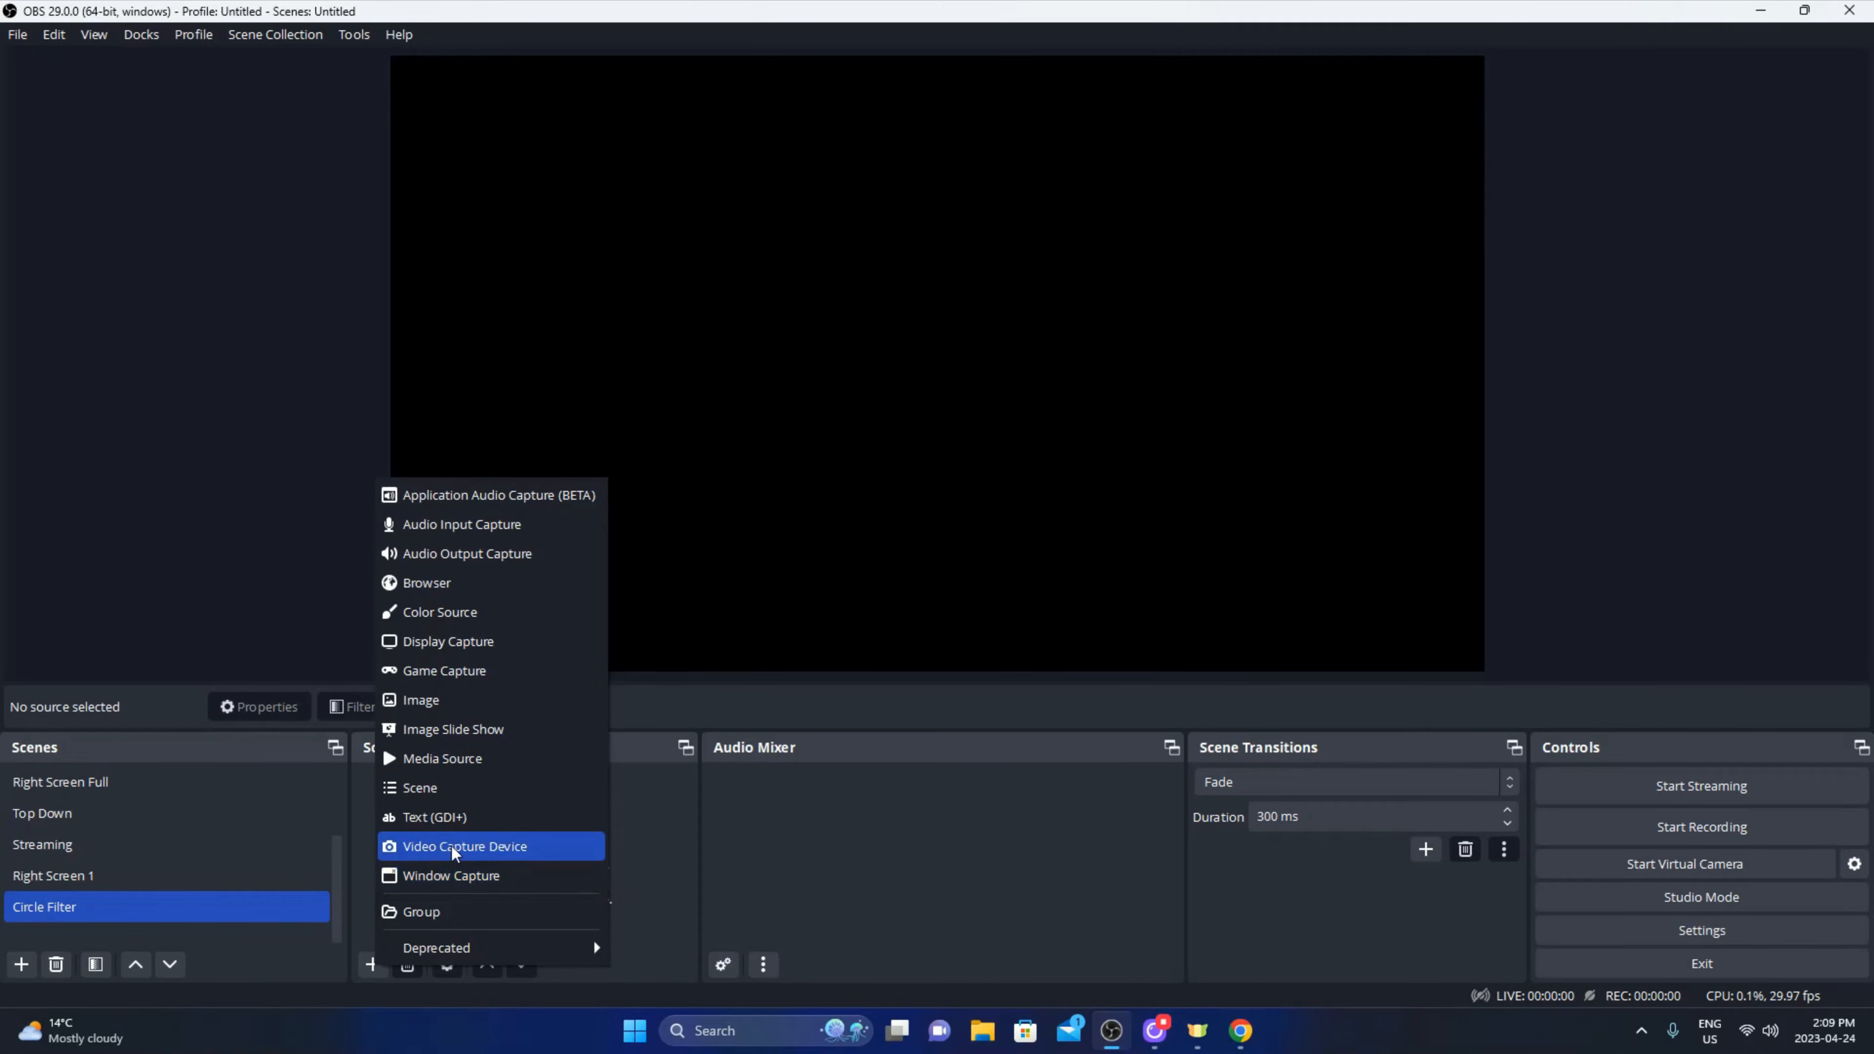
pyautogui.moveTo(485, 855)
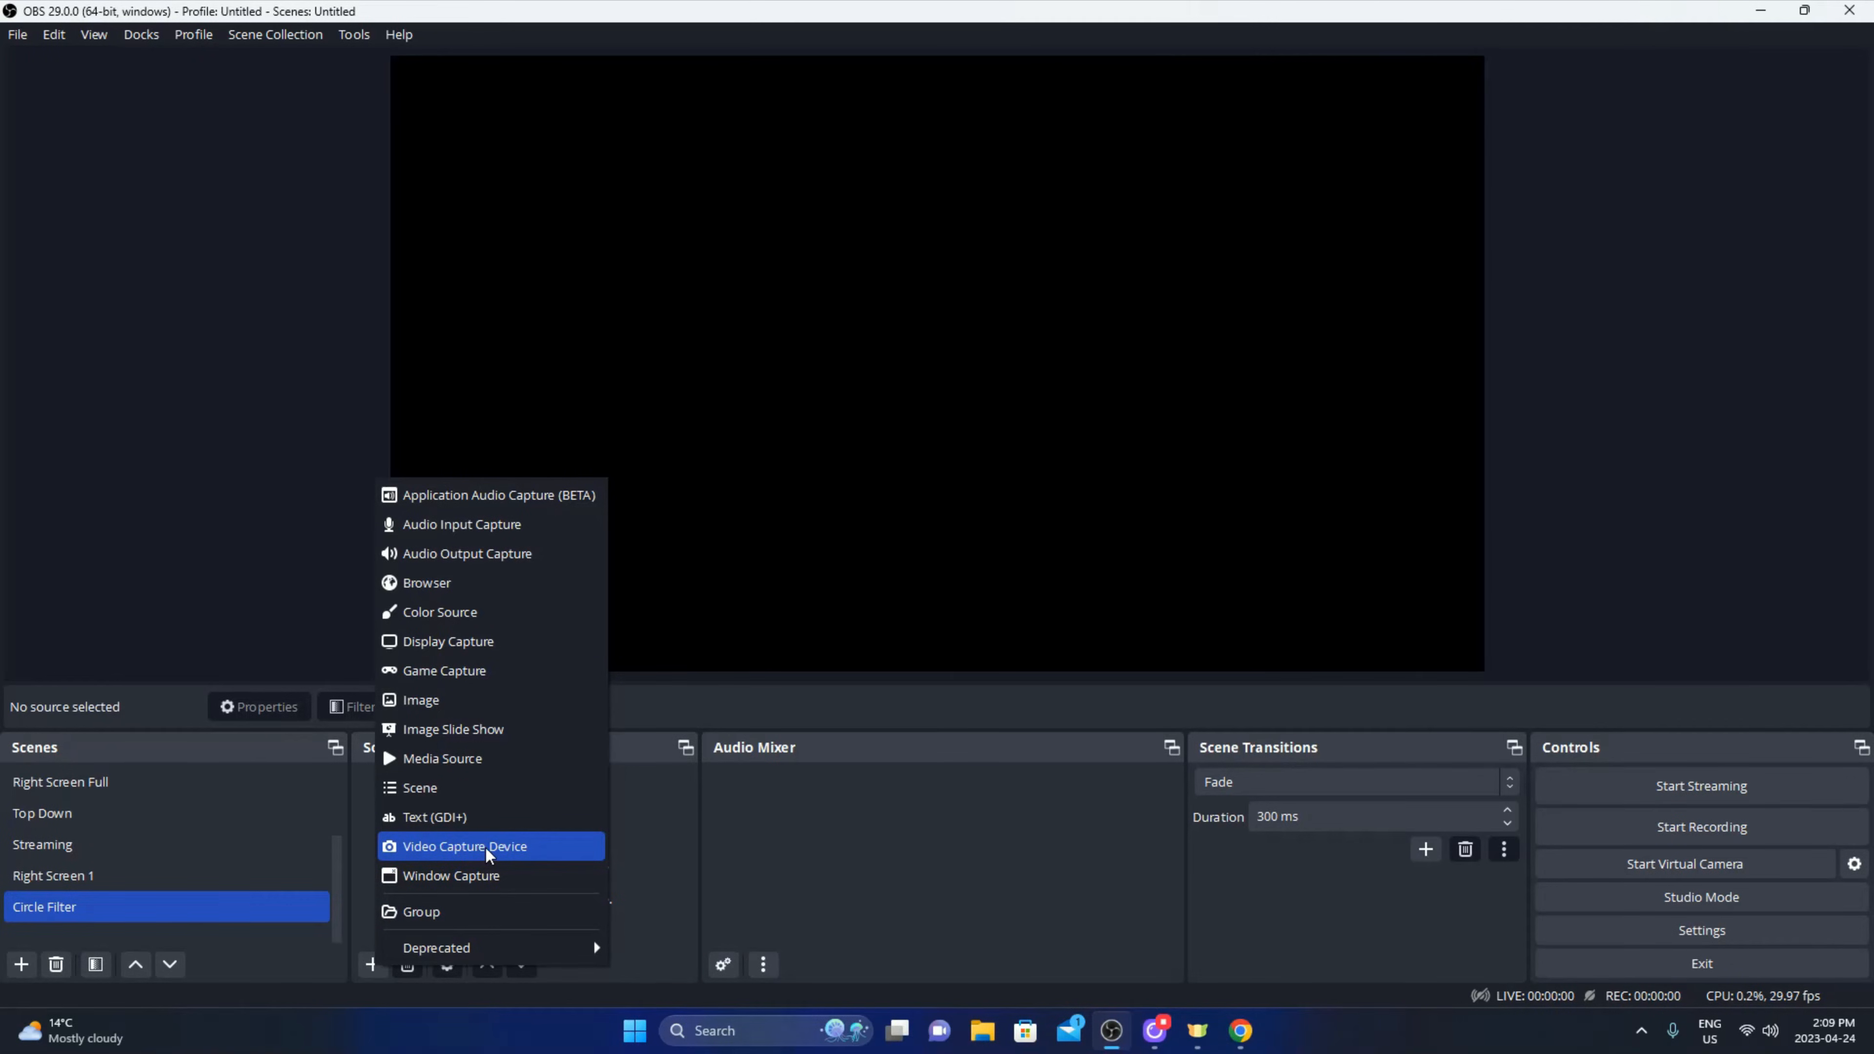
pyautogui.click(464, 846)
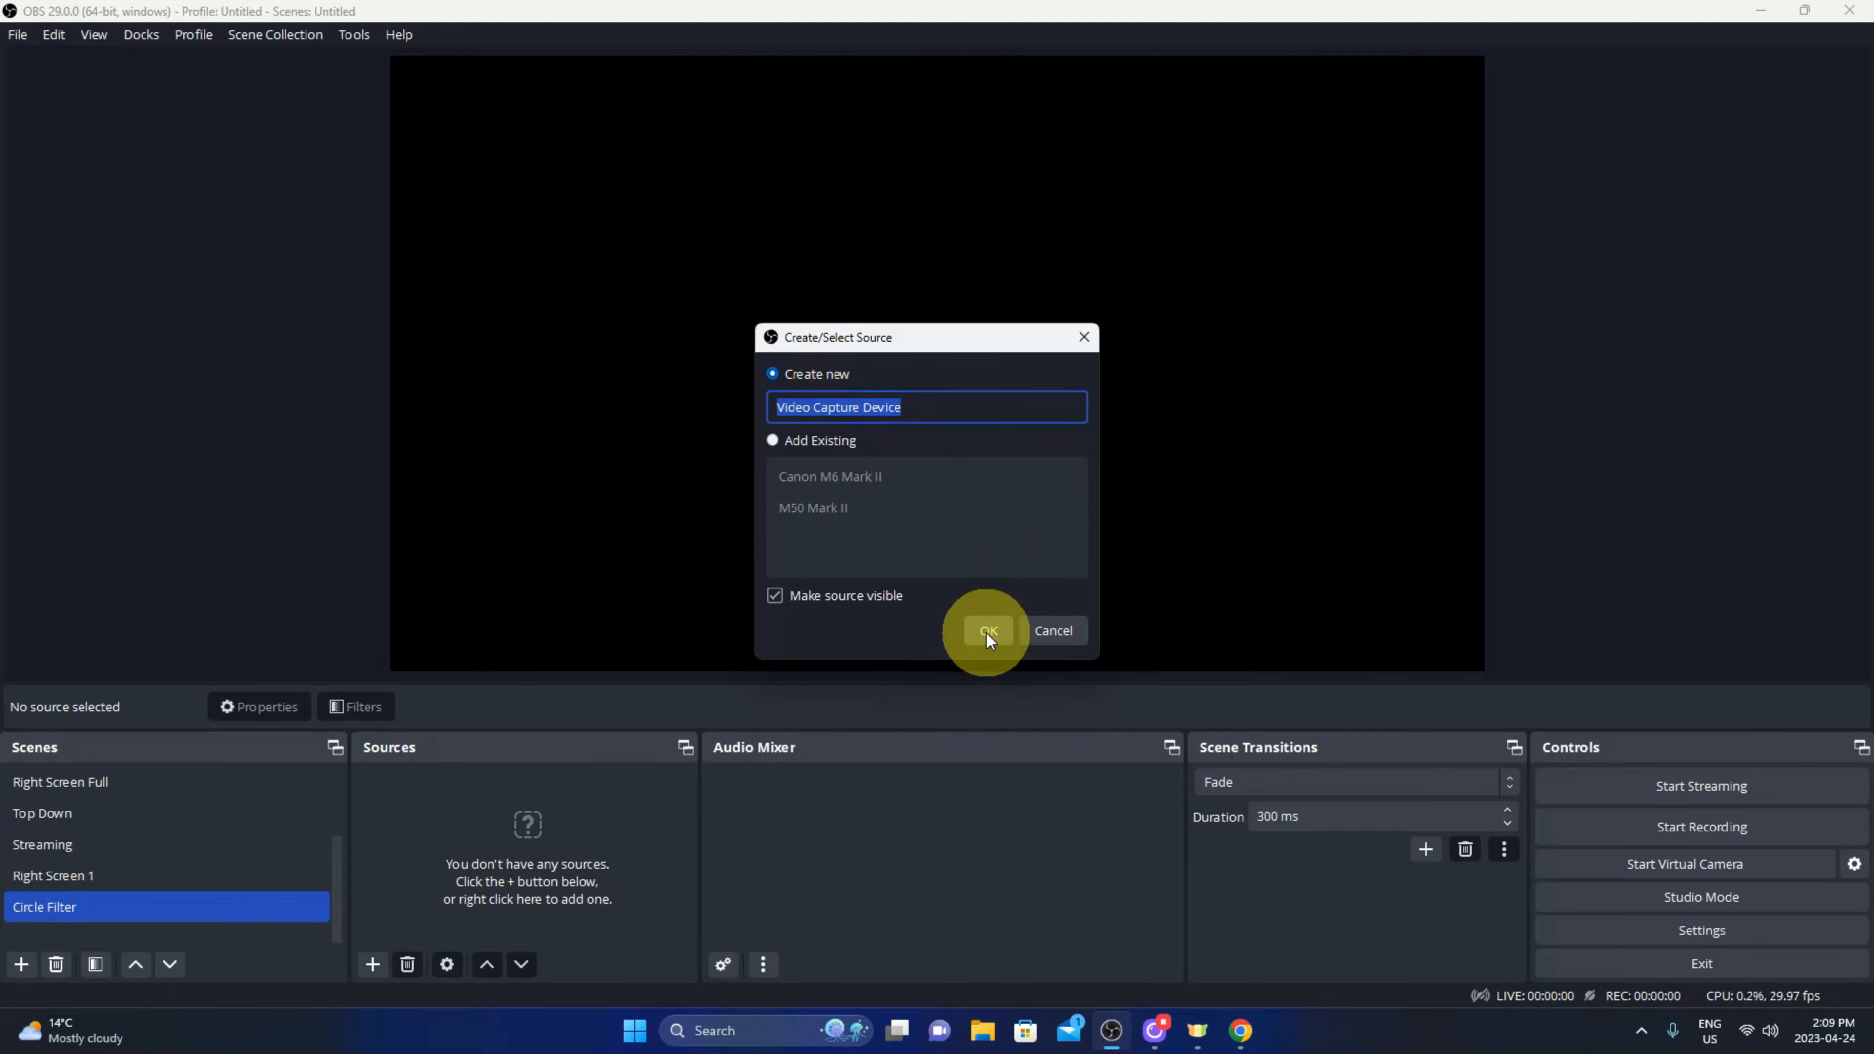
pyautogui.moveTo(797, 495)
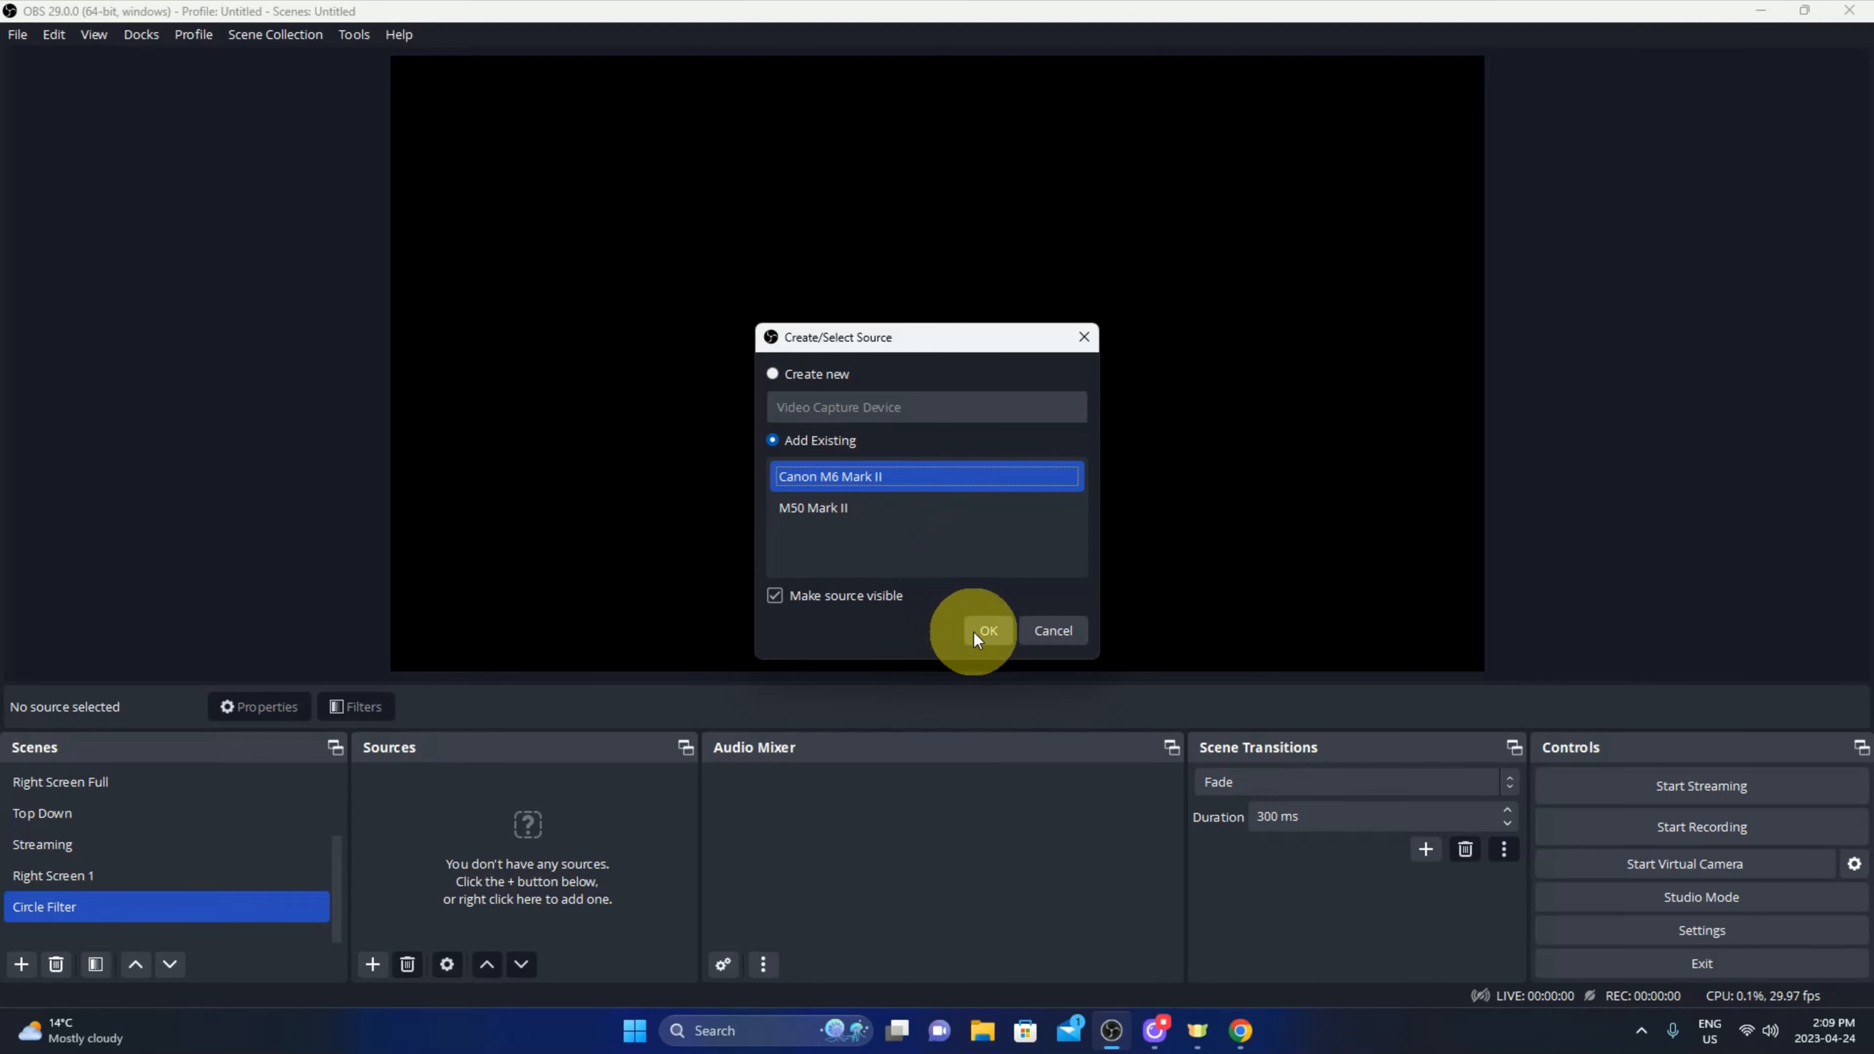
pyautogui.click(985, 629)
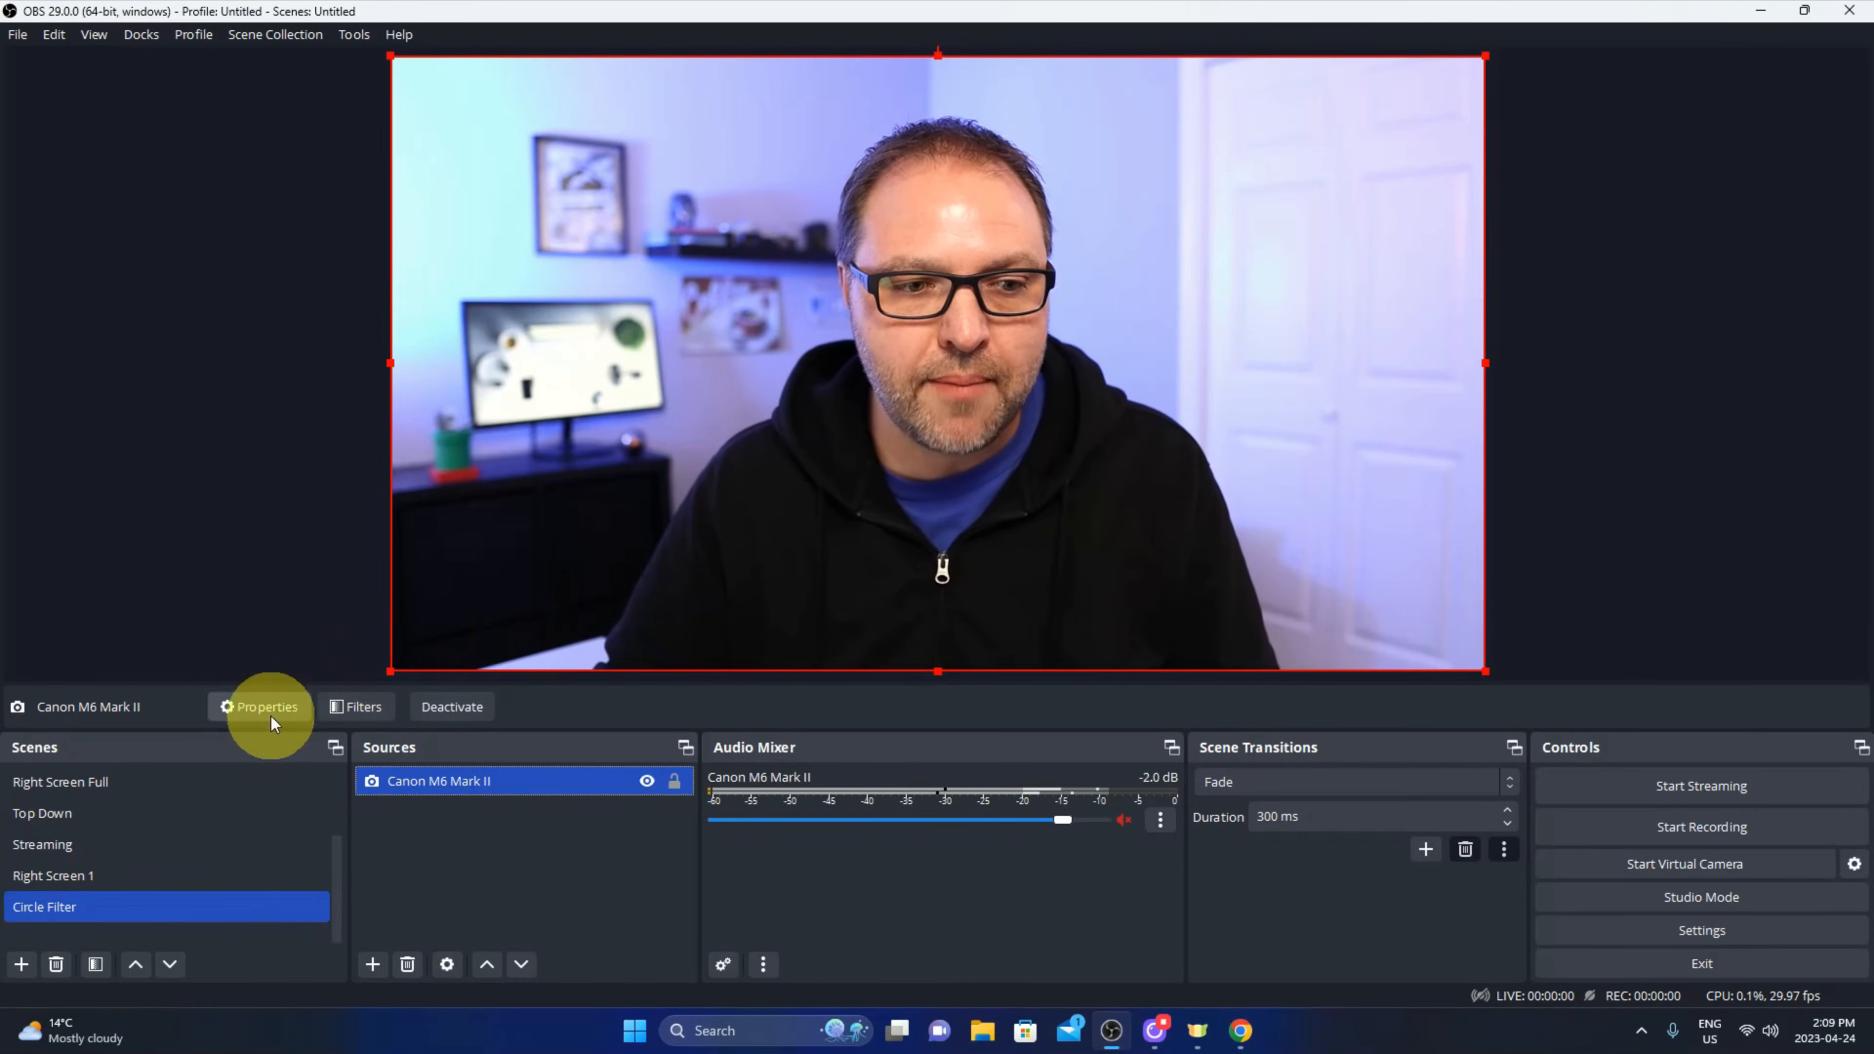
# Add an Image Mask/Blend filter with its default name to the webcam.
pyautogui.click(84, 844)
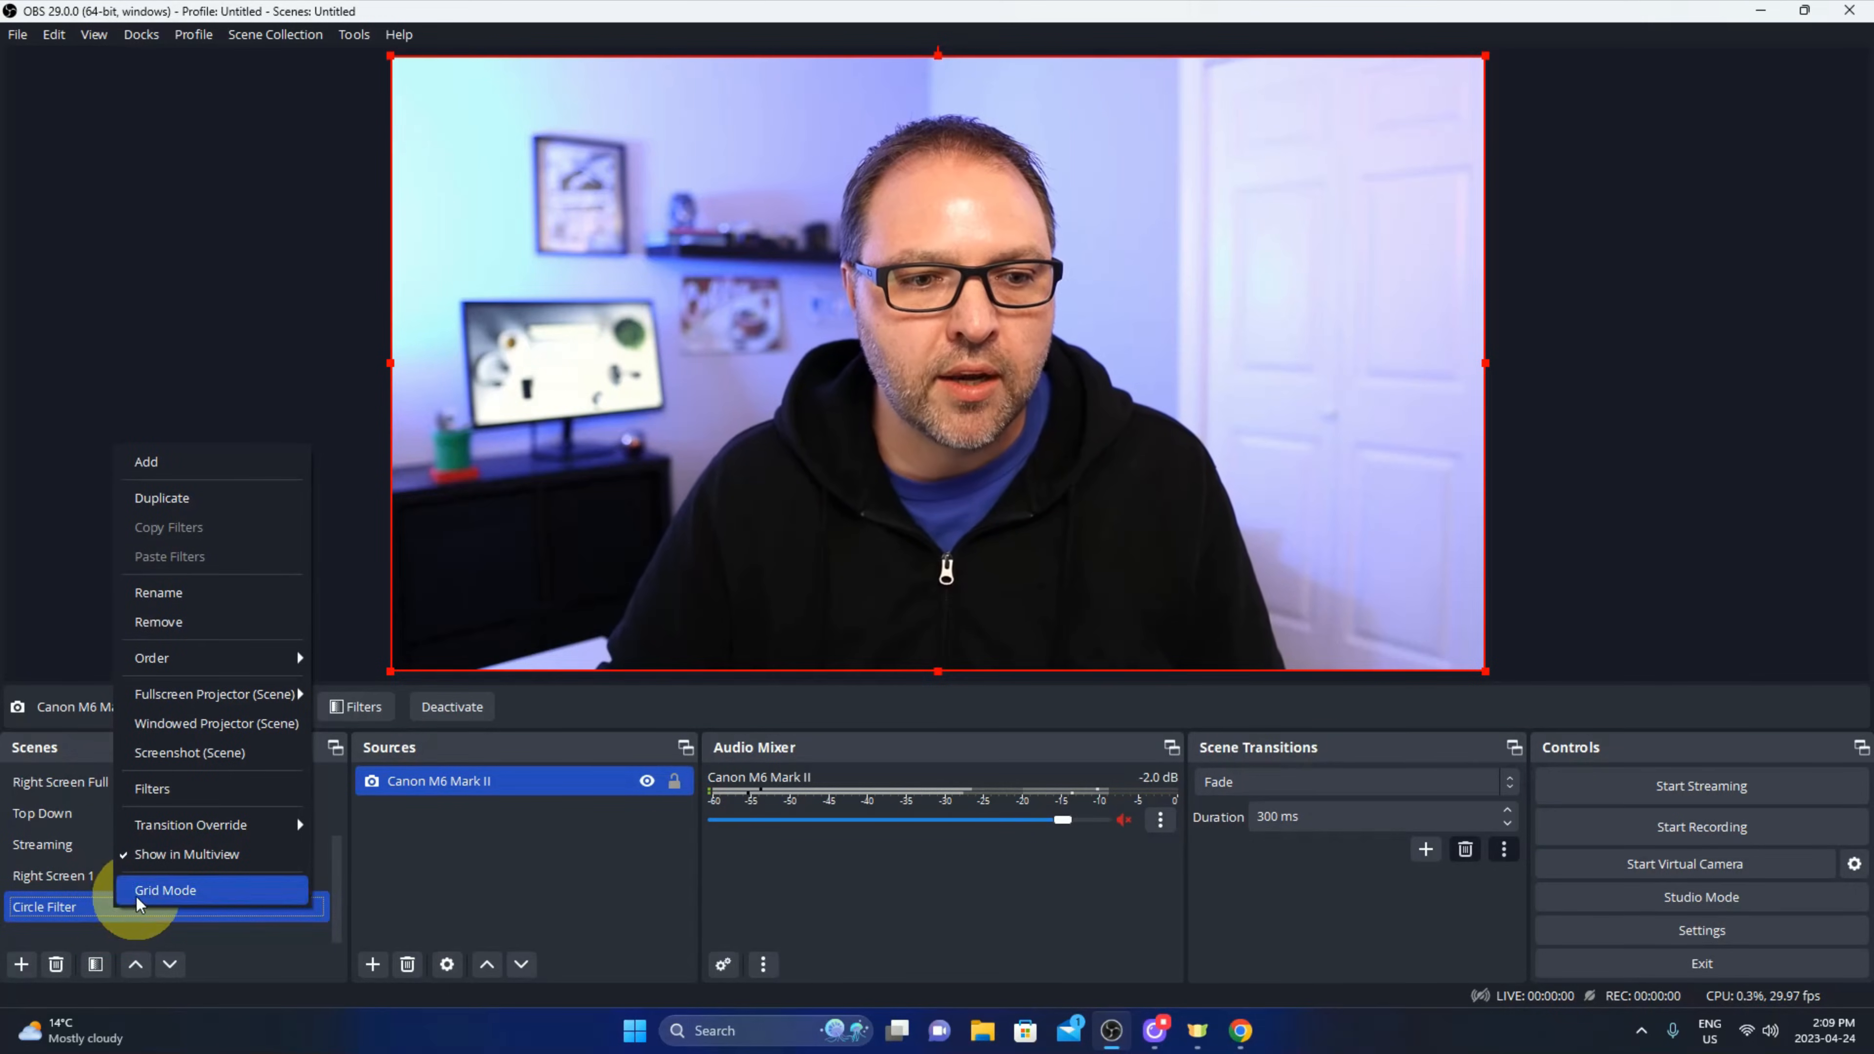
pyautogui.moveTo(152, 787)
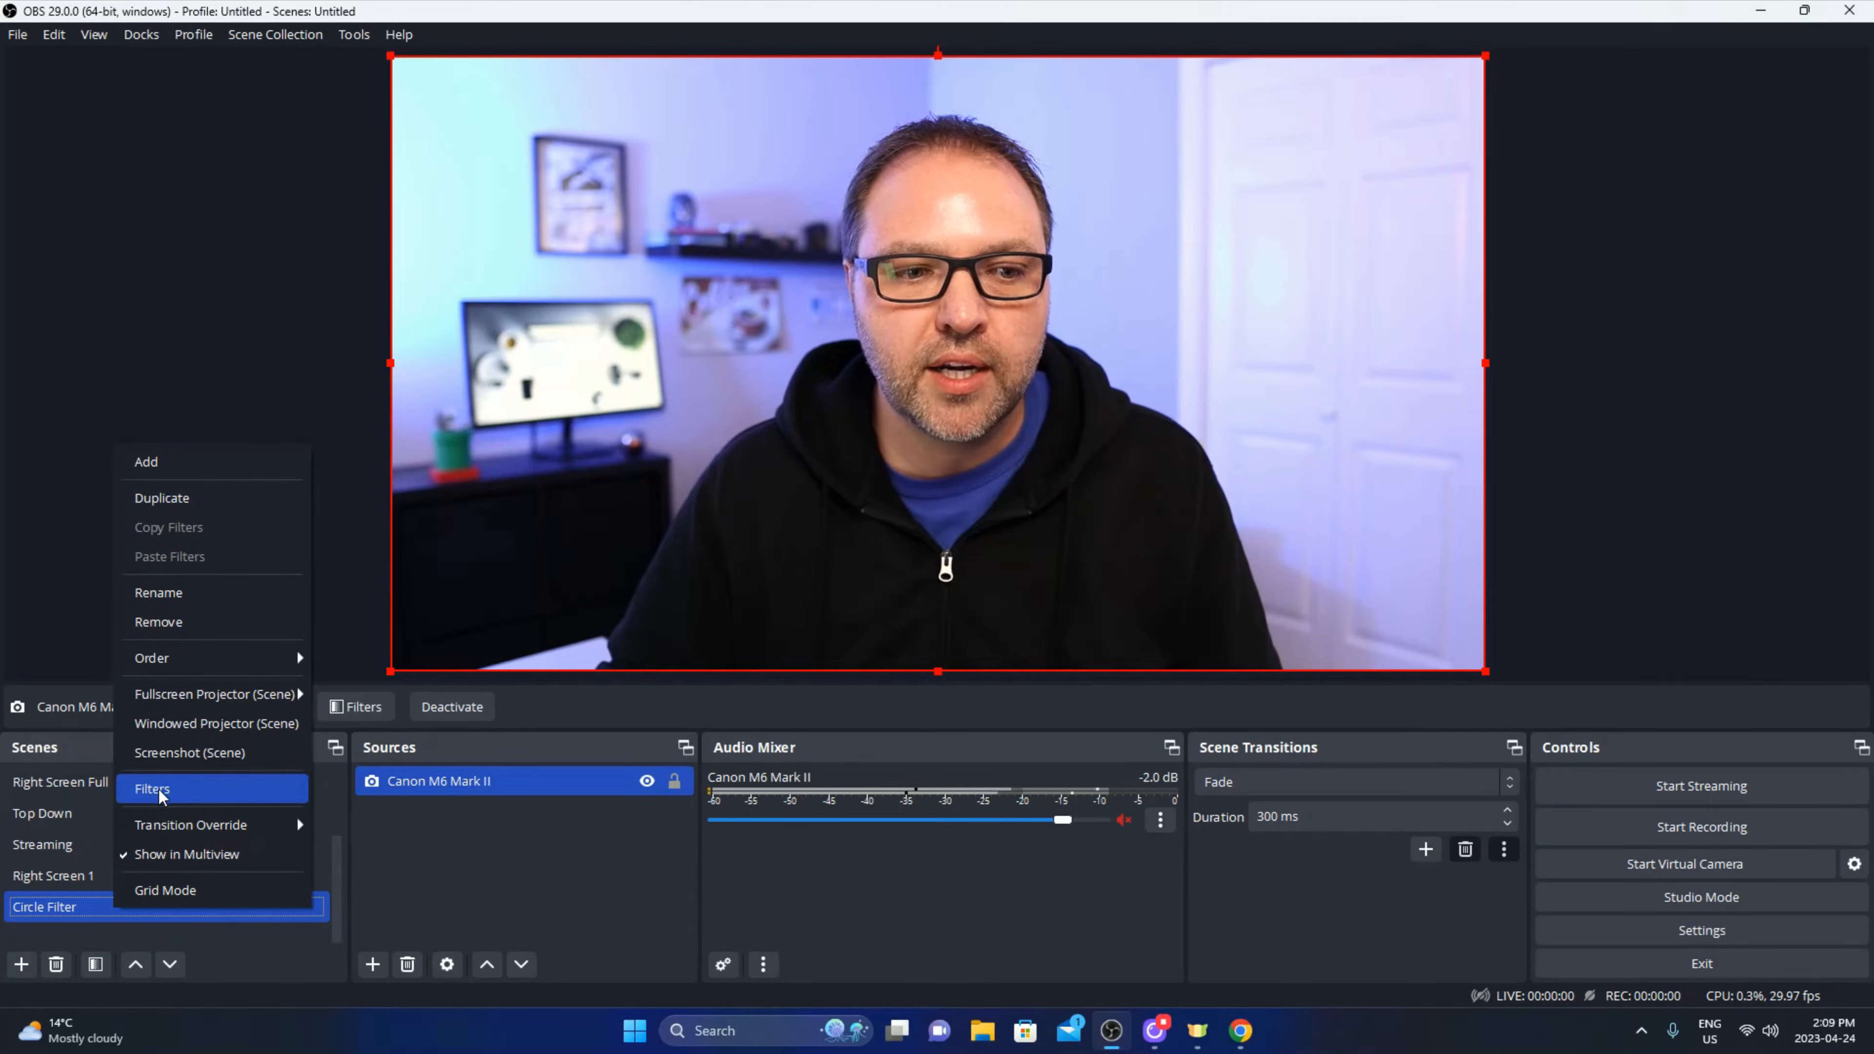
pyautogui.click(152, 788)
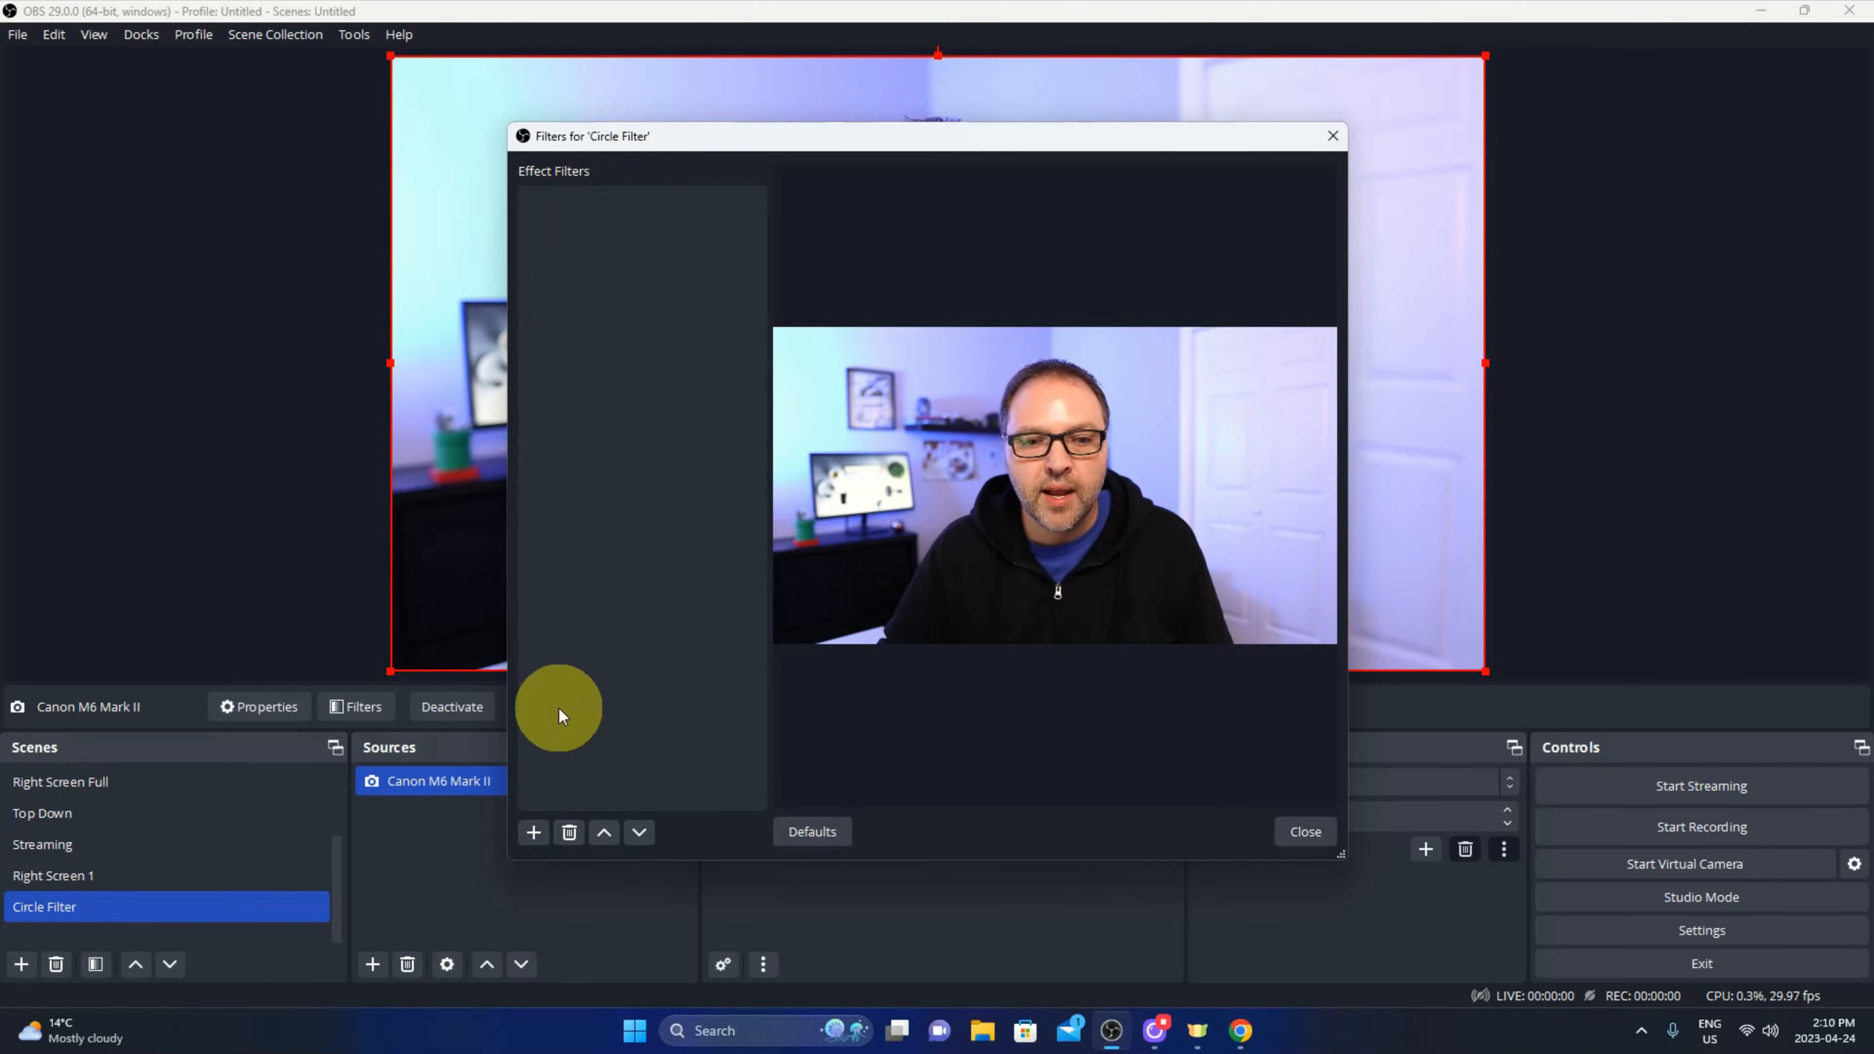
pyautogui.click(533, 831)
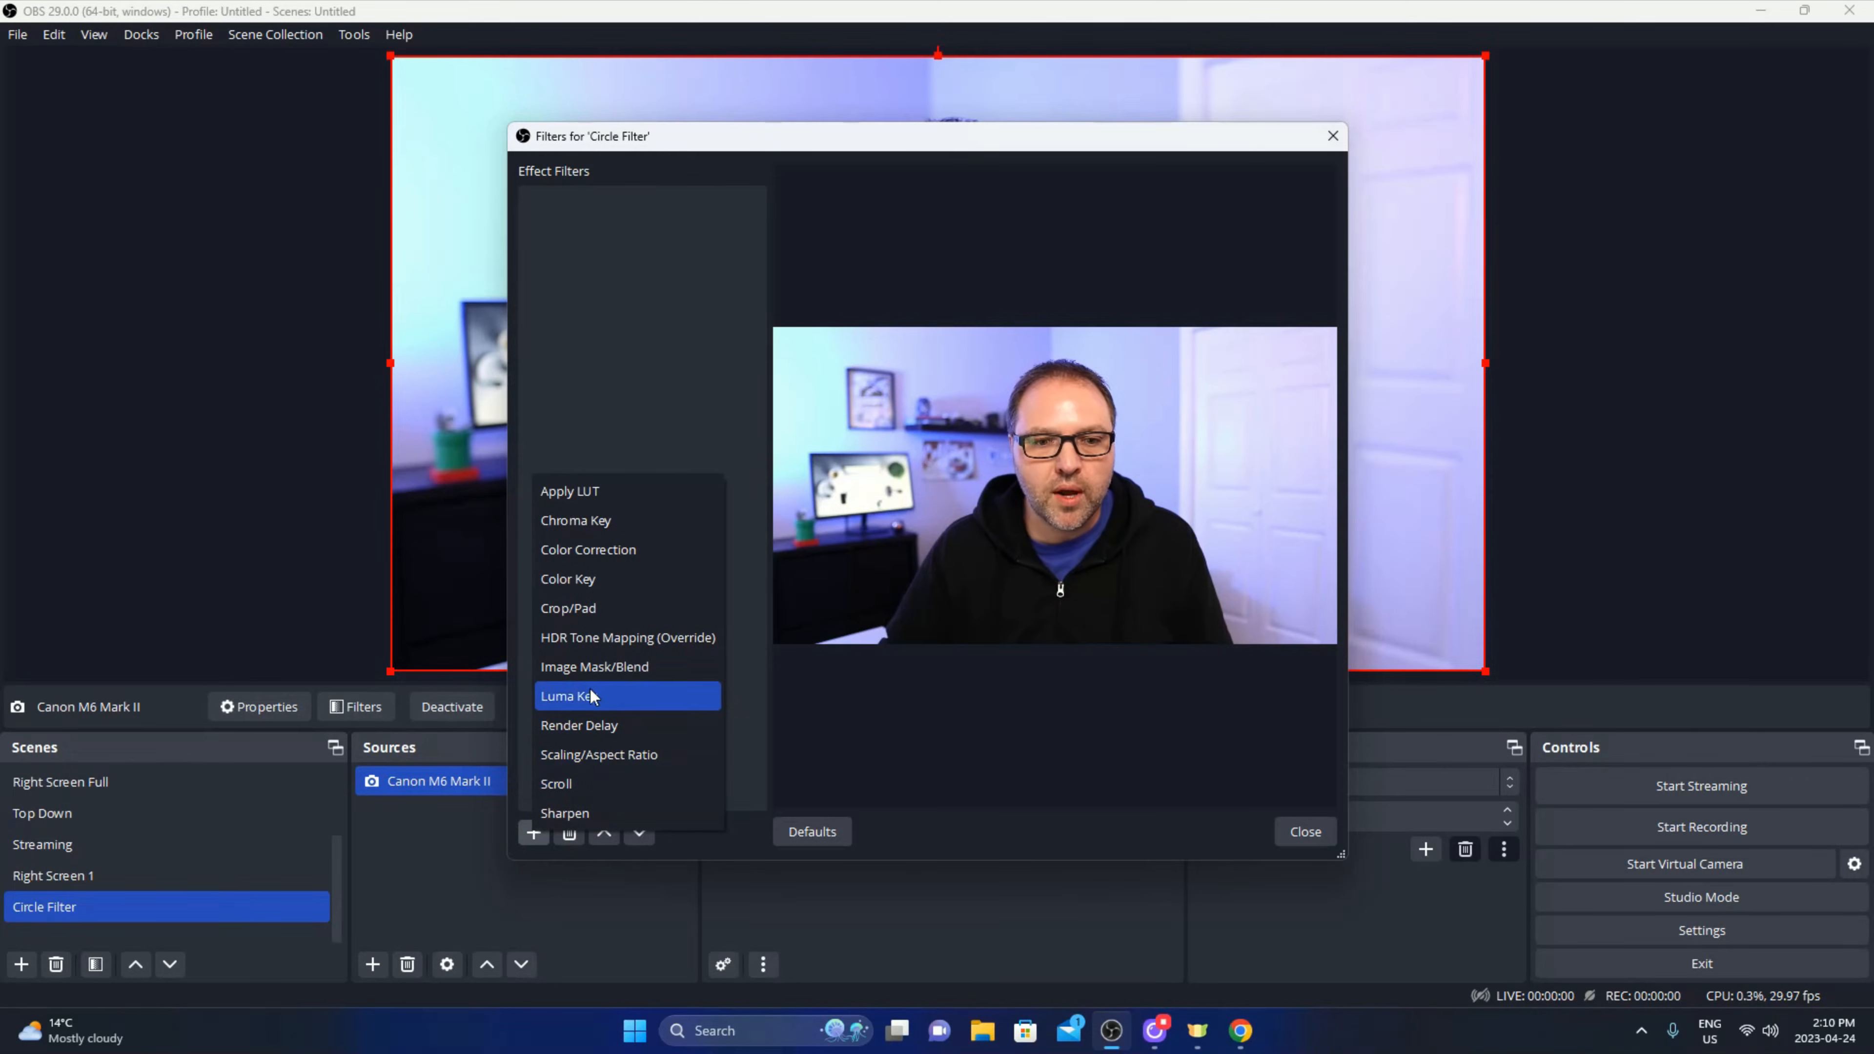
pyautogui.moveTo(595, 665)
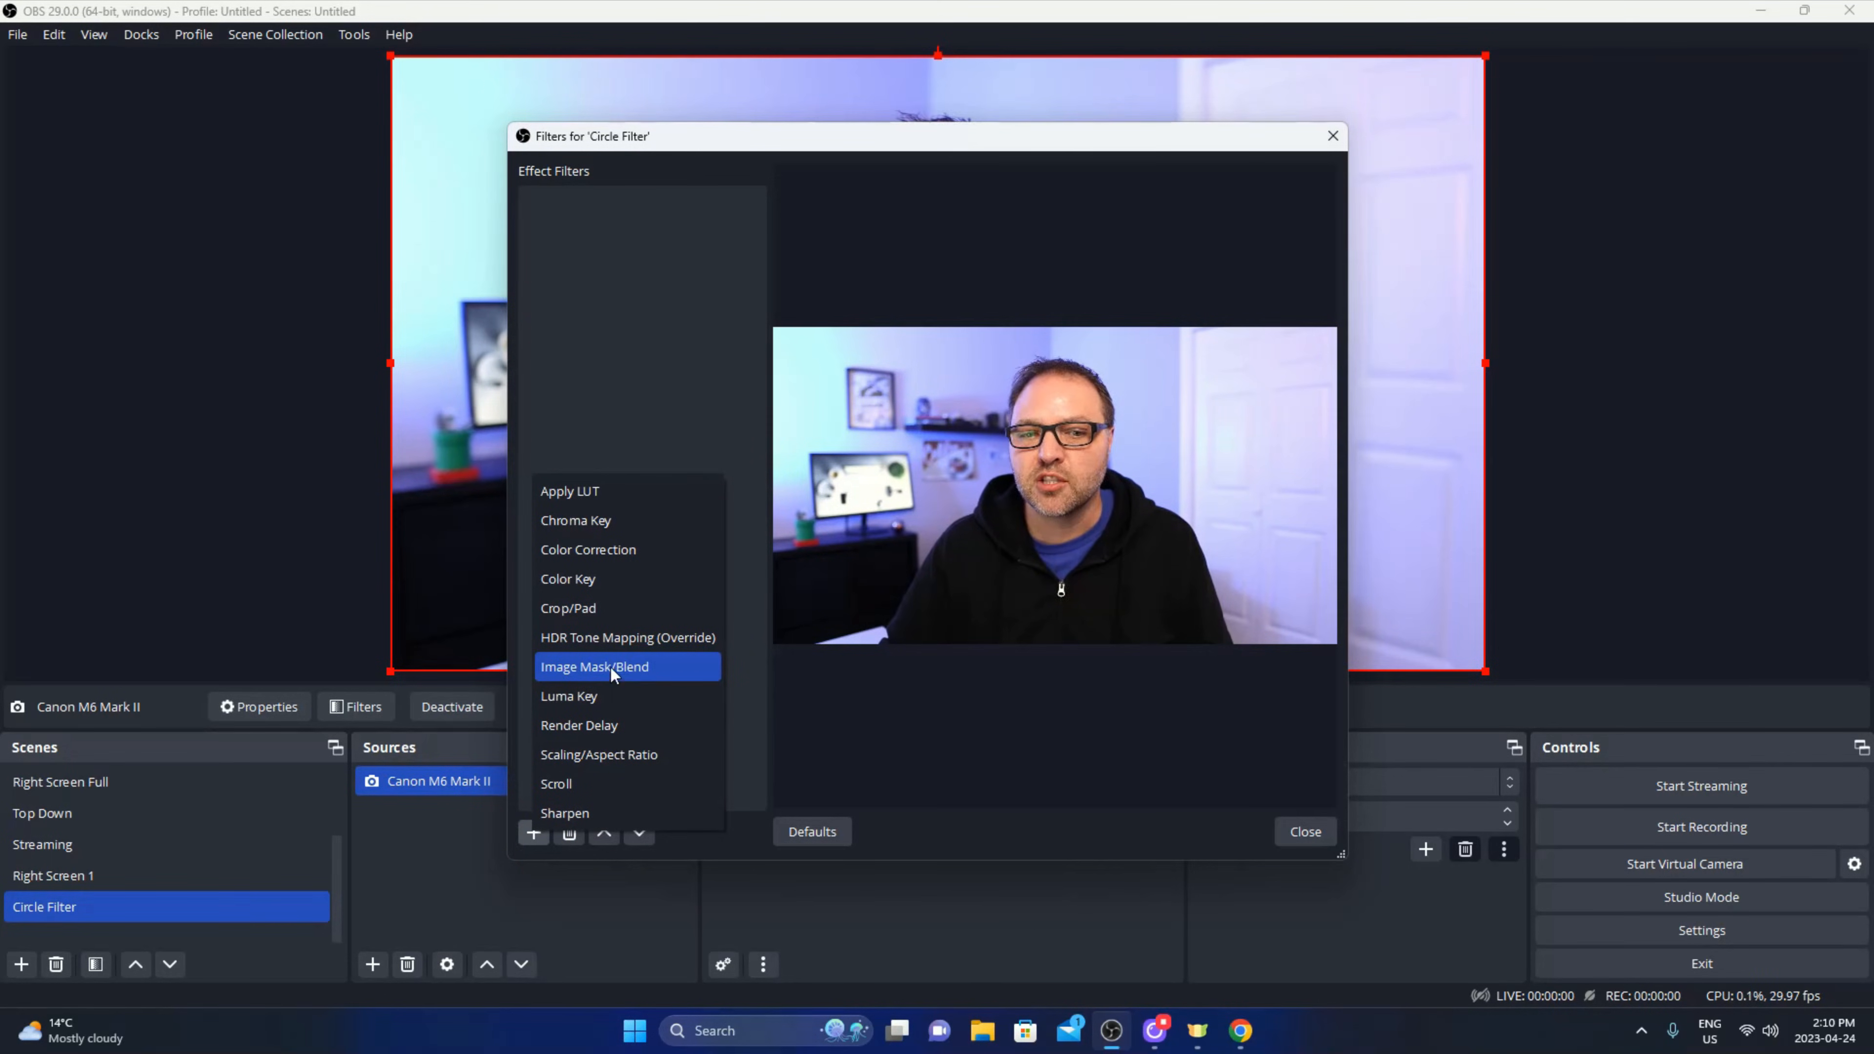
pyautogui.click(595, 666)
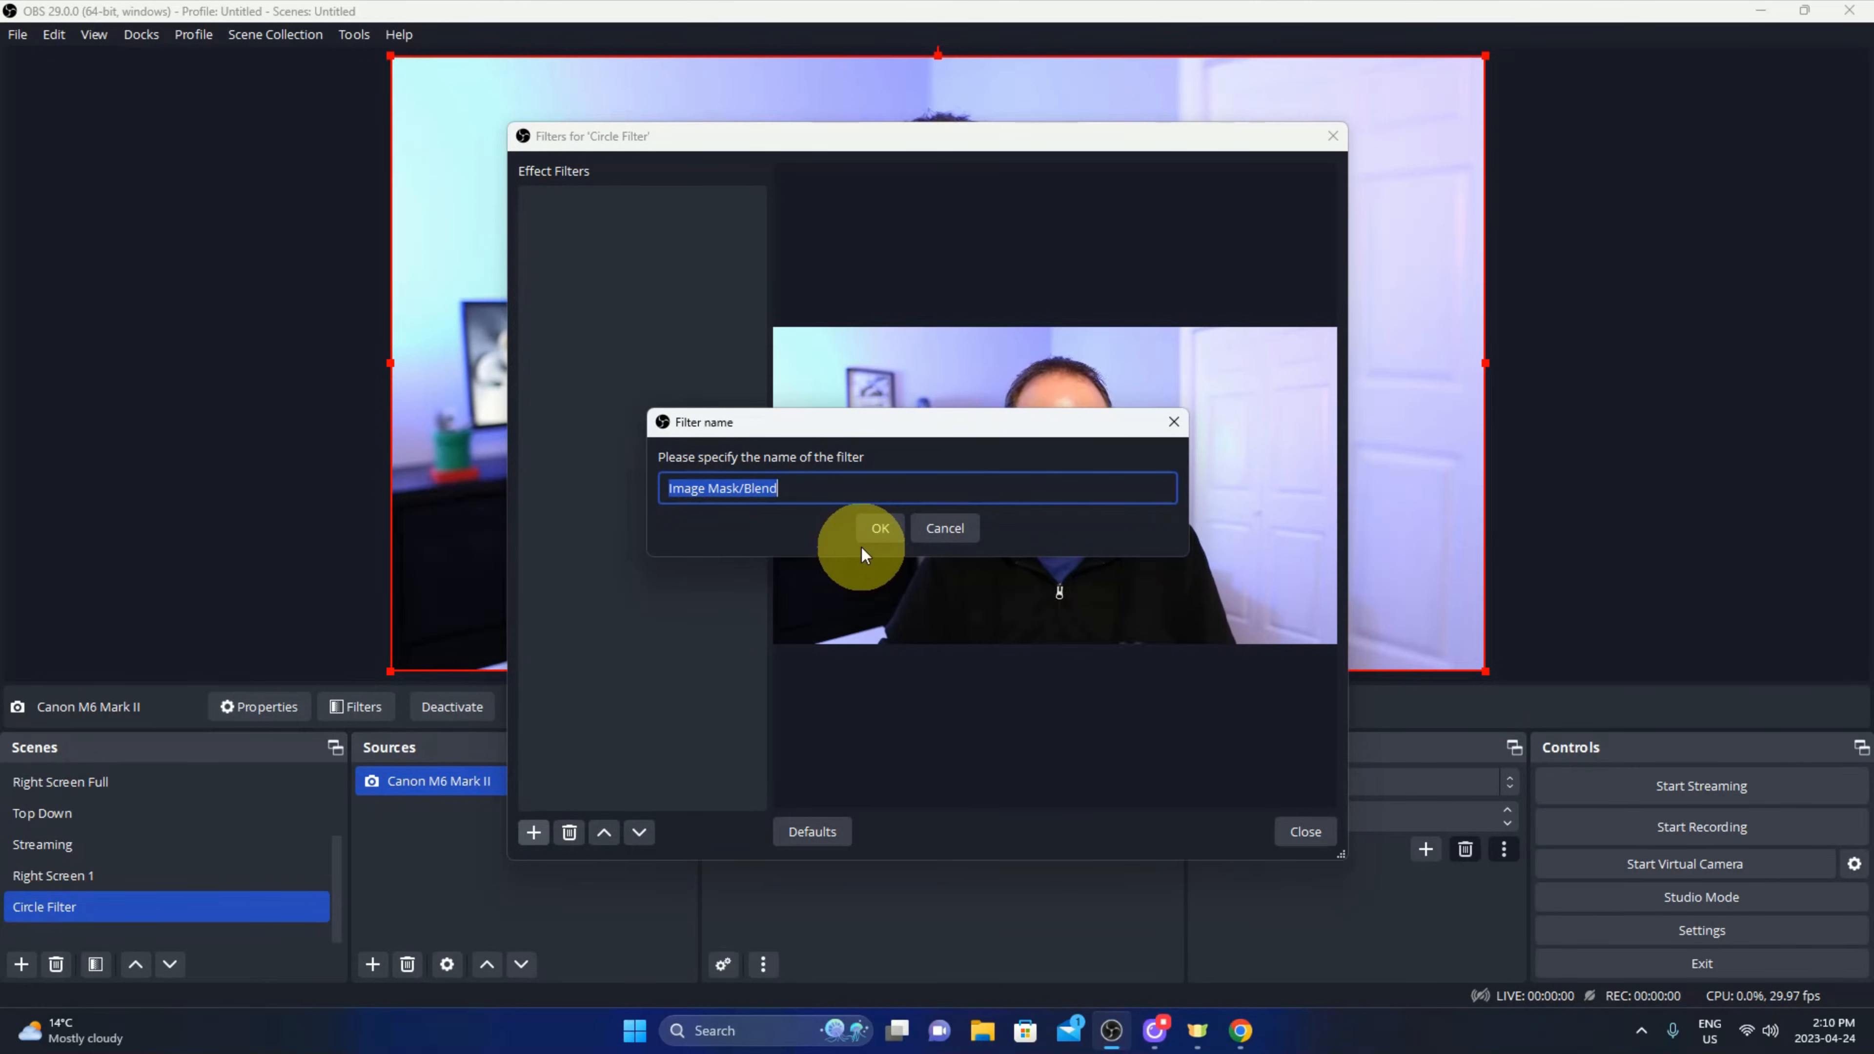
pyautogui.click(881, 528)
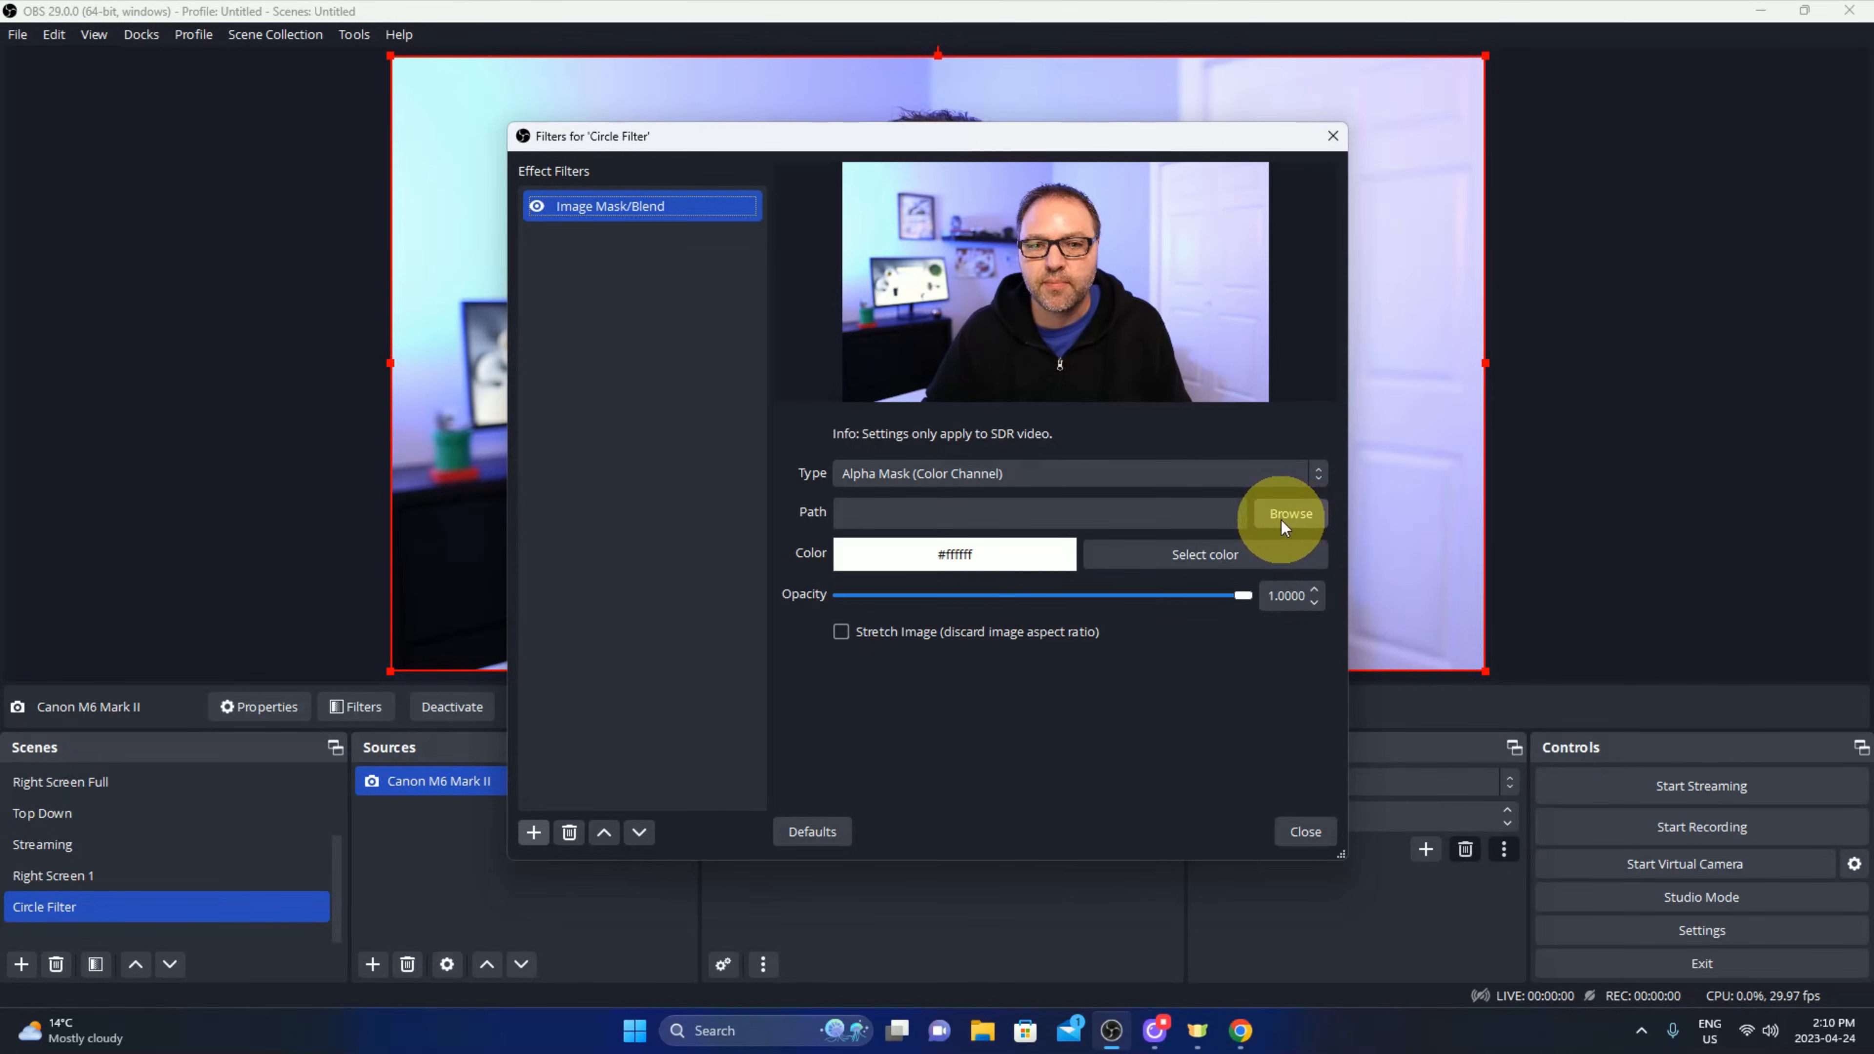
# Load Circle Filter.png from the OBS Filter folder as the mask and close Filters.
pyautogui.click(1290, 514)
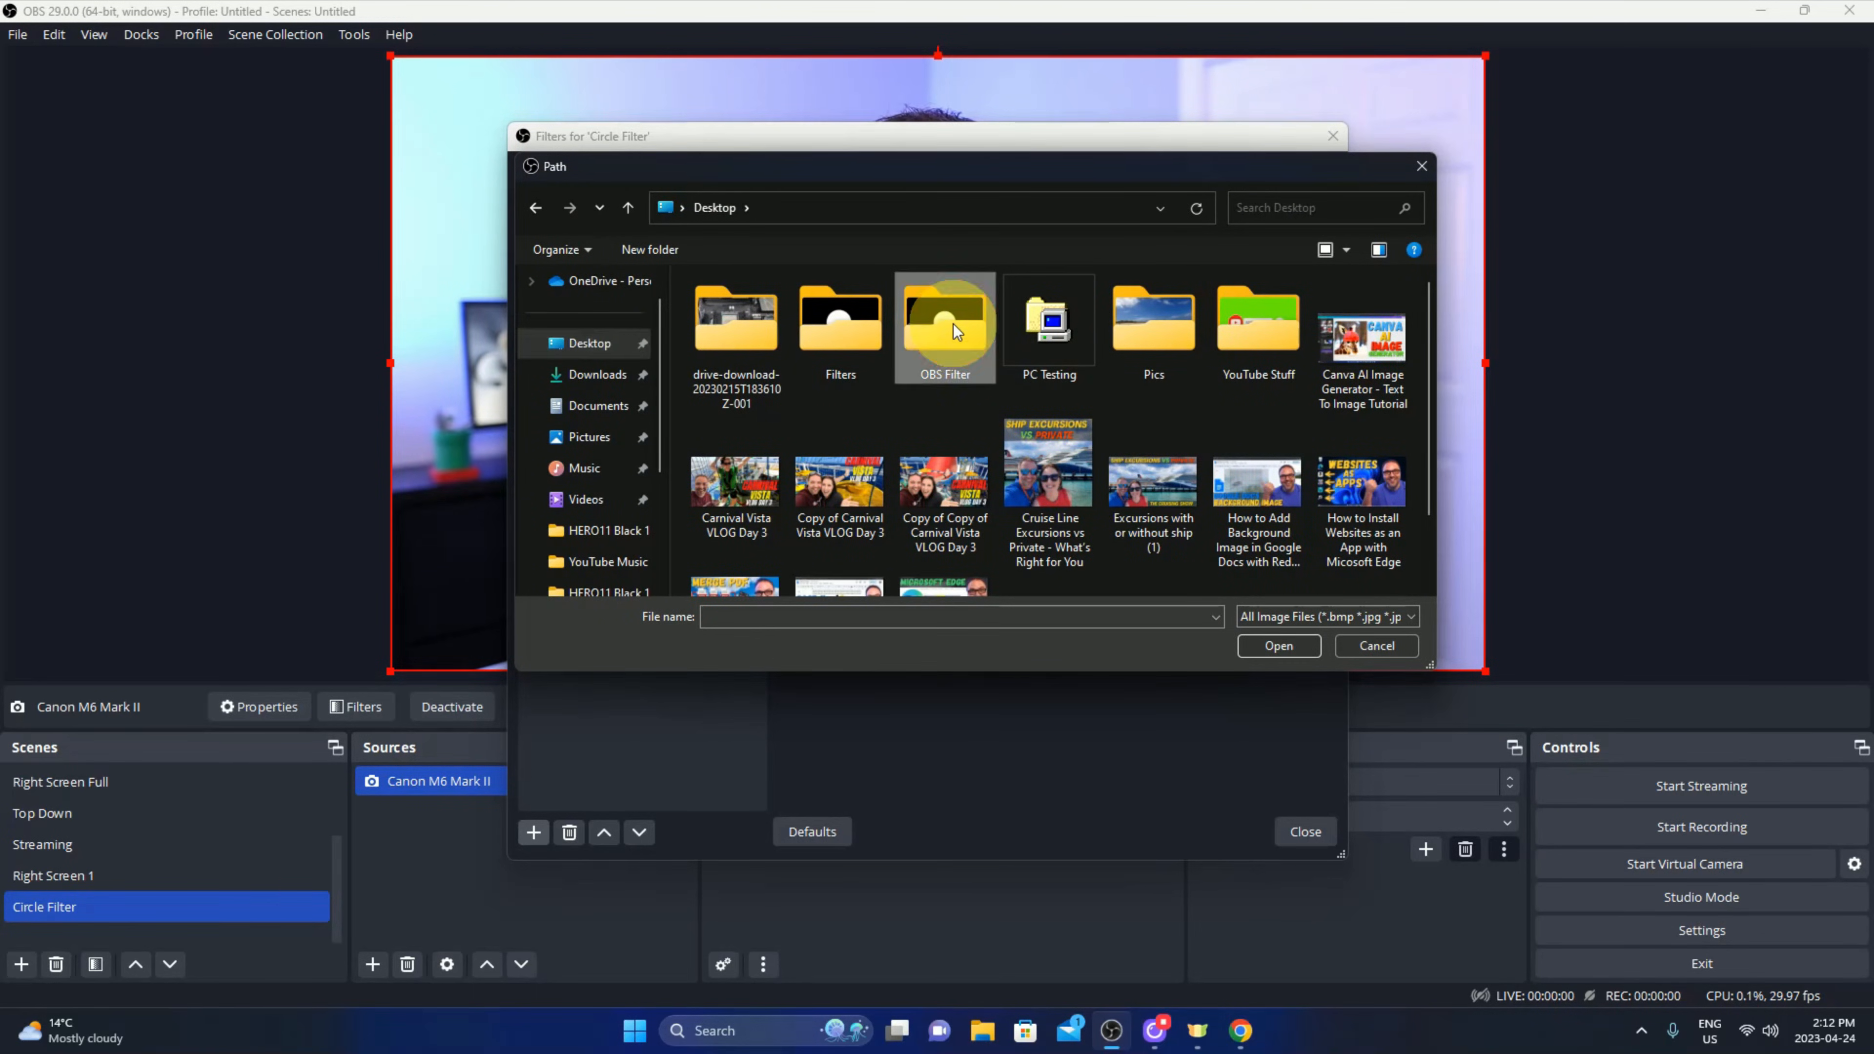
pyautogui.doubleClick(942, 321)
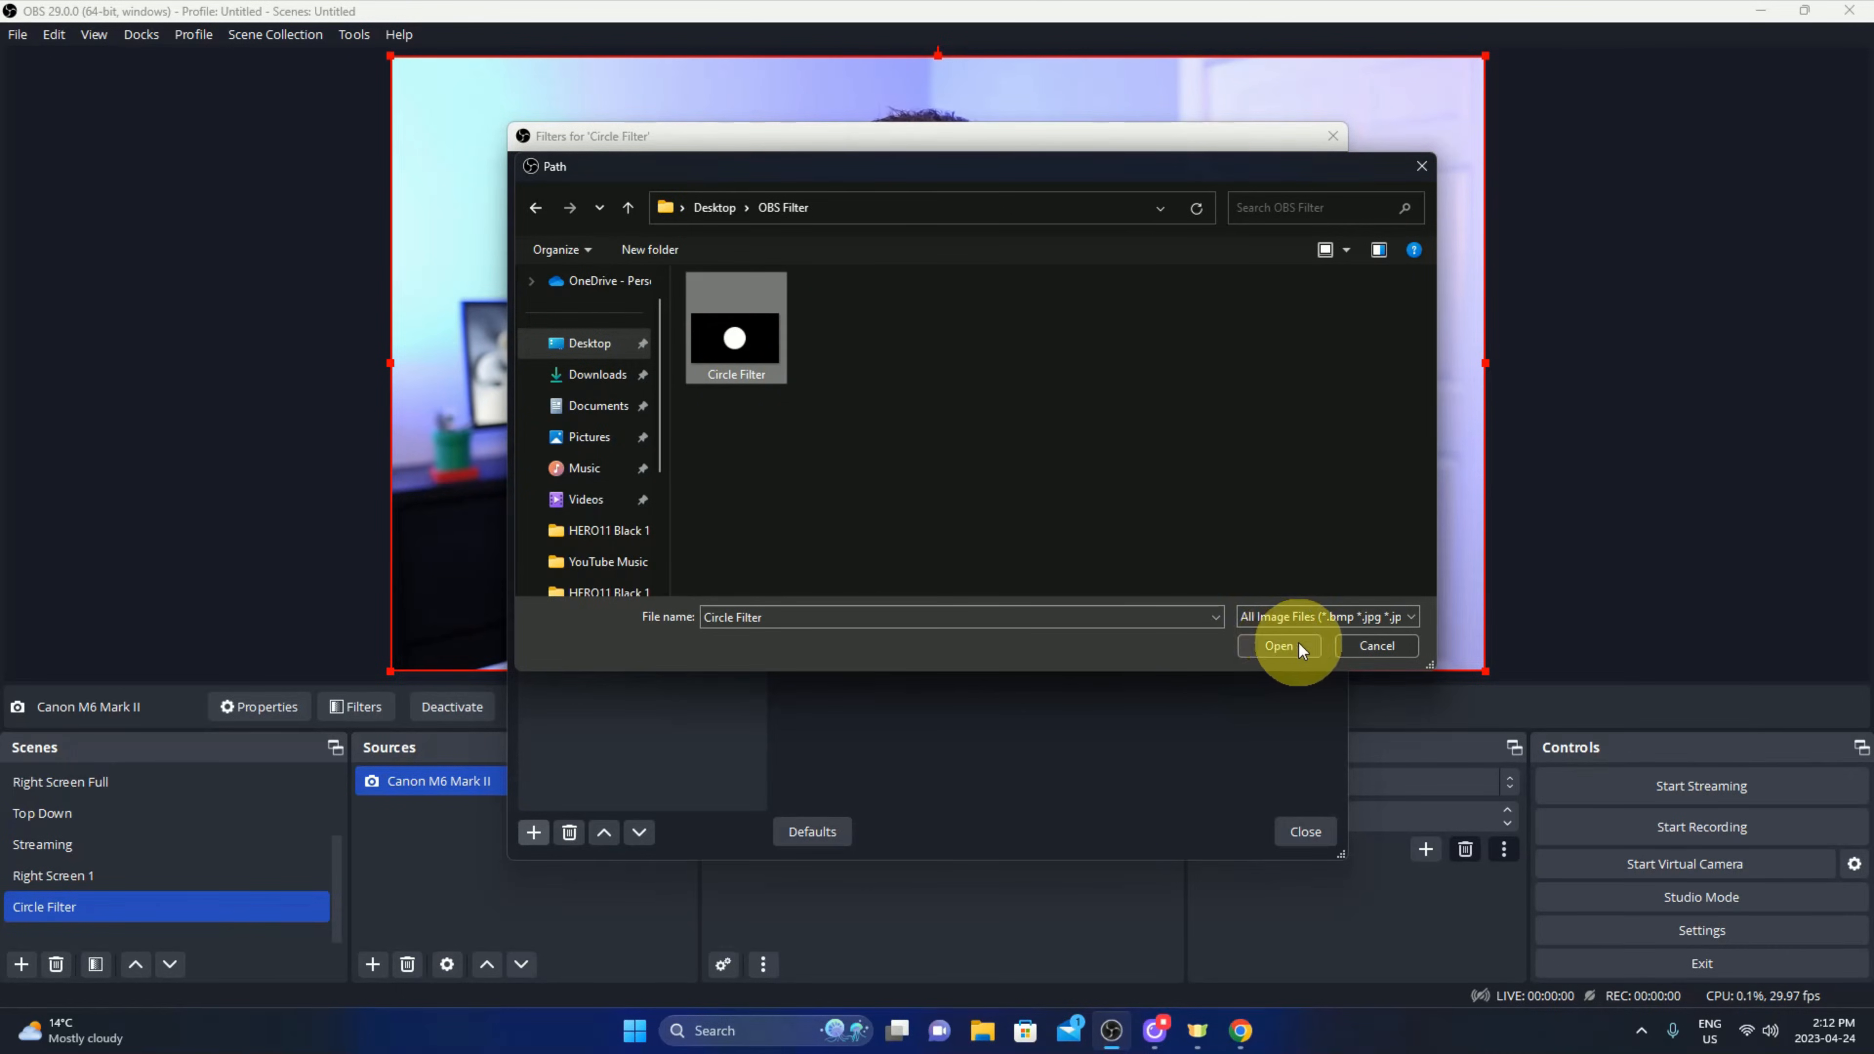
pyautogui.click(1277, 645)
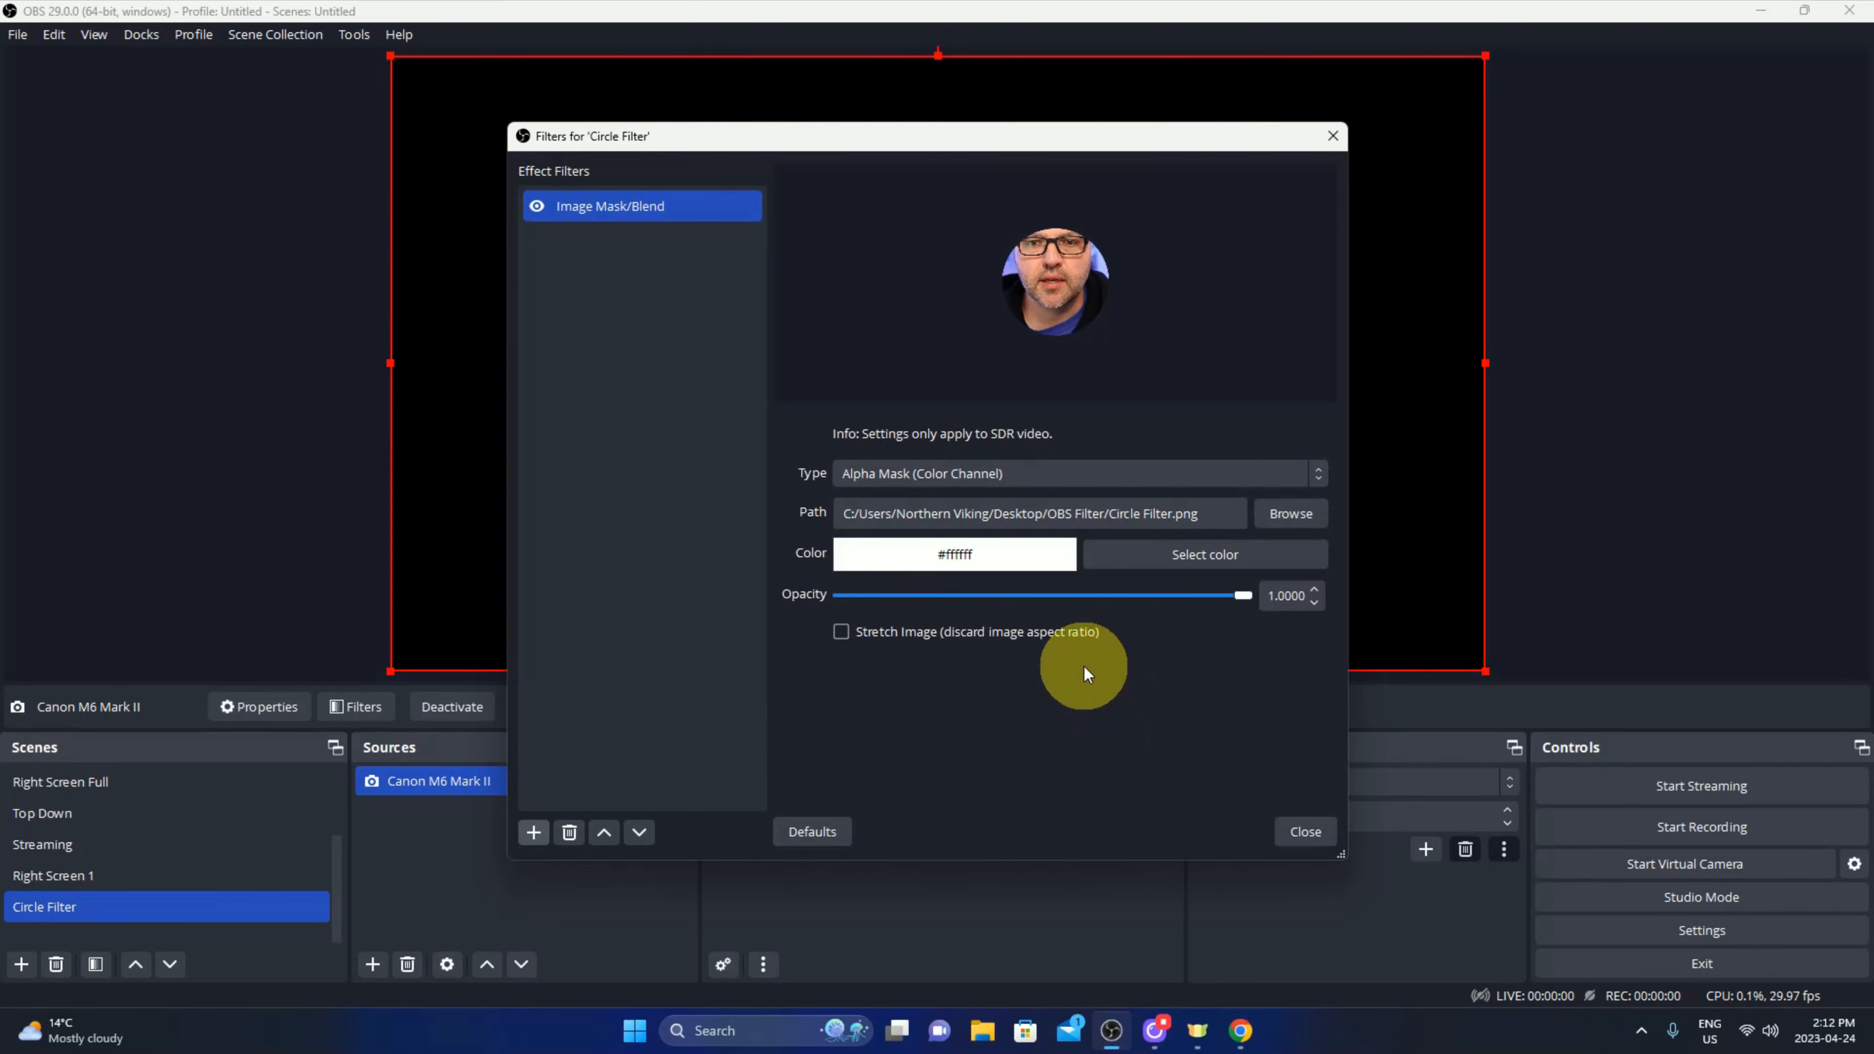
pyautogui.moveTo(1119, 740)
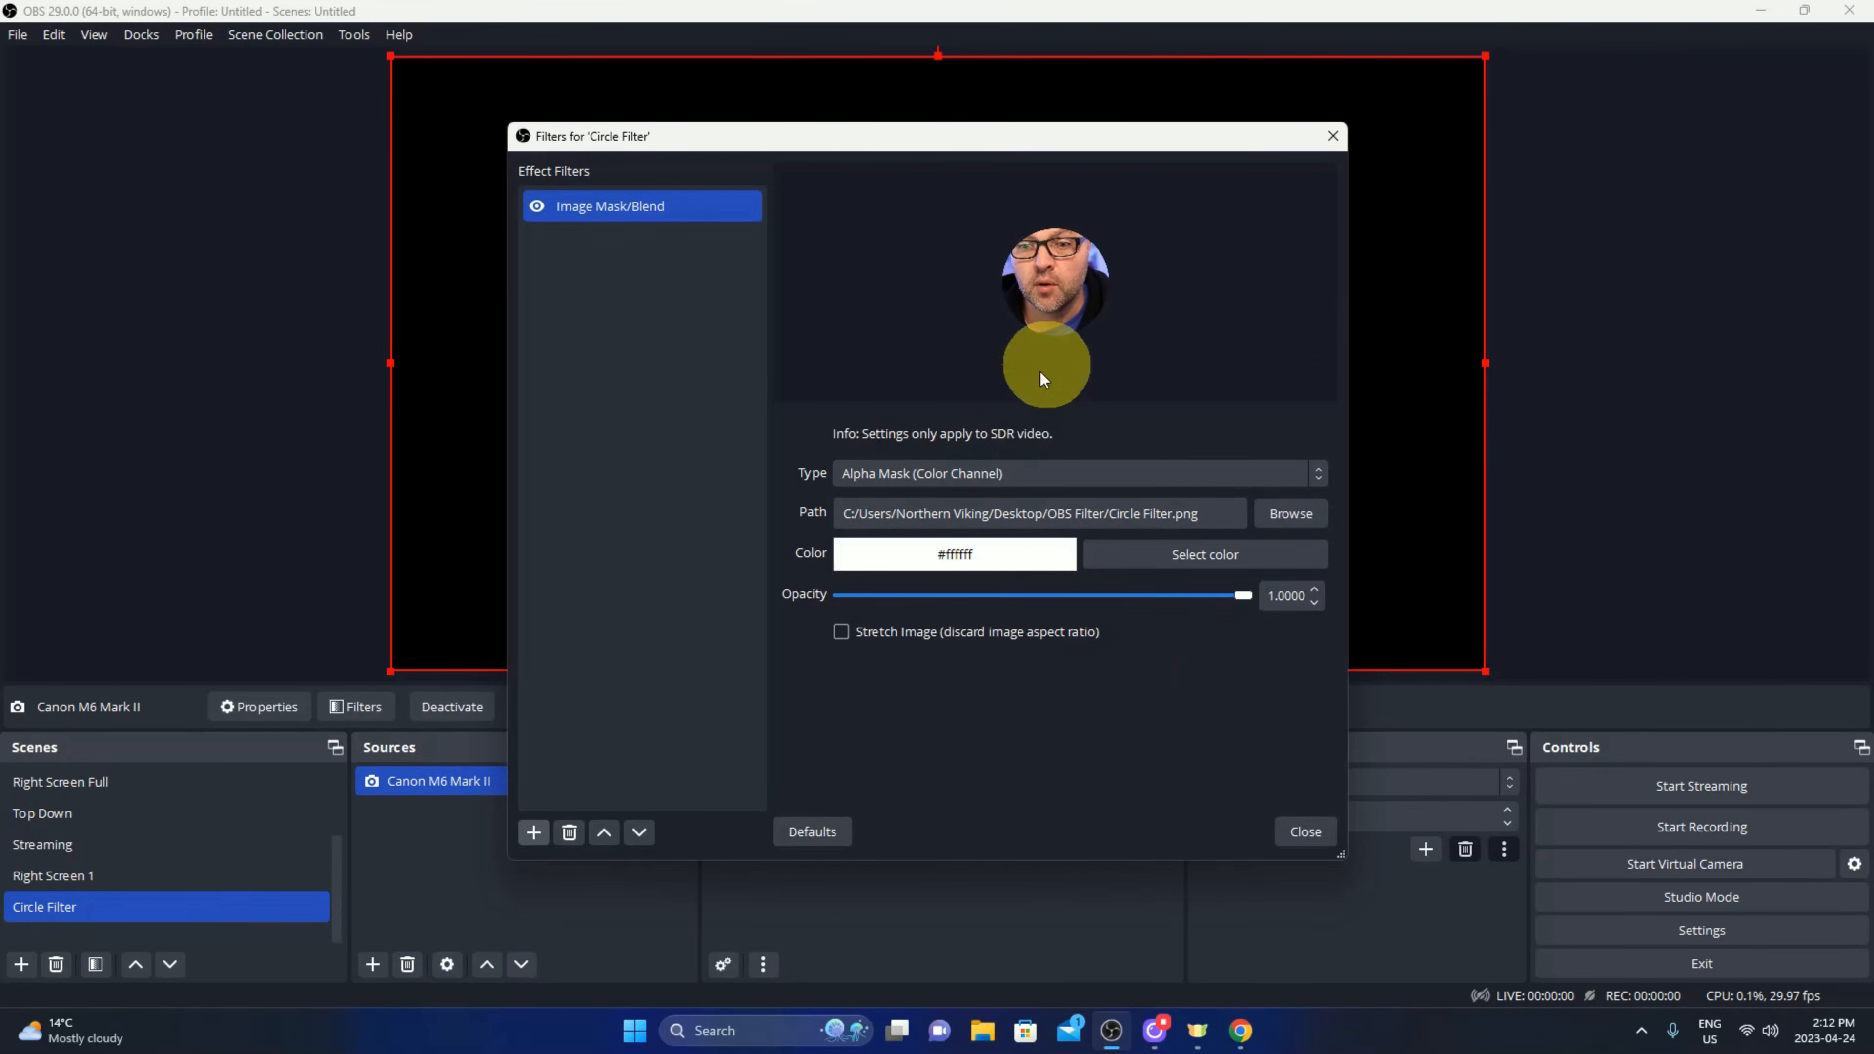
pyautogui.click(1303, 831)
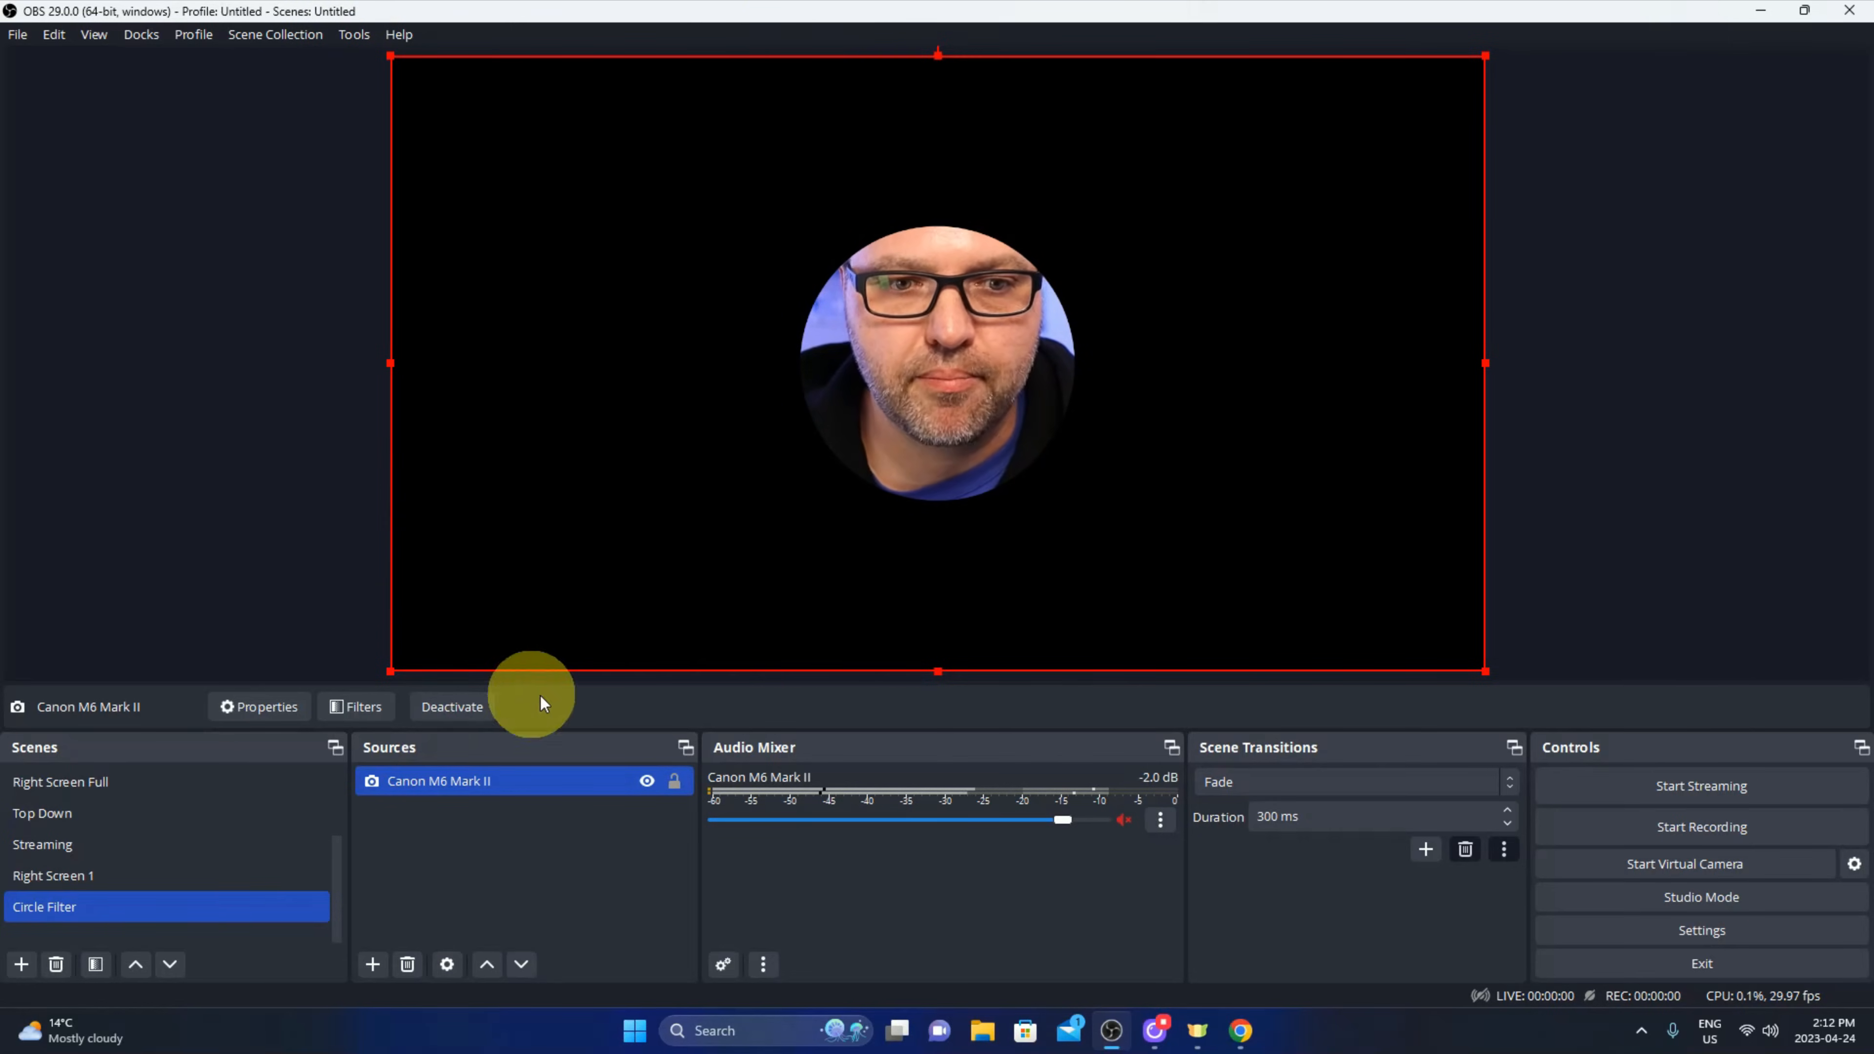
pyautogui.moveTo(765, 452)
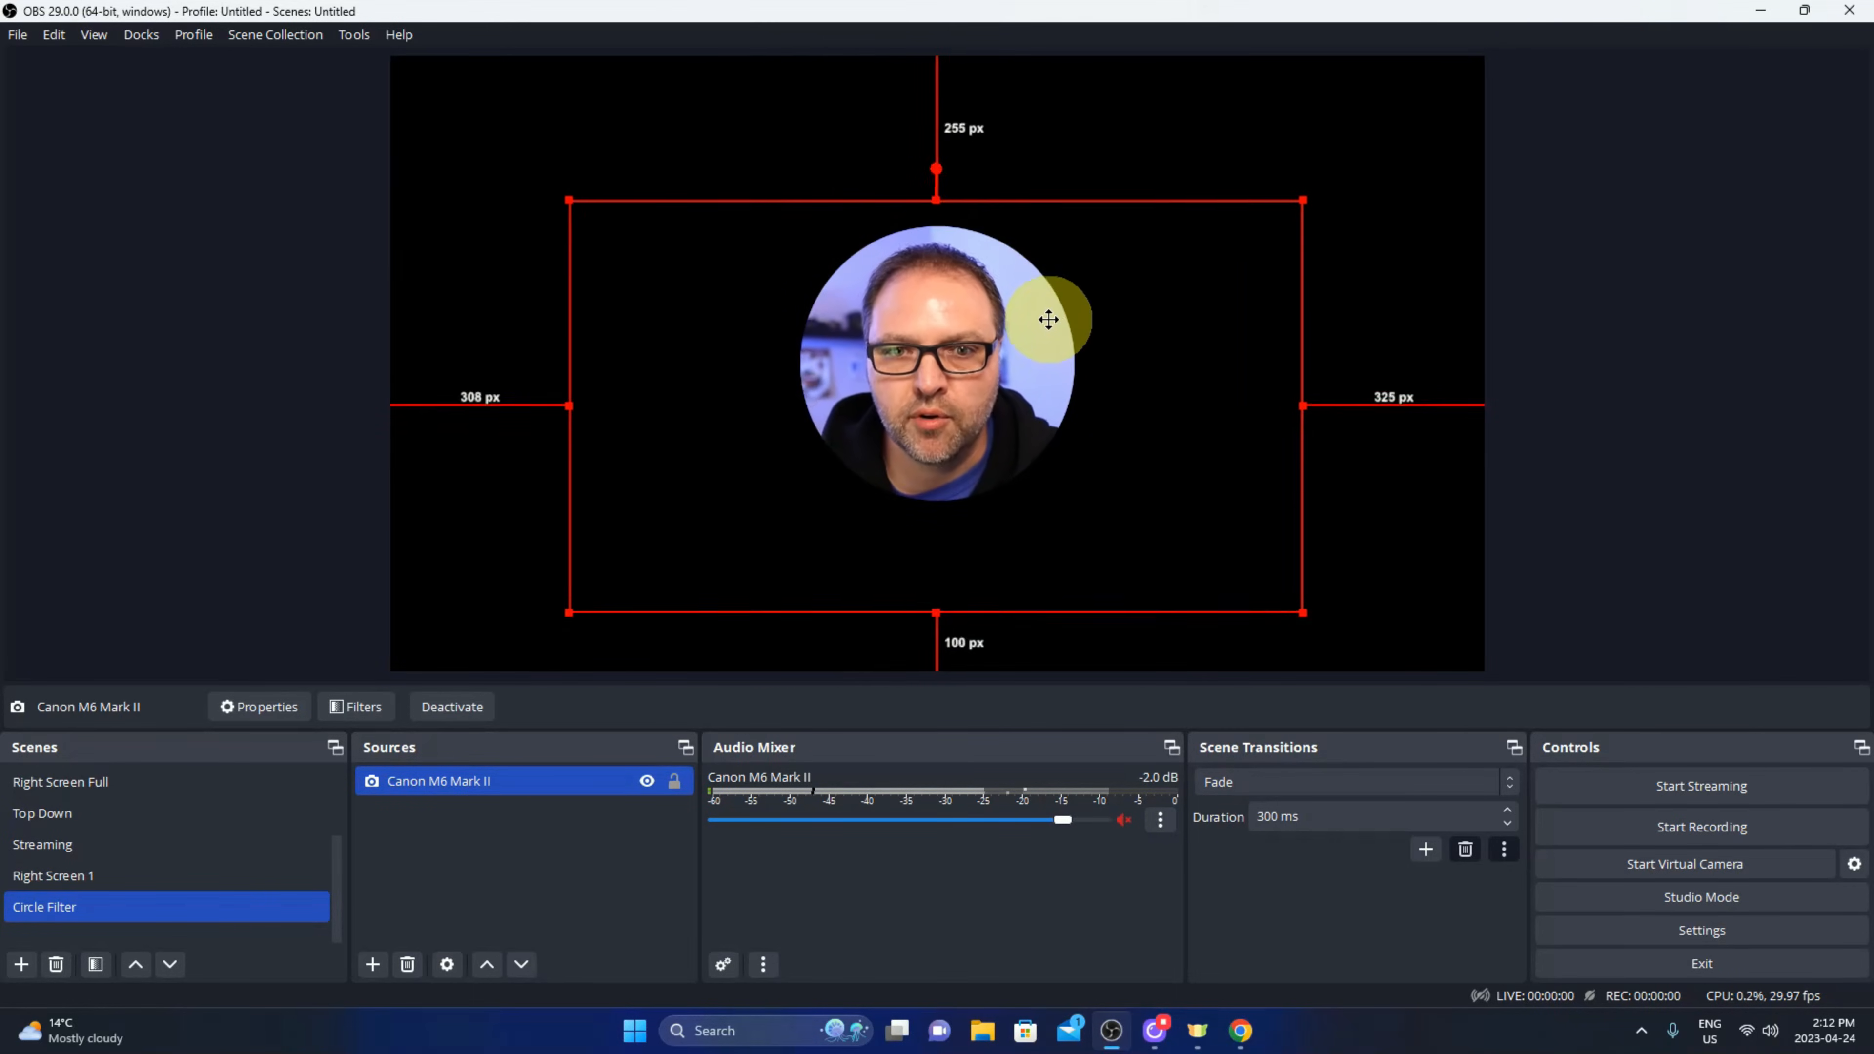
# Shrink the Canon M6 Mark II webcam around the circle, centre it on the canvas and lock the source.
pyautogui.moveTo(1048, 319); pyautogui.dragTo(1303, 201)
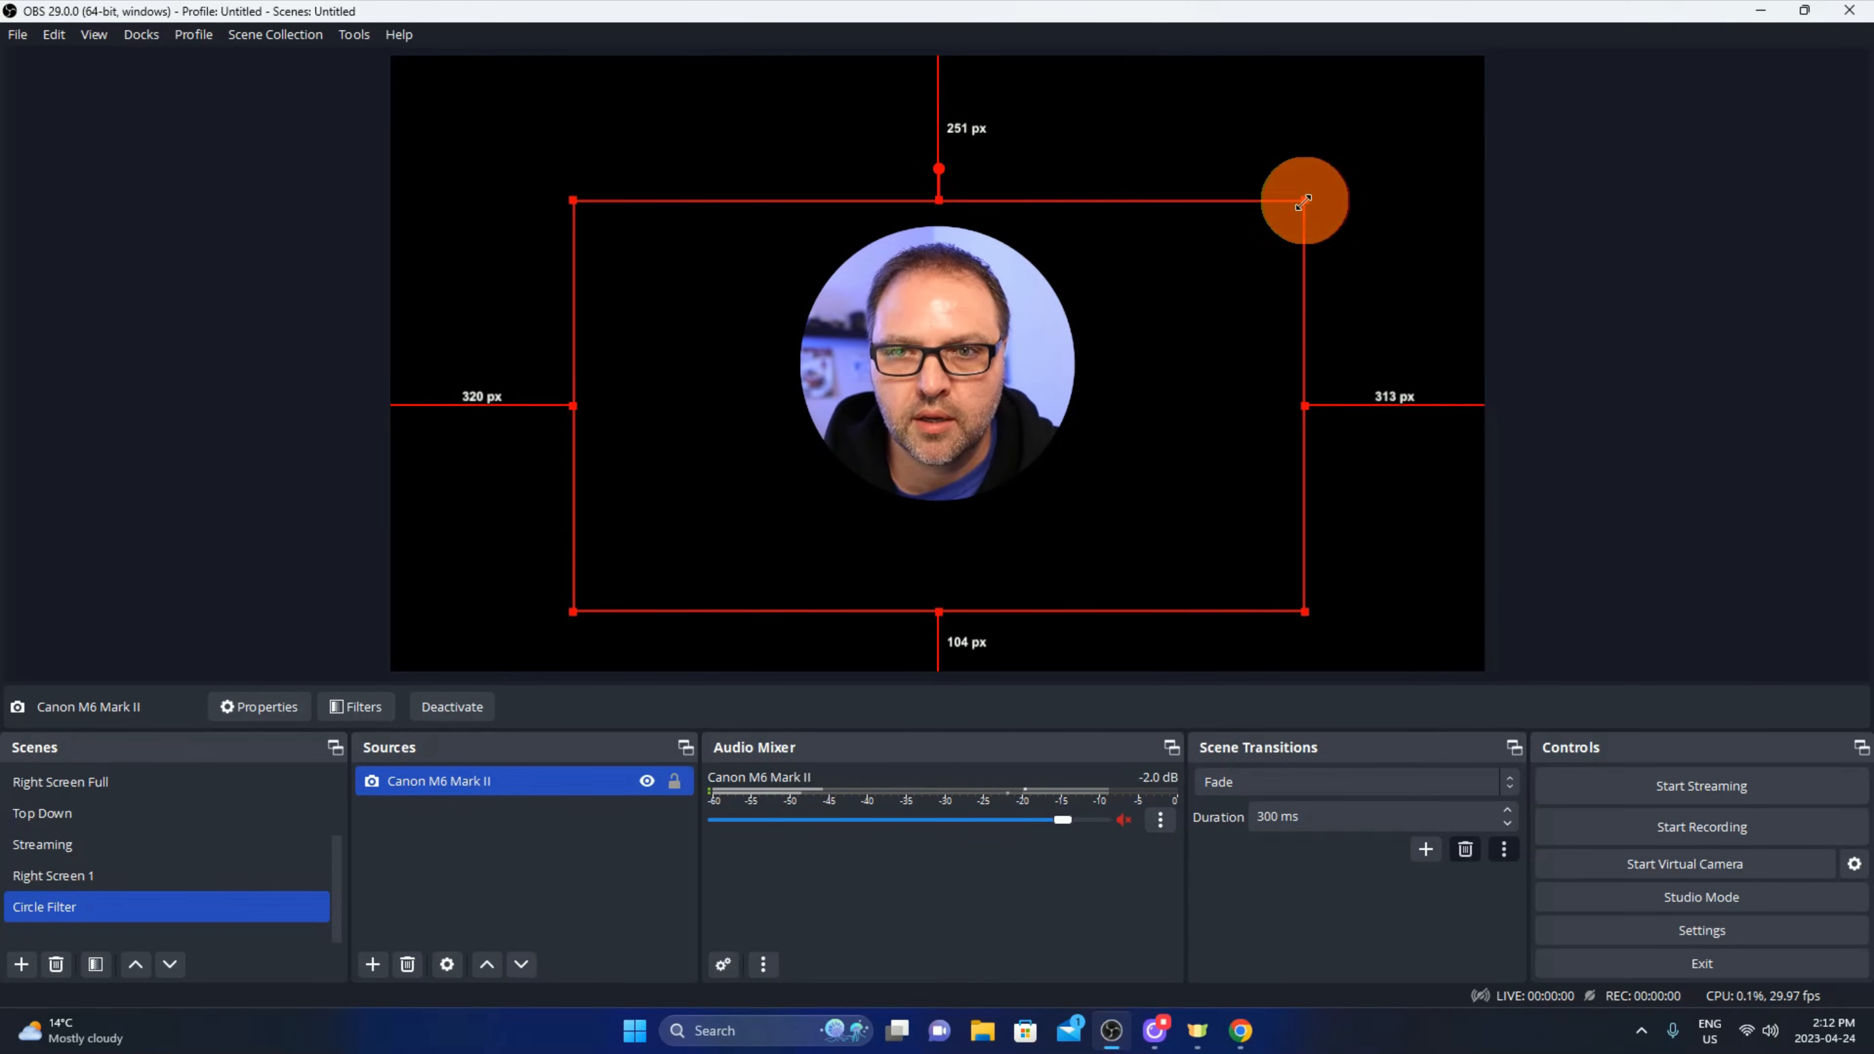
pyautogui.moveTo(1303, 199); pyautogui.dragTo(1273, 208)
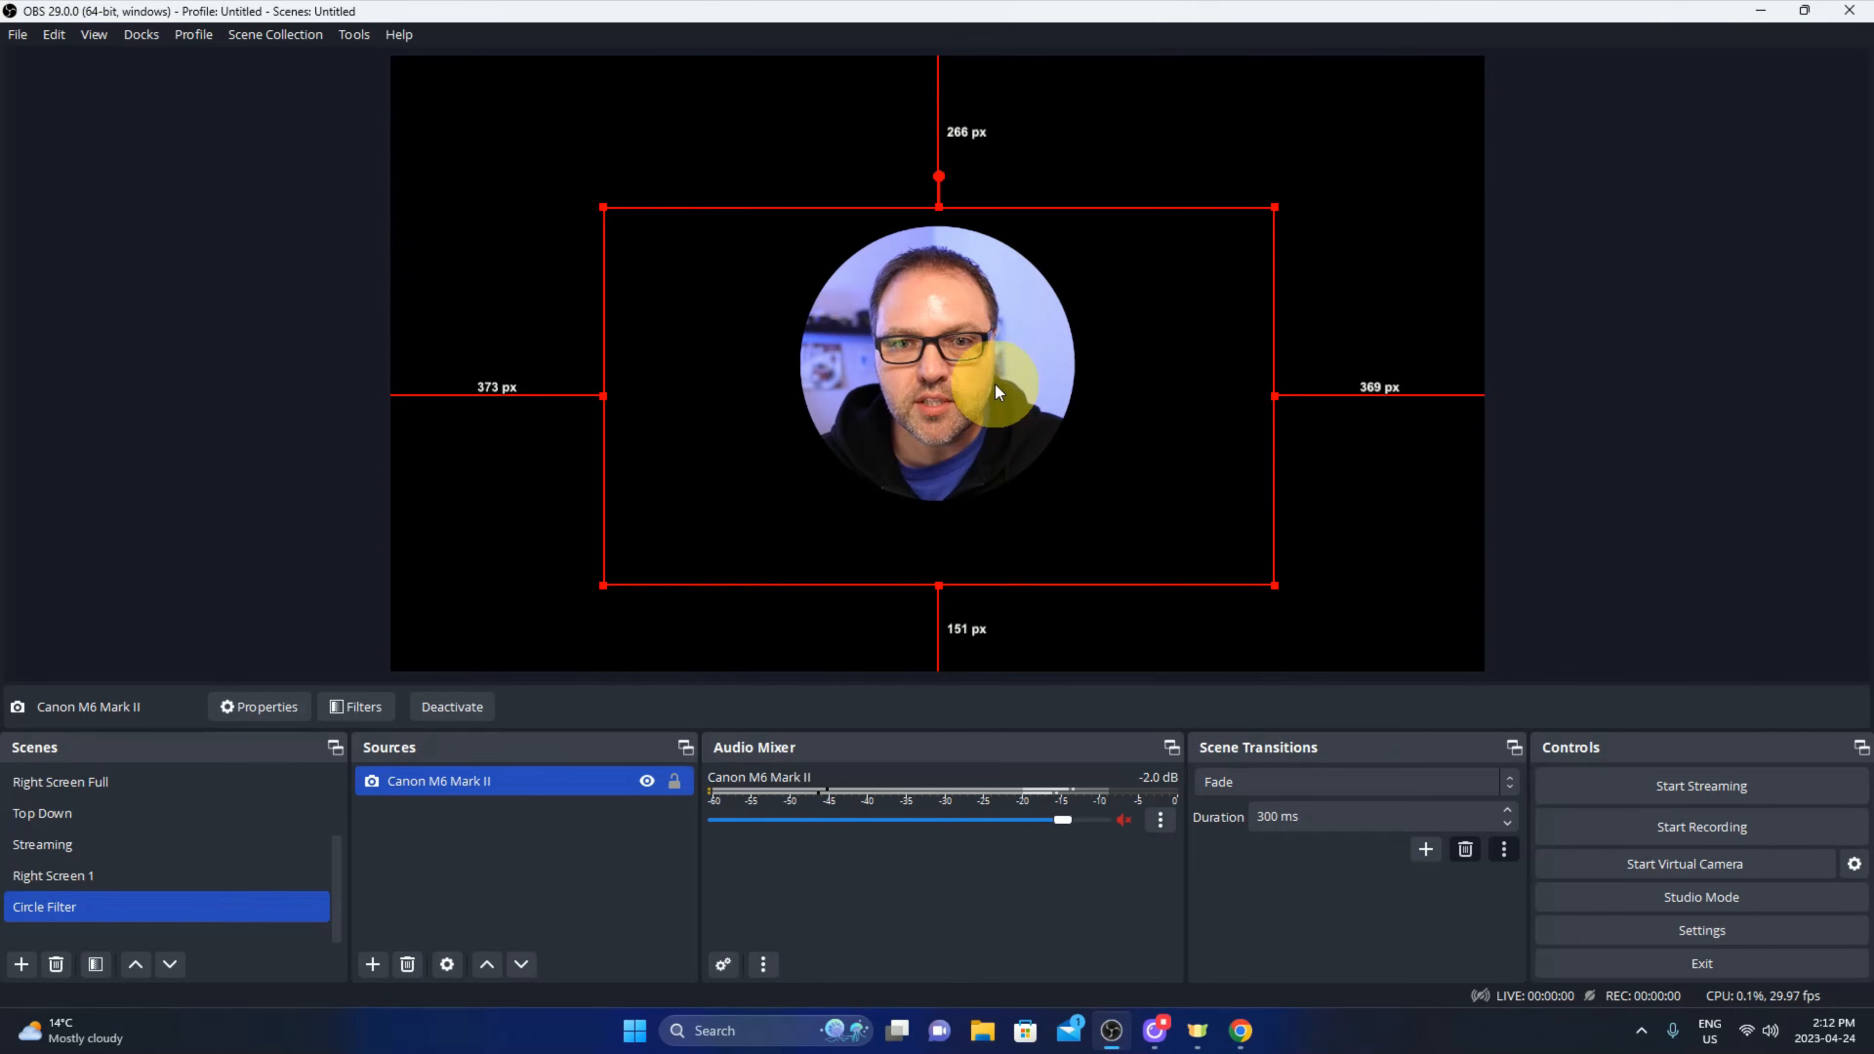
pyautogui.moveTo(997, 392); pyautogui.dragTo(966, 575)
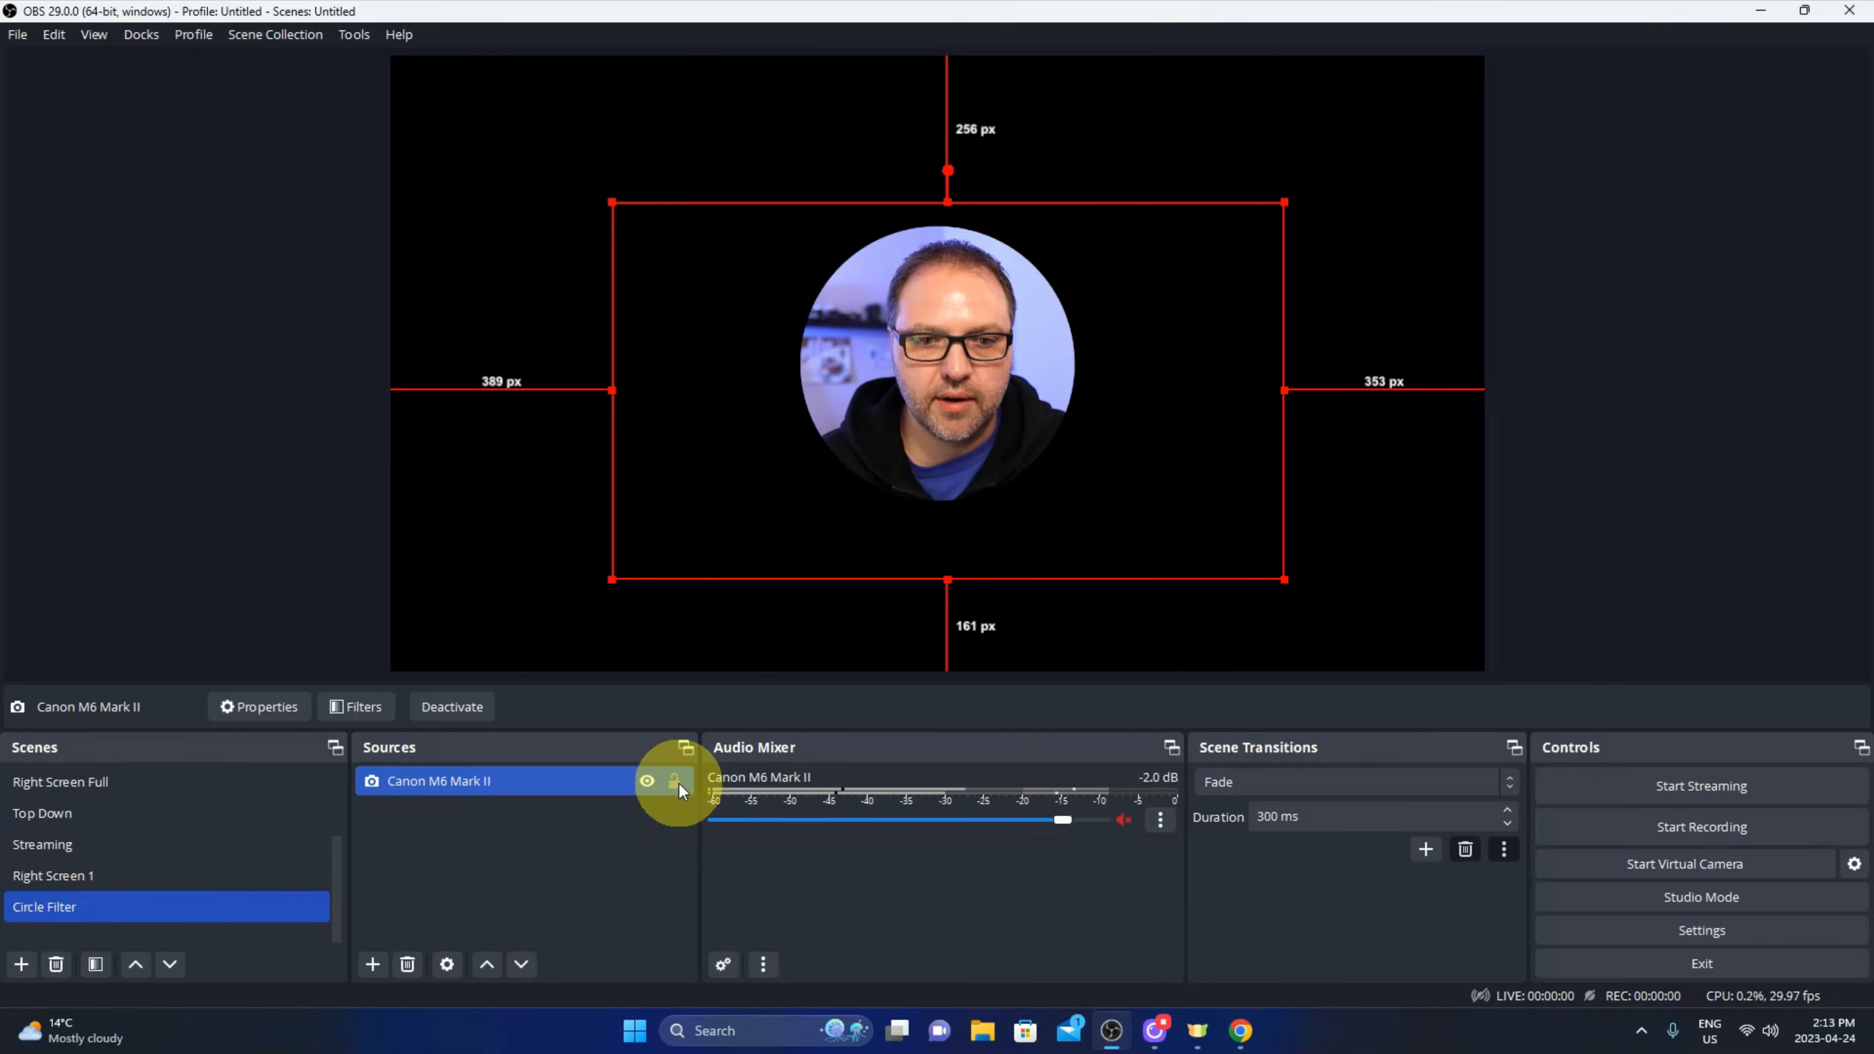
pyautogui.click(673, 781)
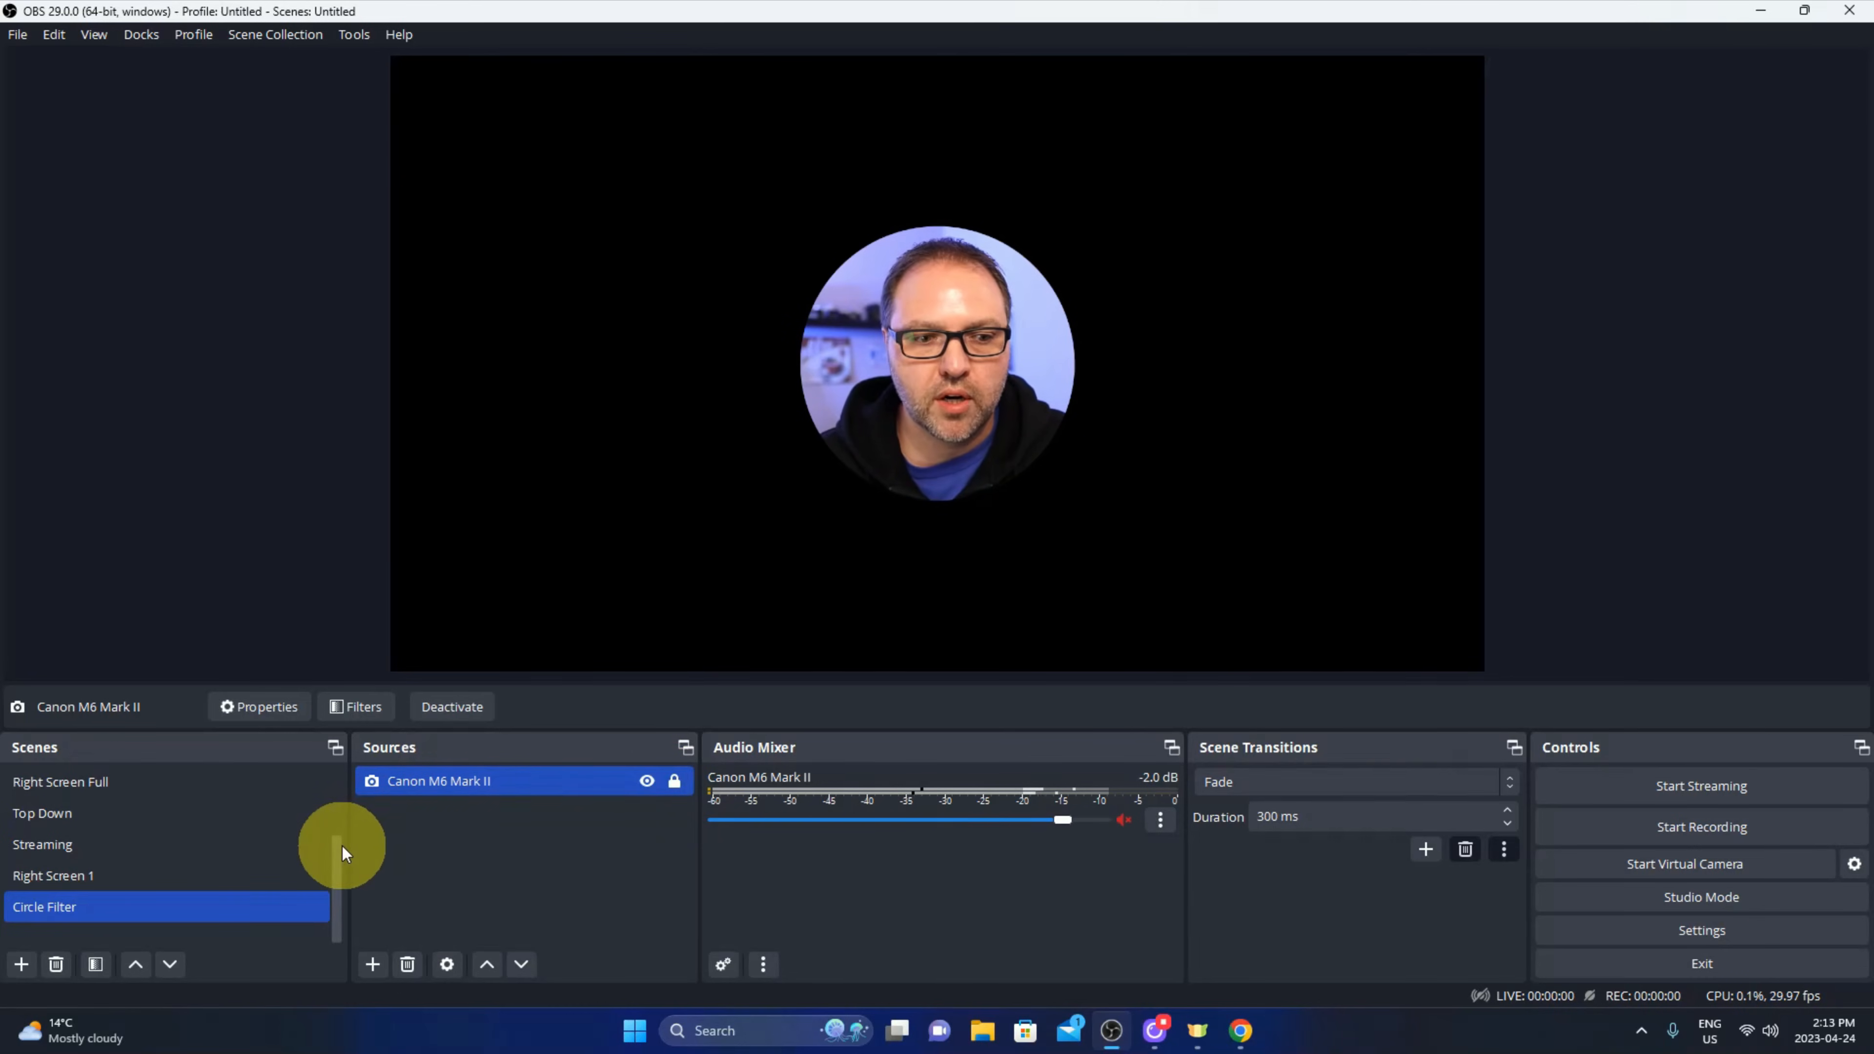
# Switch to the Right Screen 1 scene showing the website capture.
pyautogui.click(53, 874)
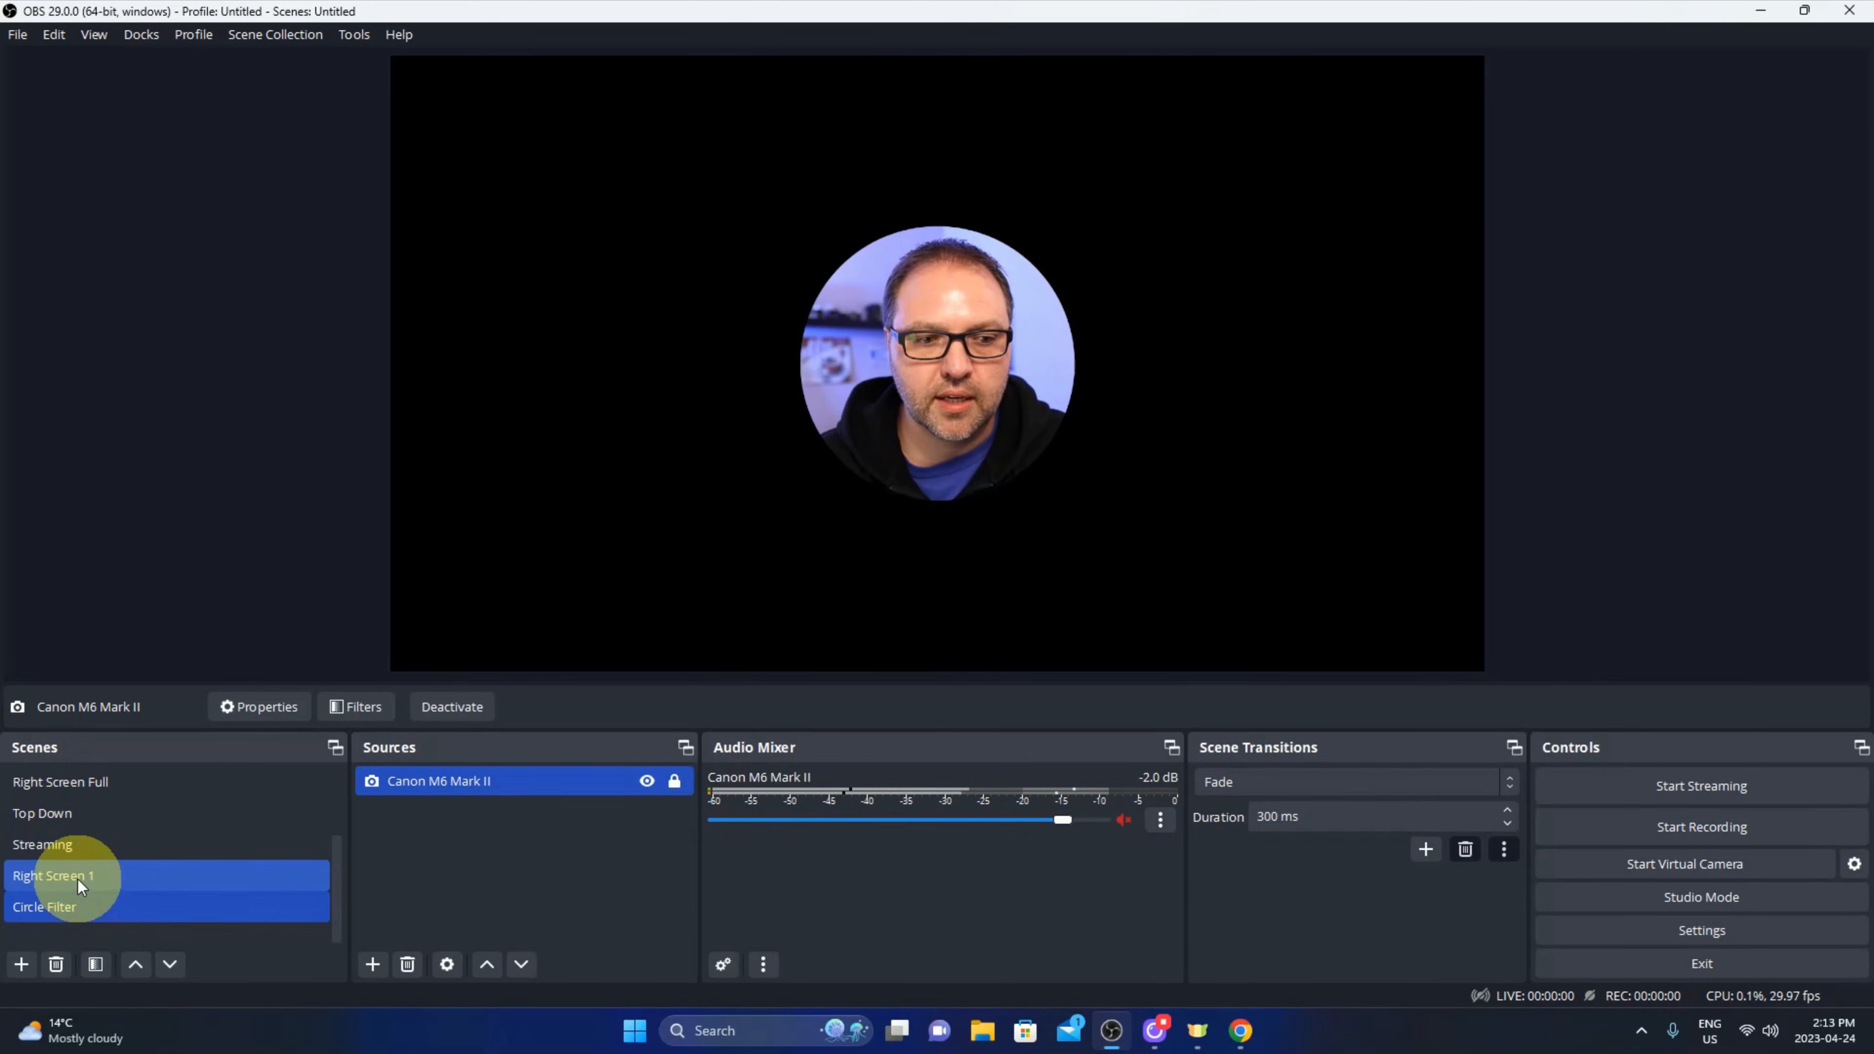
pyautogui.click(53, 874)
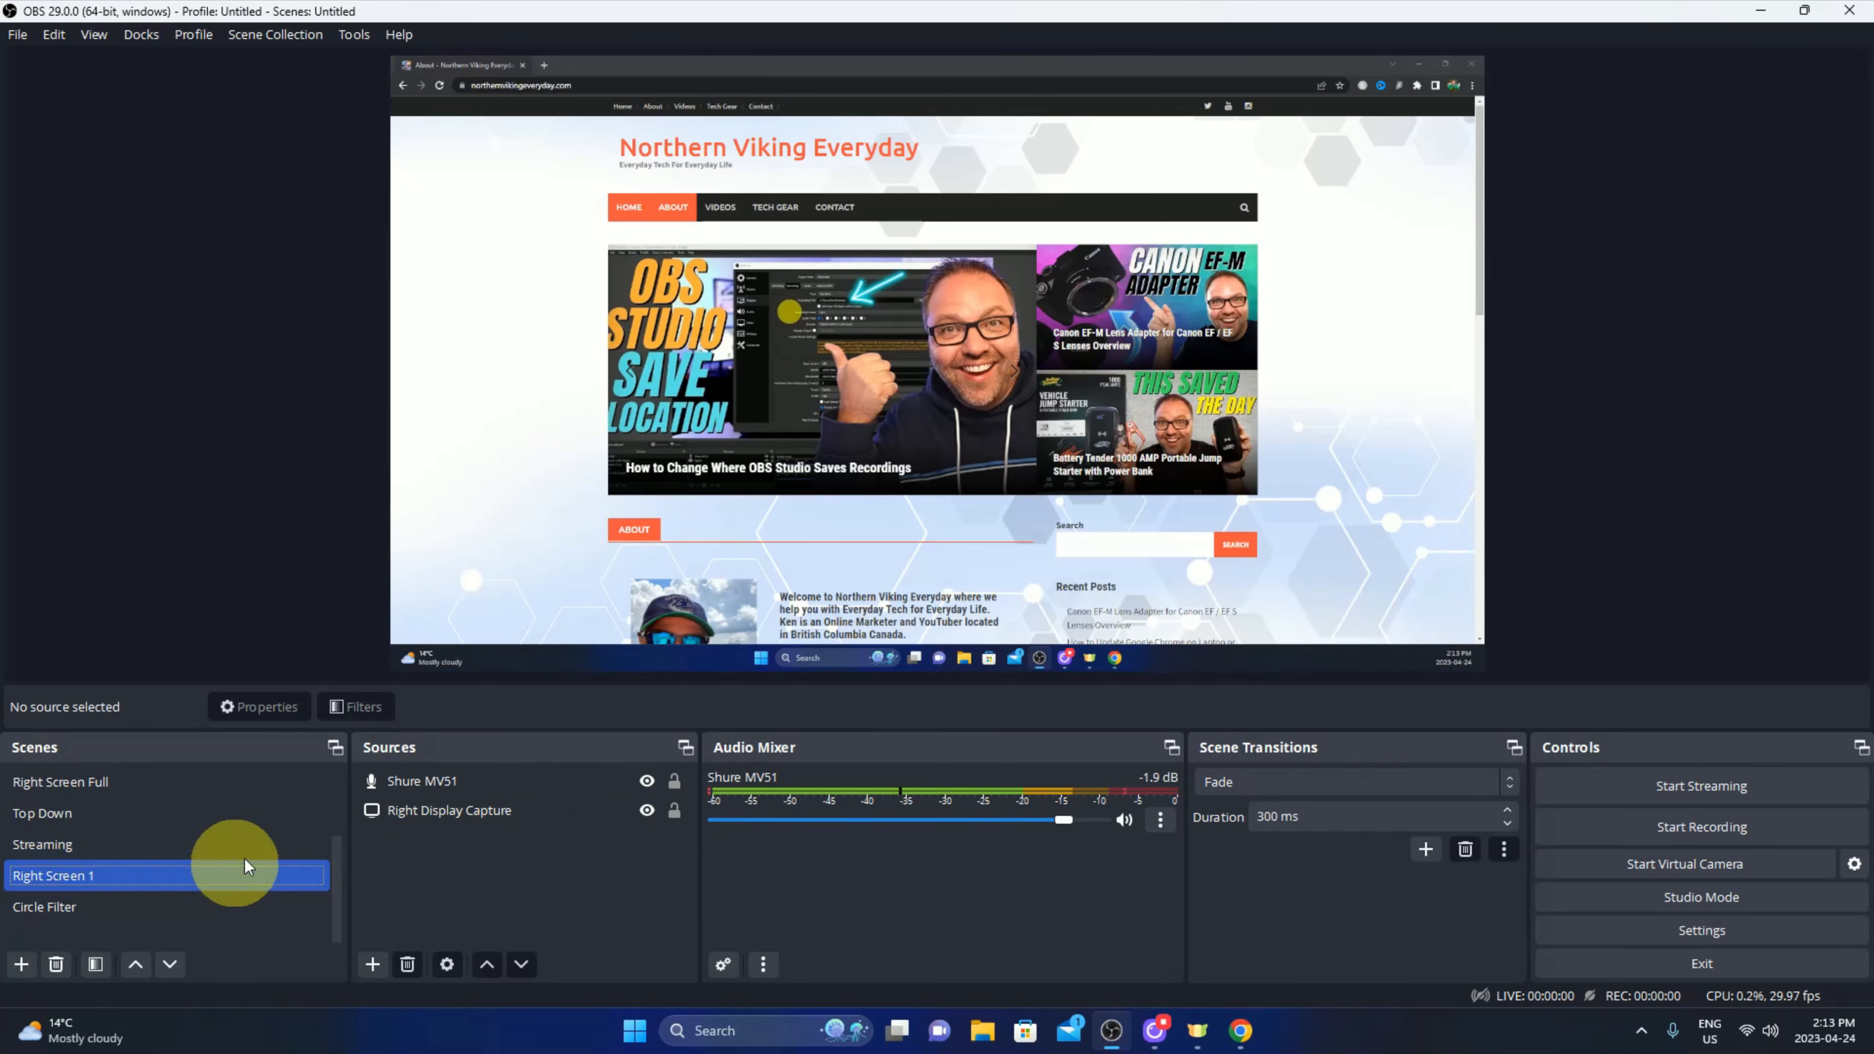
pyautogui.click(44, 906)
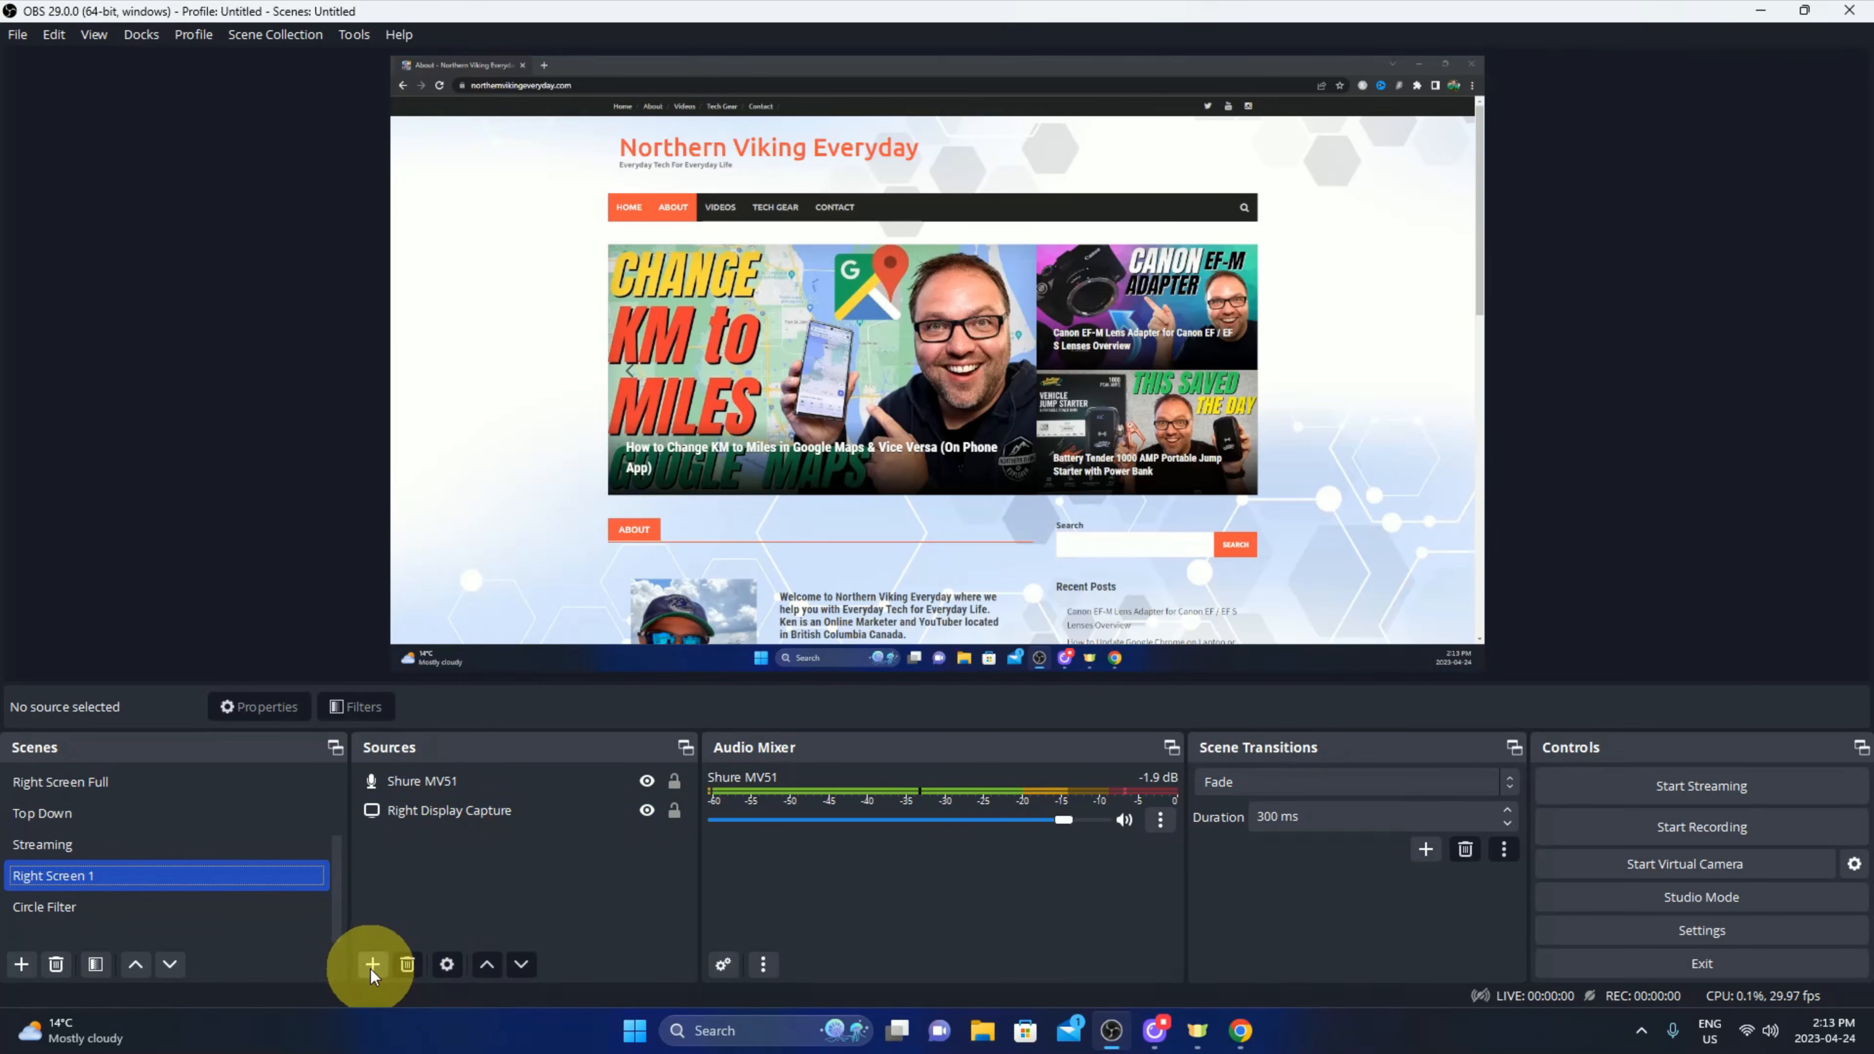
# Add the existing Circle Filter scene as a source so the round webcam sits over the website.
pyautogui.click(372, 964)
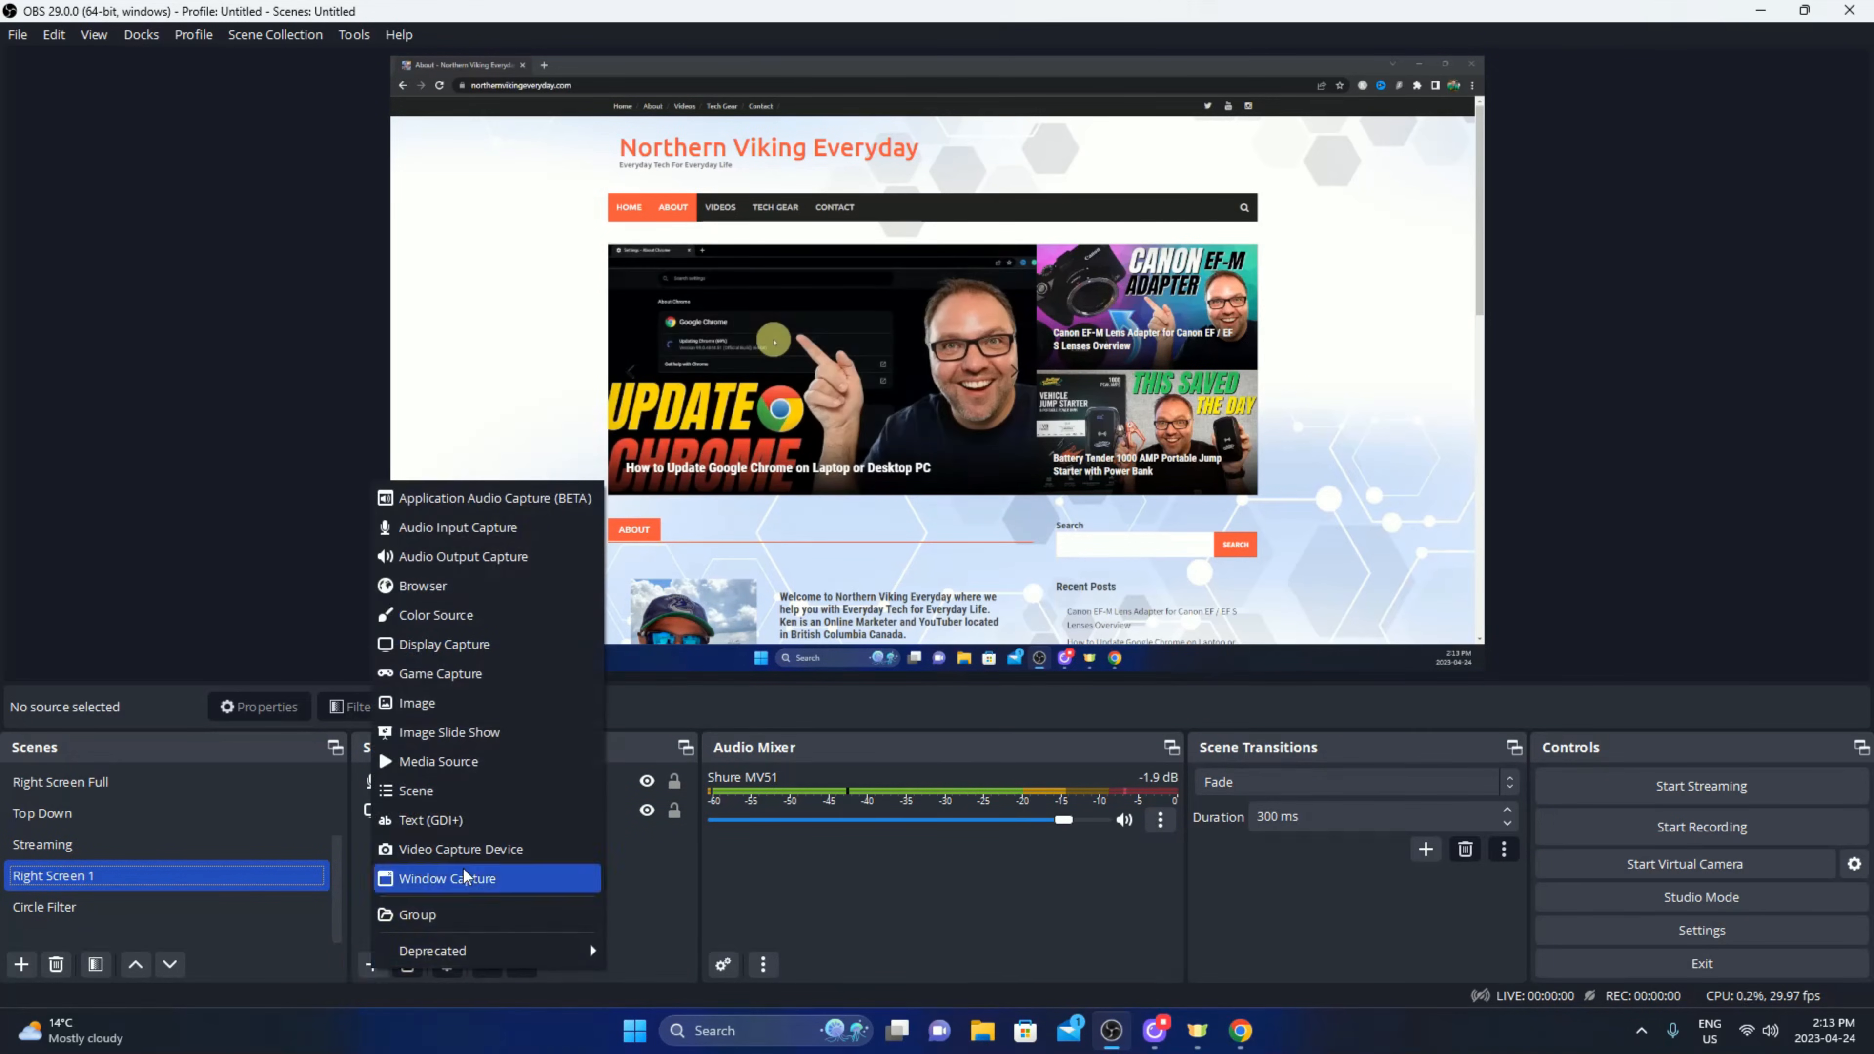
pyautogui.moveTo(415, 790)
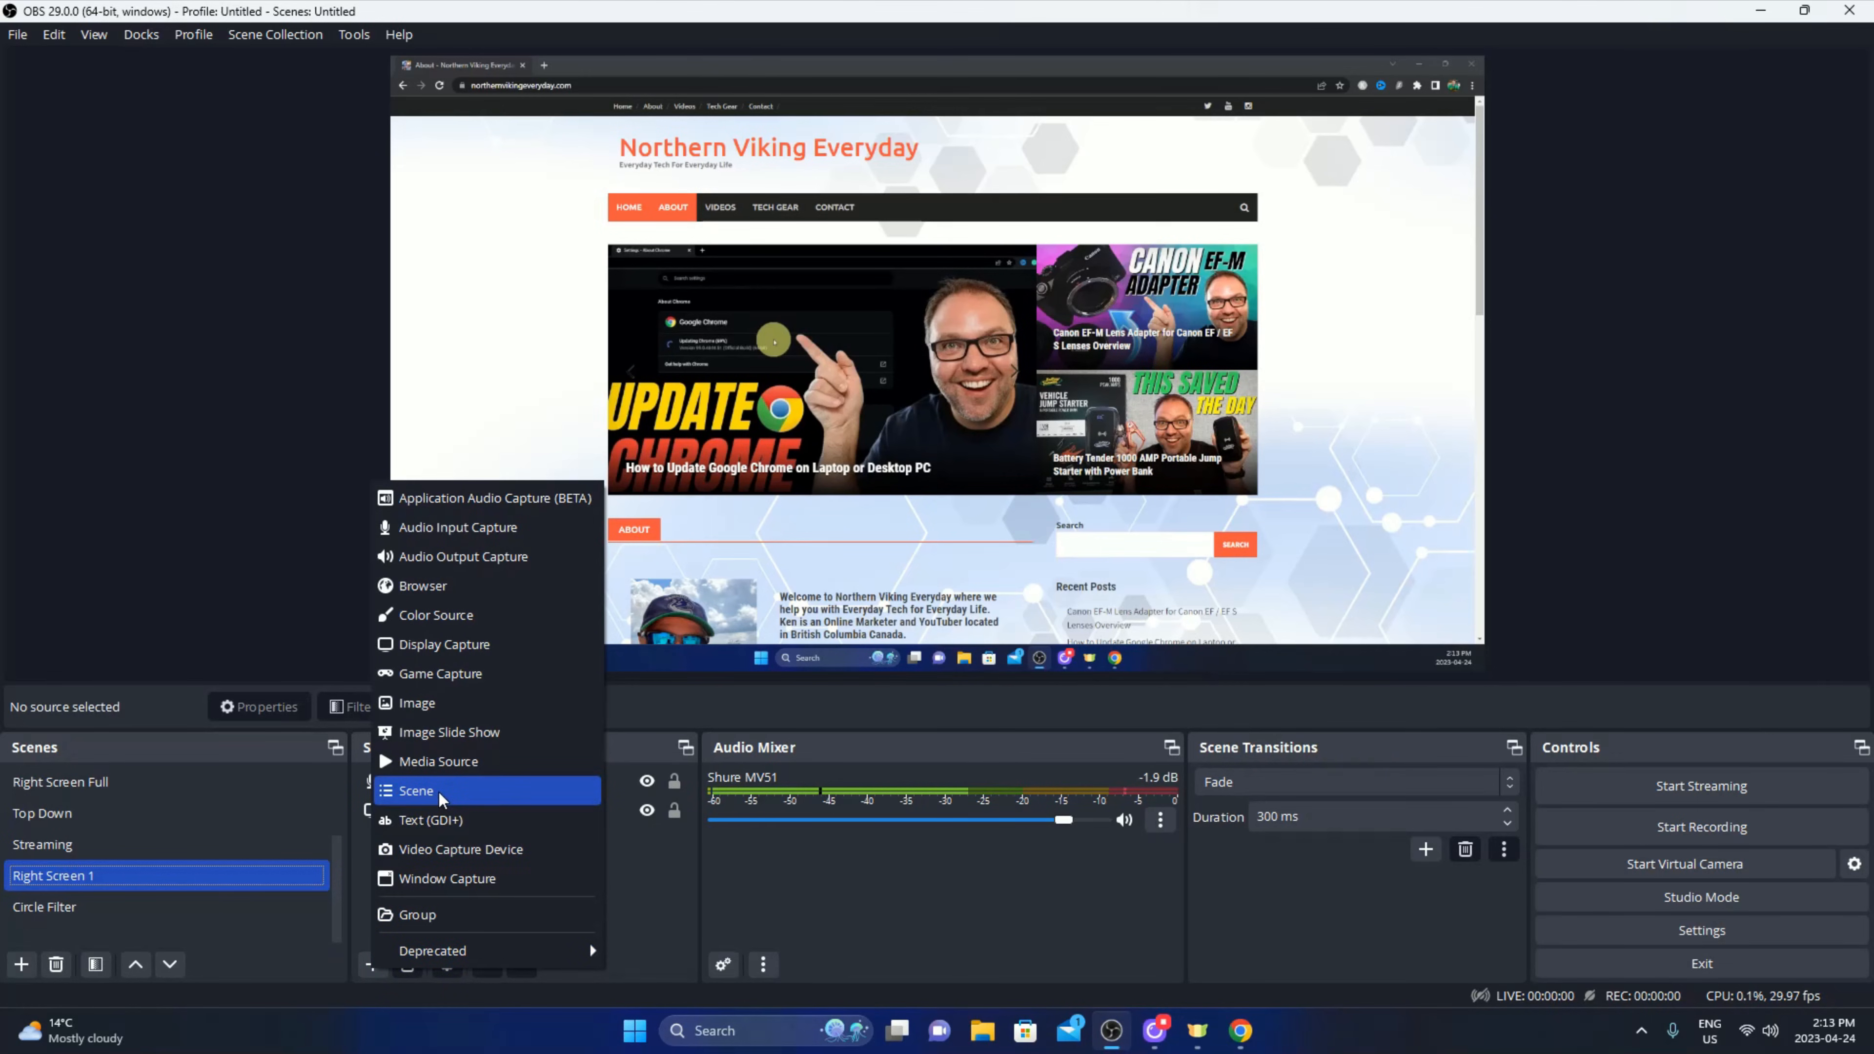
pyautogui.click(415, 789)
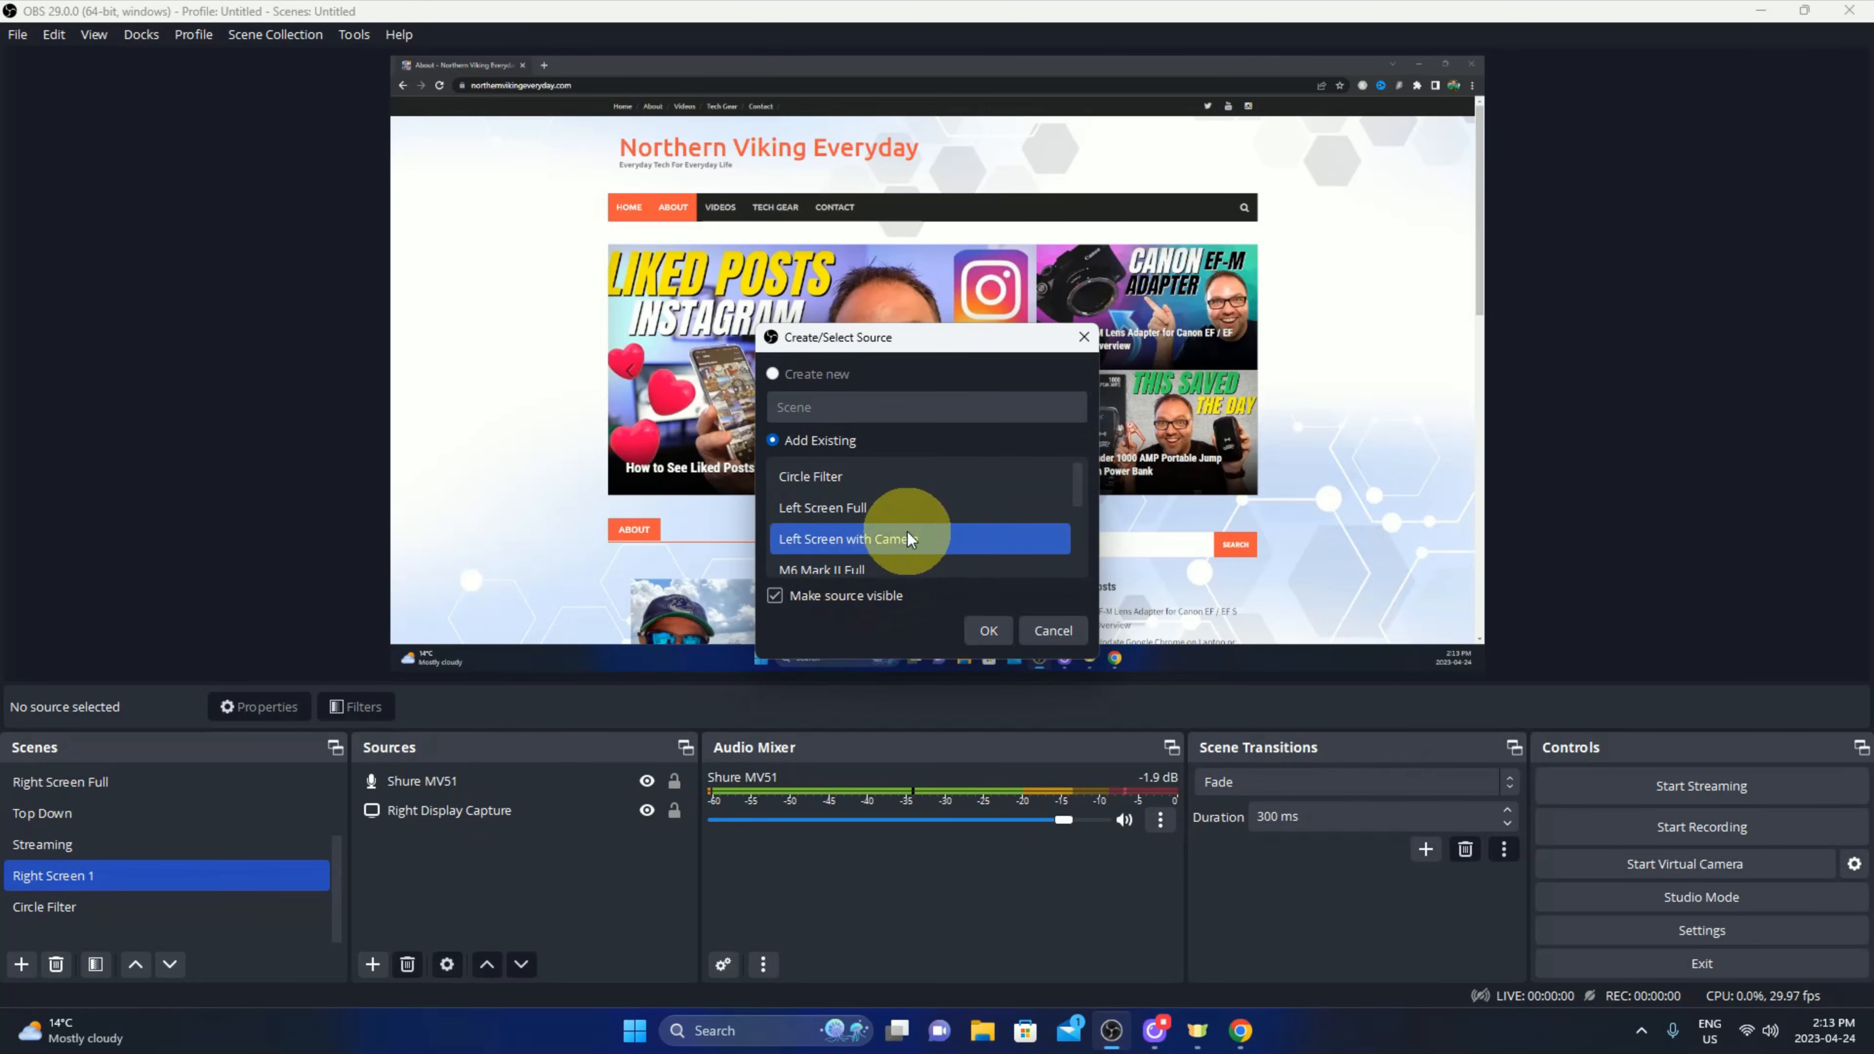
pyautogui.click(810, 476)
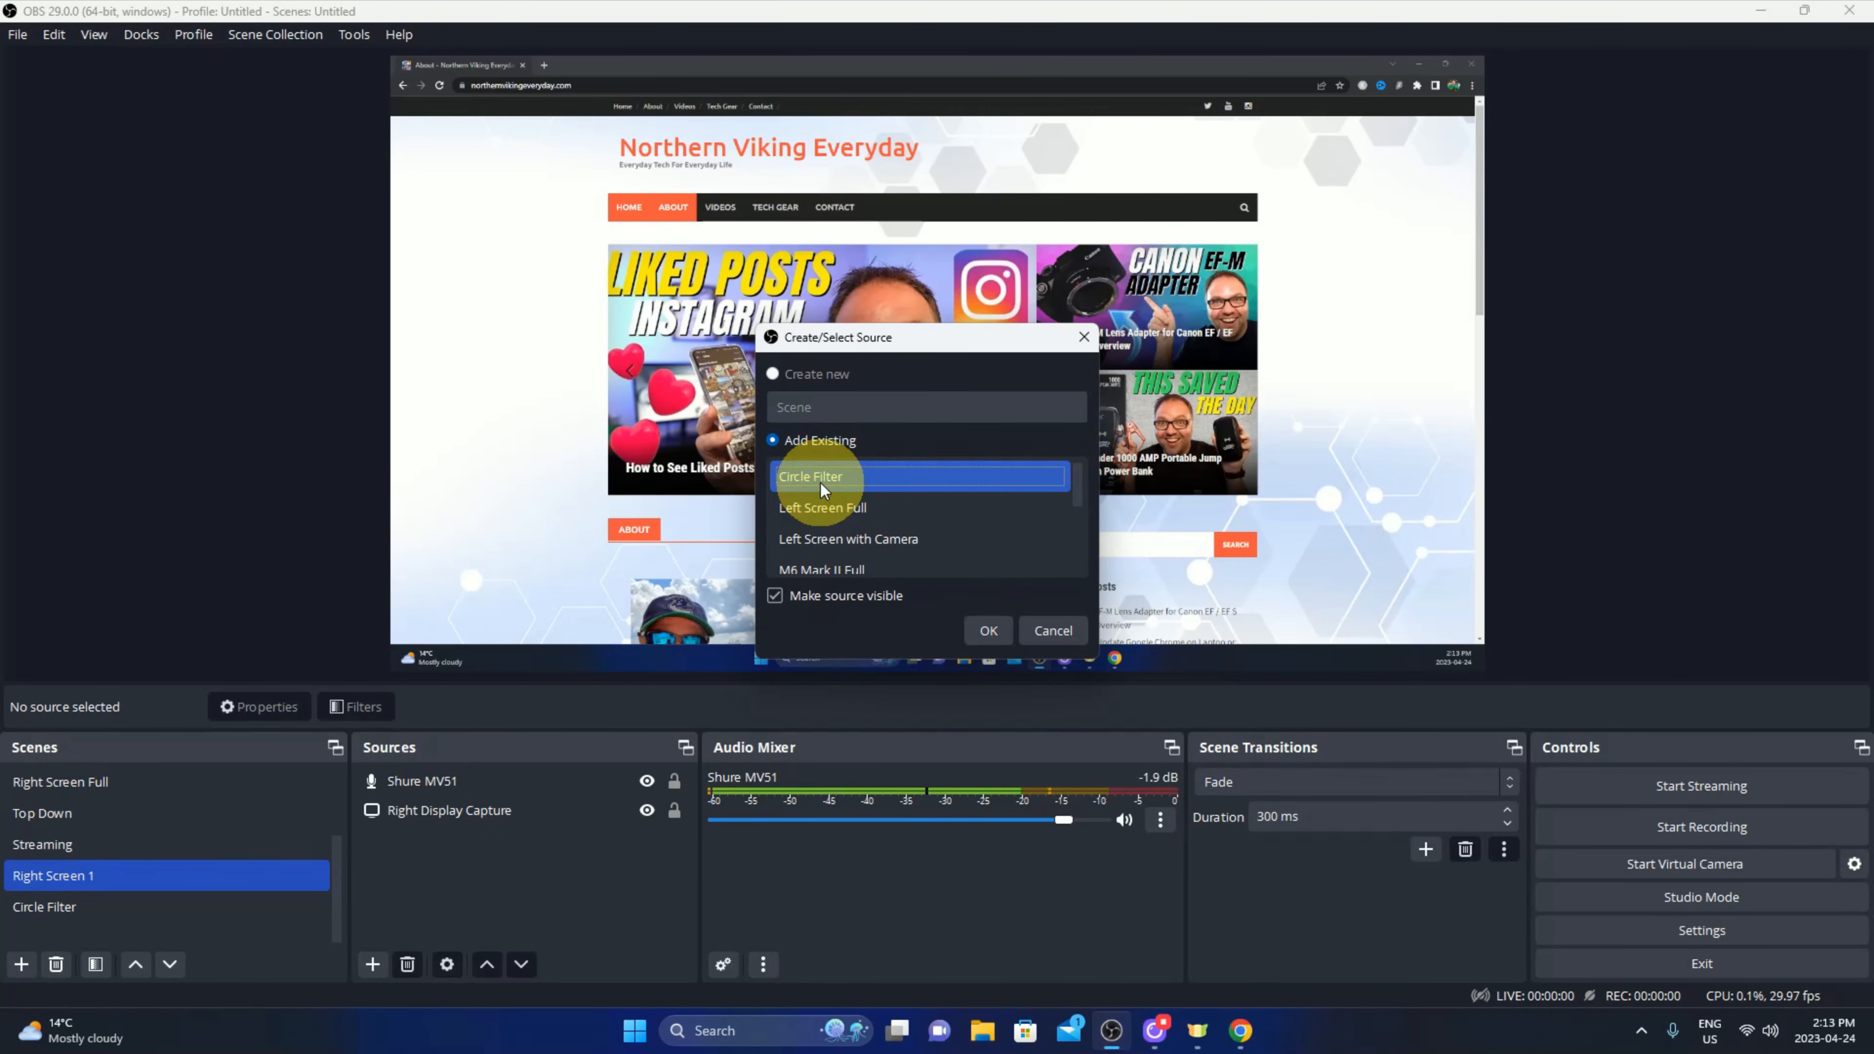
pyautogui.click(986, 630)
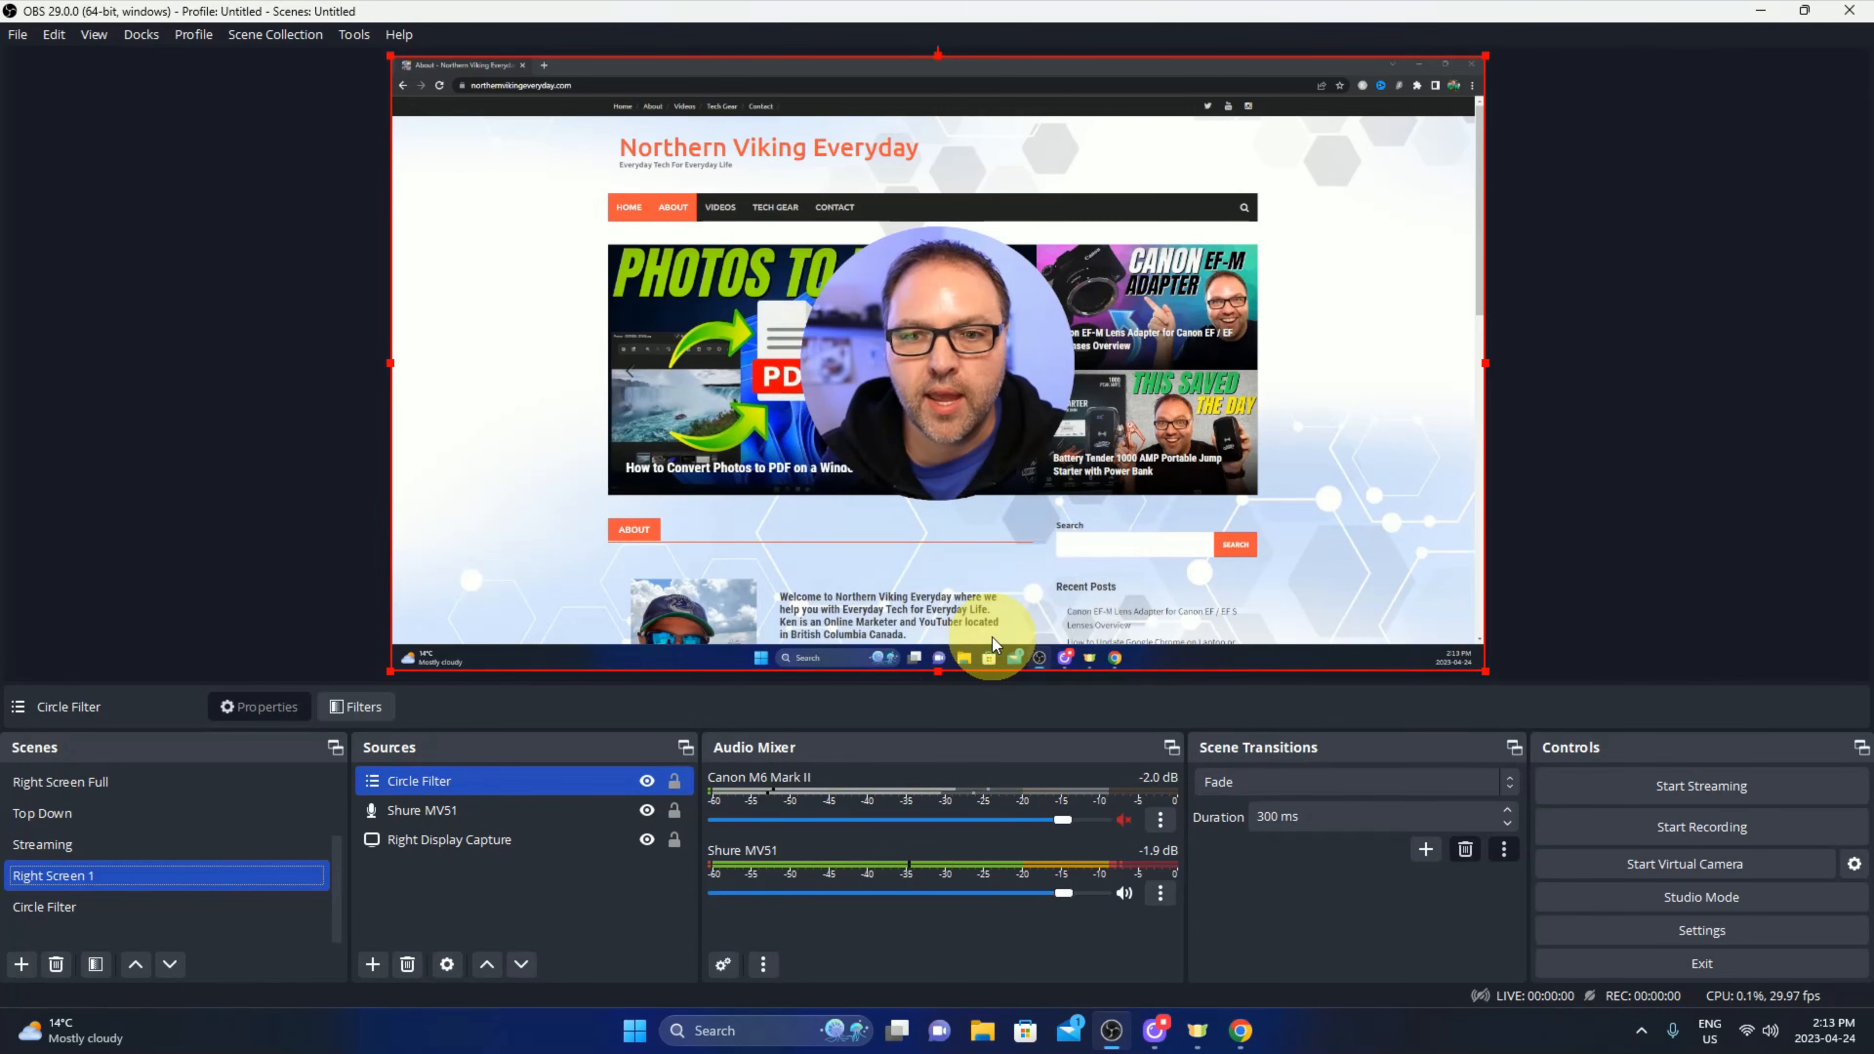